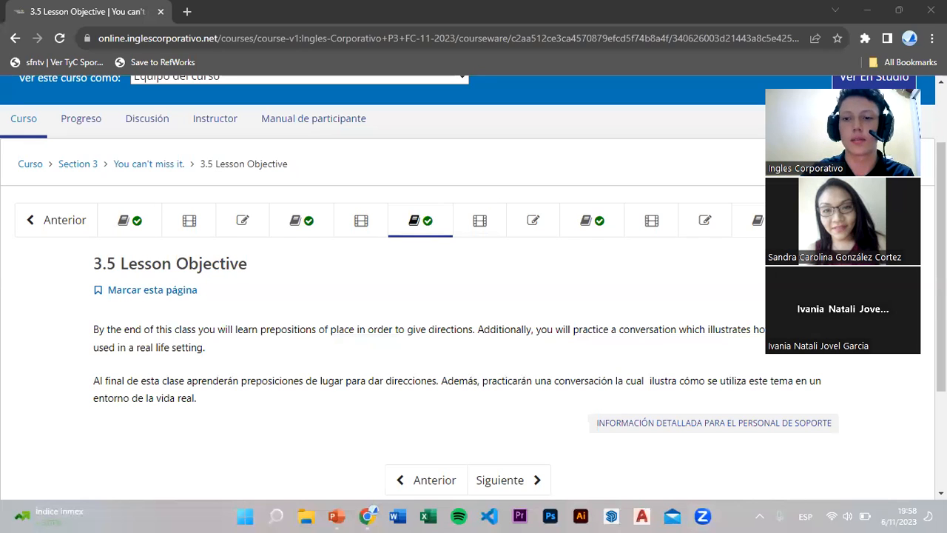
pyautogui.moveTo(576, 373)
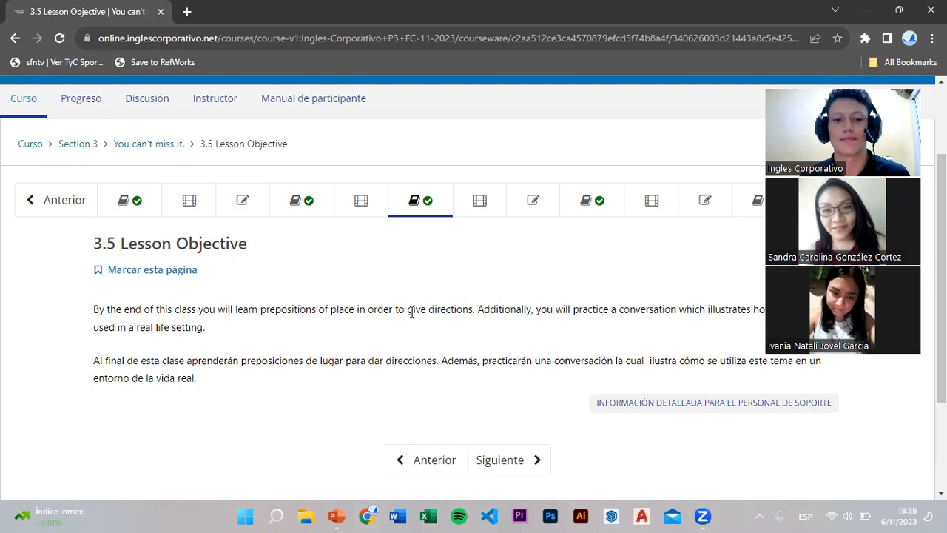
# Return to the 3.0 Lesson objective unit, then switch over to the class slide presentation
pyautogui.click(130, 200)
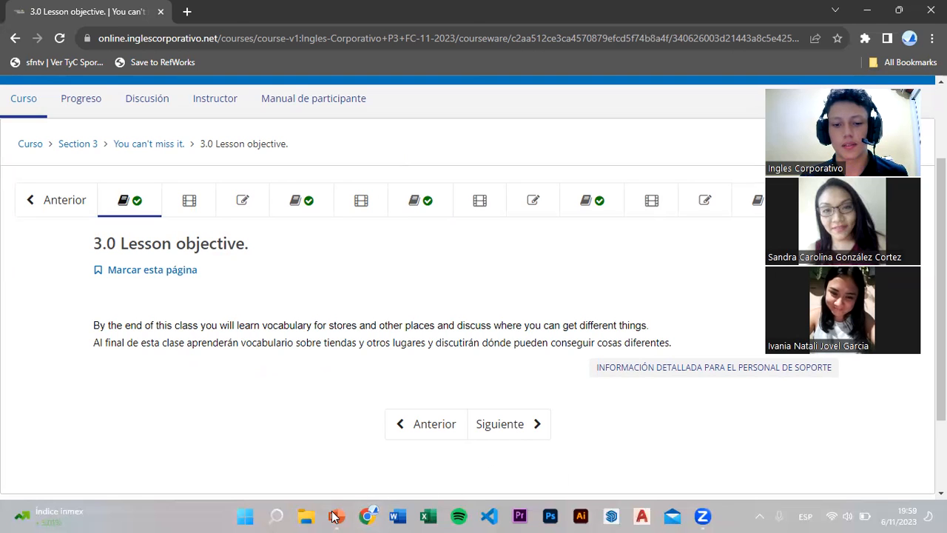
pyautogui.click(334, 515)
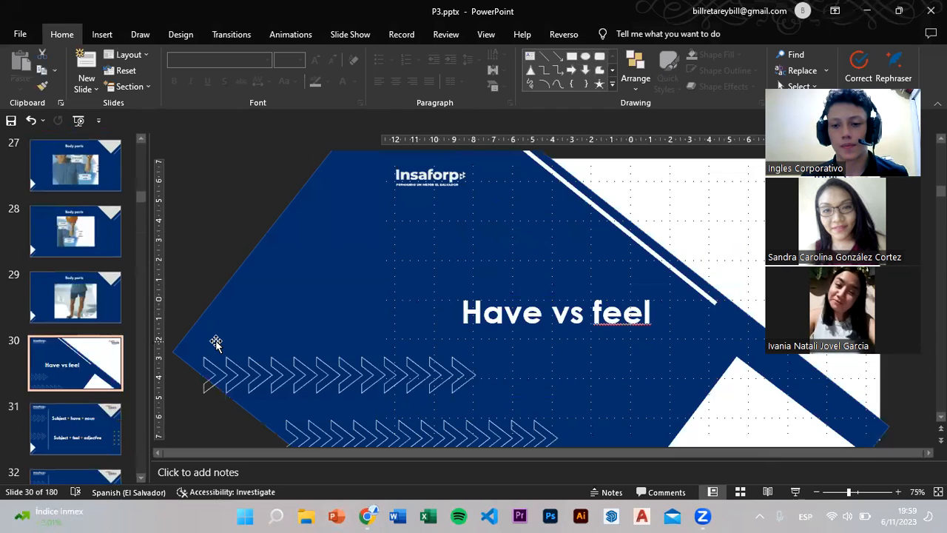
# Move past the 'pain of eye' slide to the Places section slide (43 of 180)
pyautogui.click(74, 362)
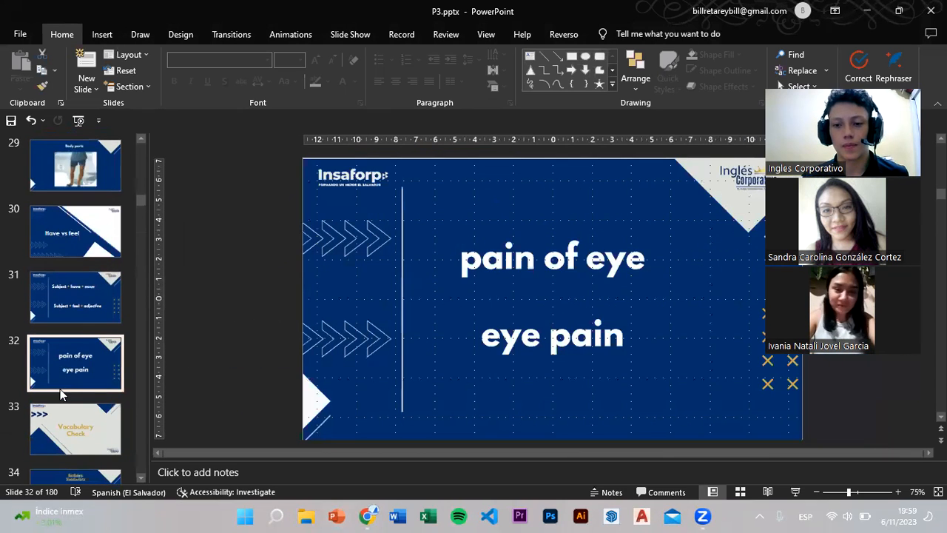
pyautogui.click(74, 429)
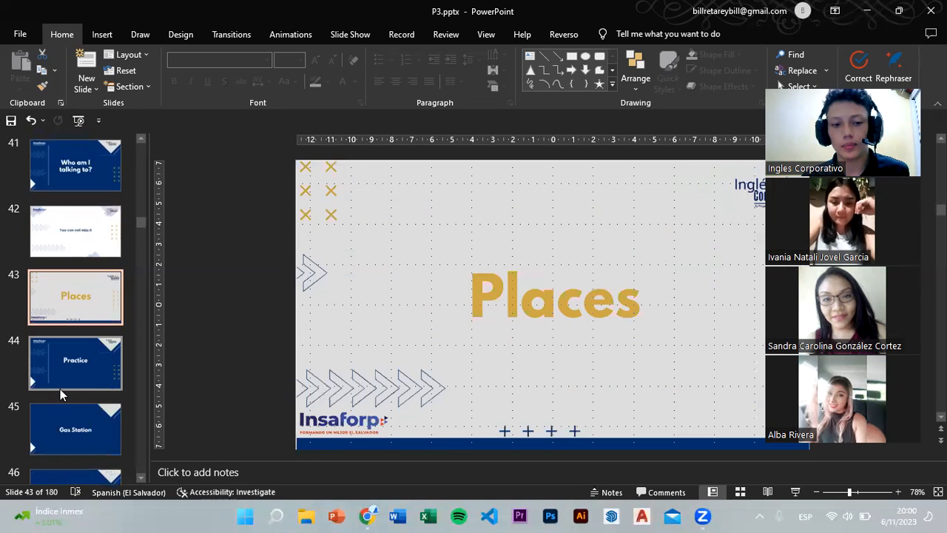
pyautogui.click(74, 231)
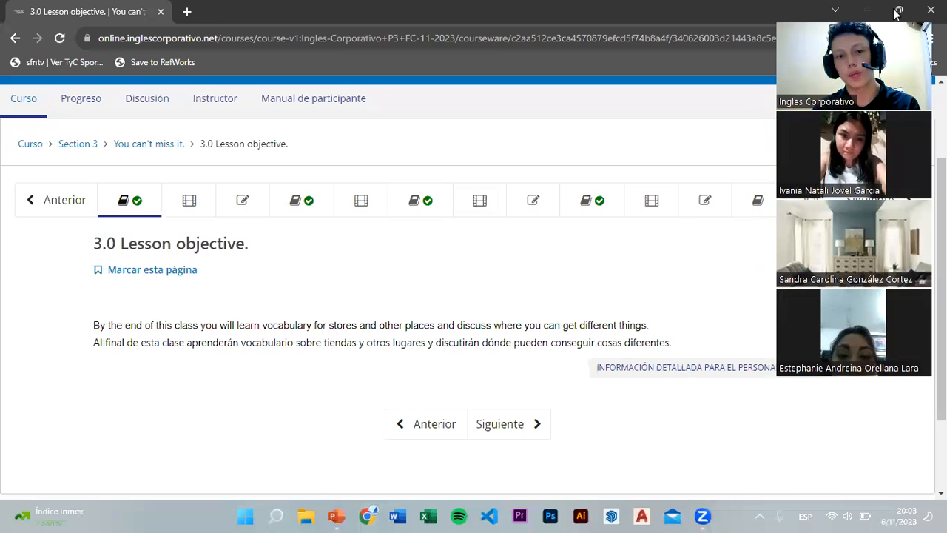
pyautogui.moveTo(417, 311)
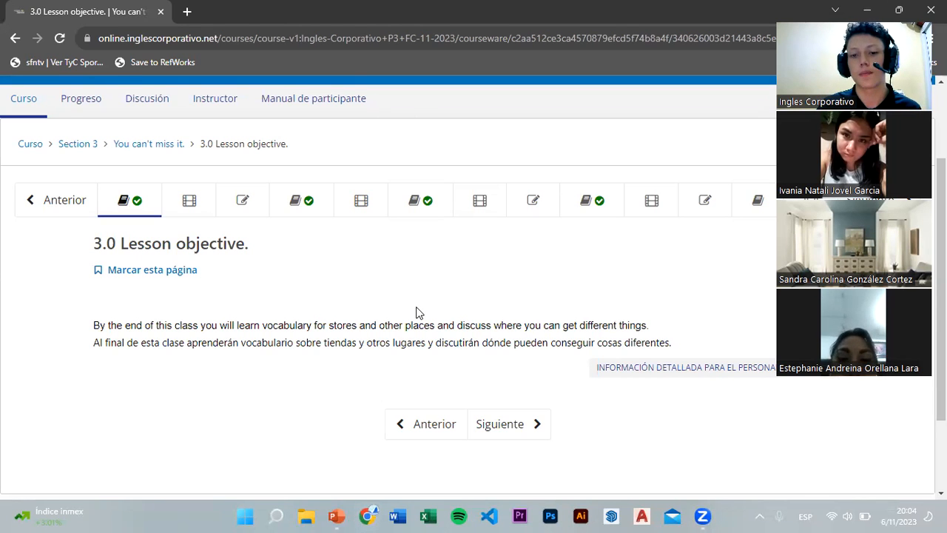
pyautogui.moveTo(190, 199)
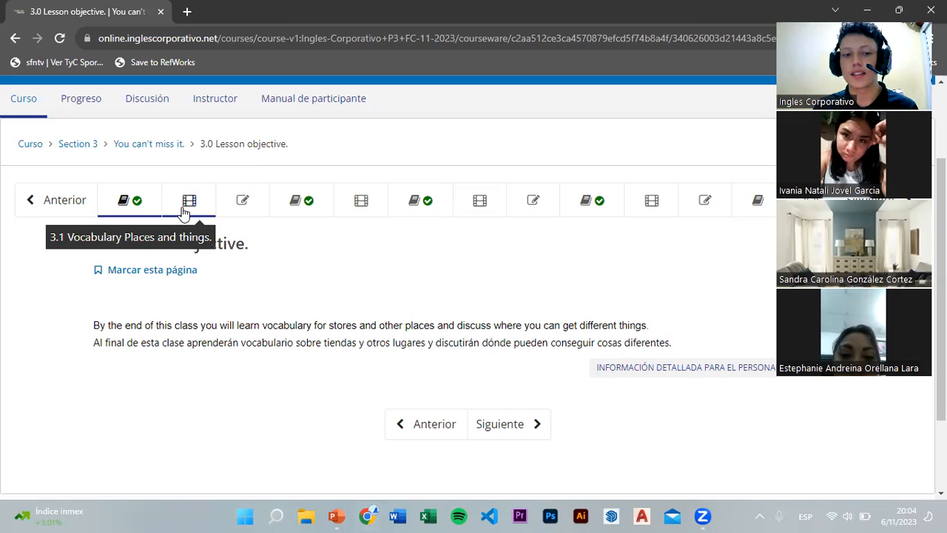
# Open the 3.1 Vocabulary Places and things unit and bring its embedded video into view
pyautogui.click(190, 200)
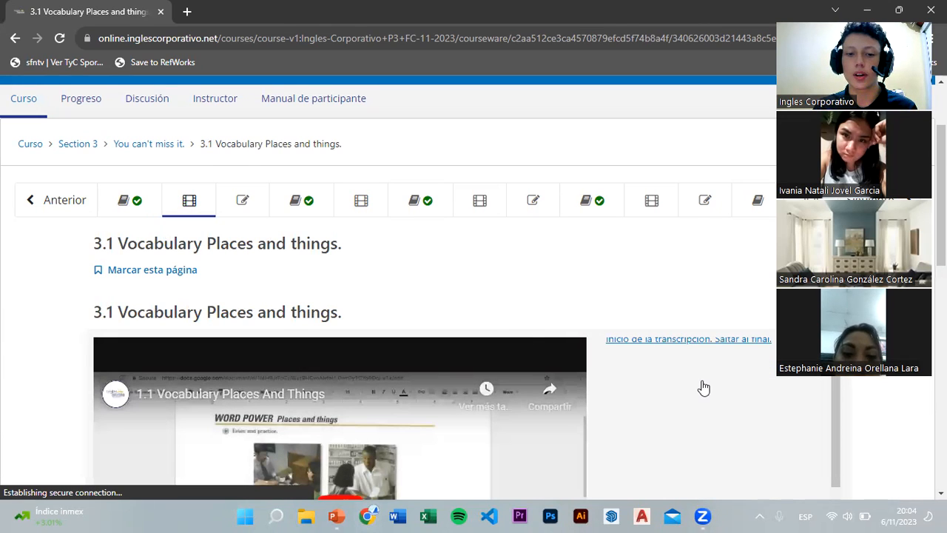
pyautogui.scroll(-3)
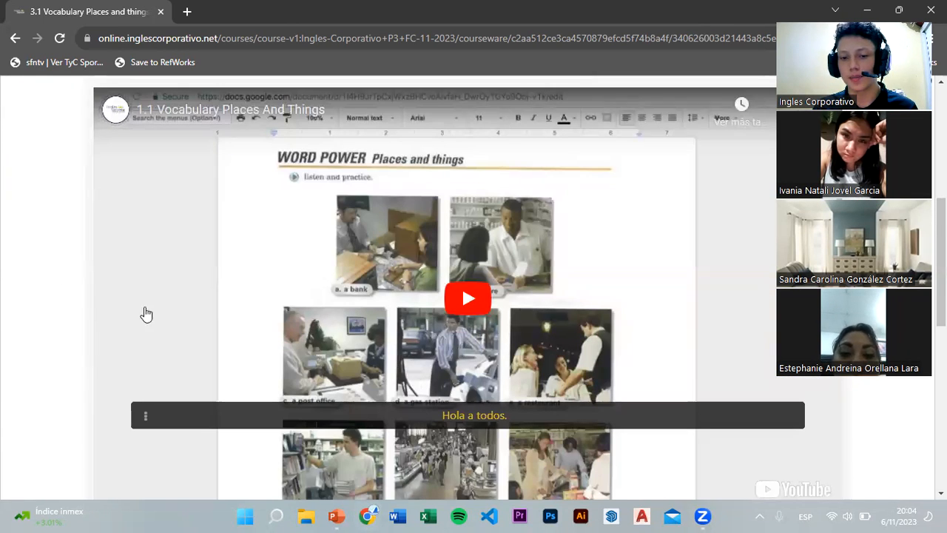
pyautogui.moveTo(456, 293)
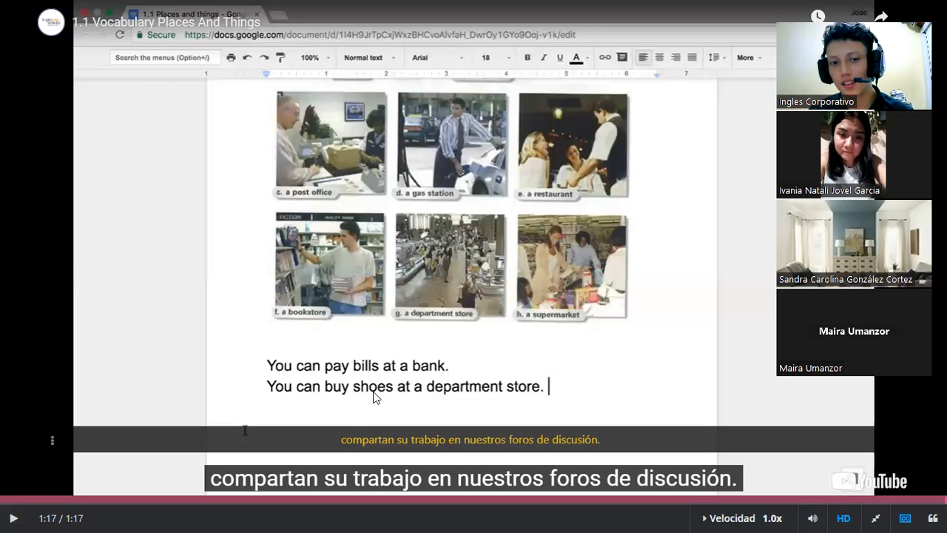
pyautogui.moveTo(713, 415)
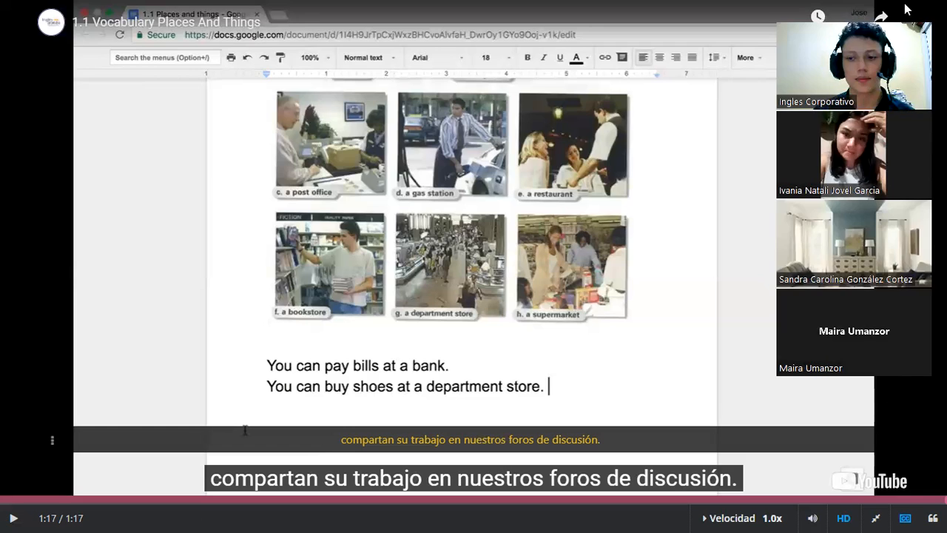
pyautogui.moveTo(731, 425)
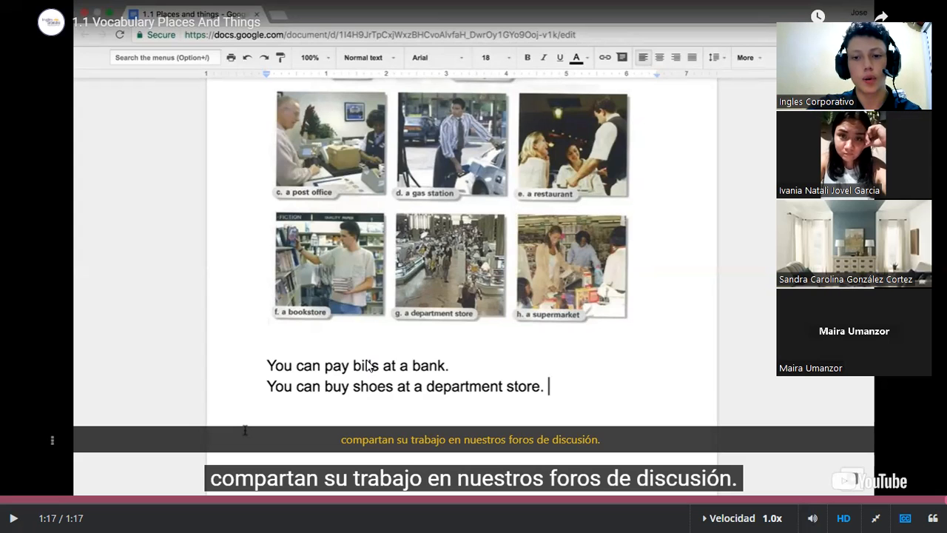
pyautogui.moveTo(348, 233)
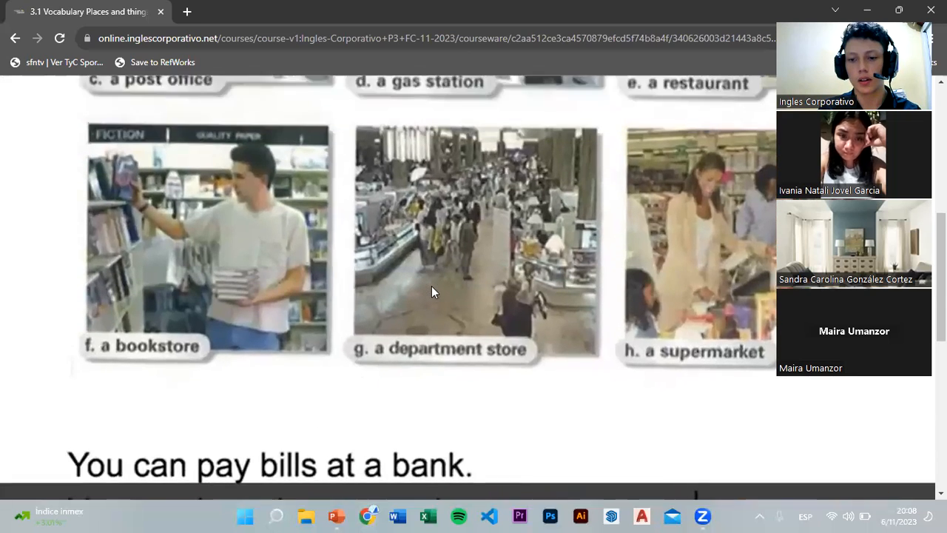
pyautogui.scroll(3)
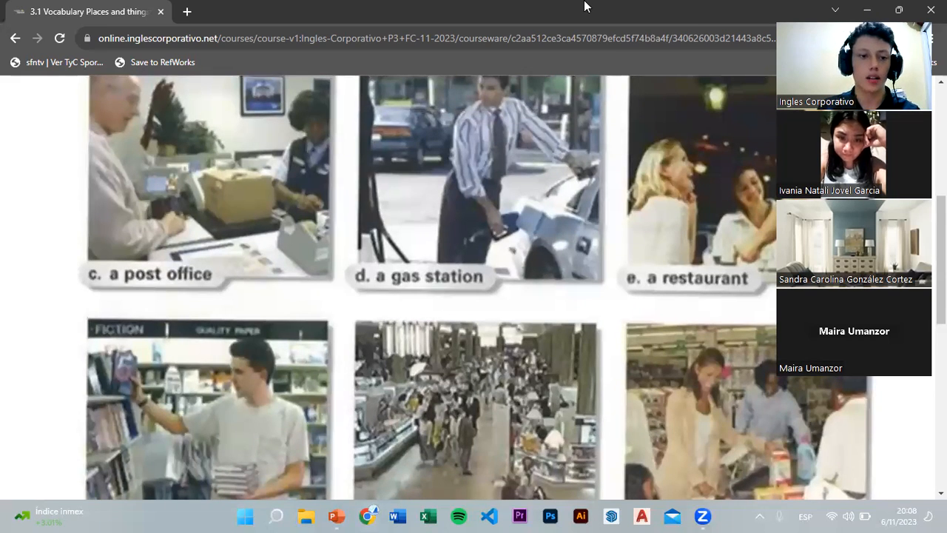
pyautogui.click(384, 288)
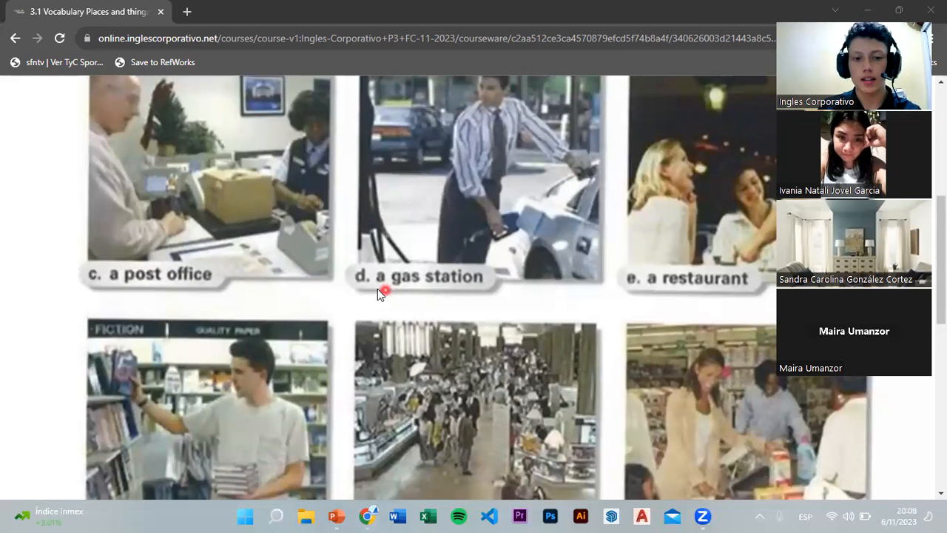
pyautogui.moveTo(468, 335)
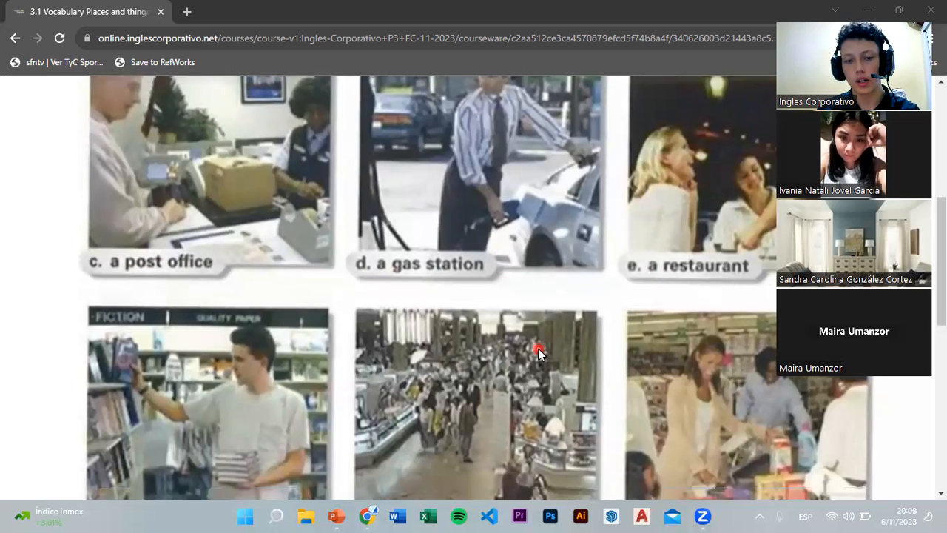
pyautogui.scroll(-3)
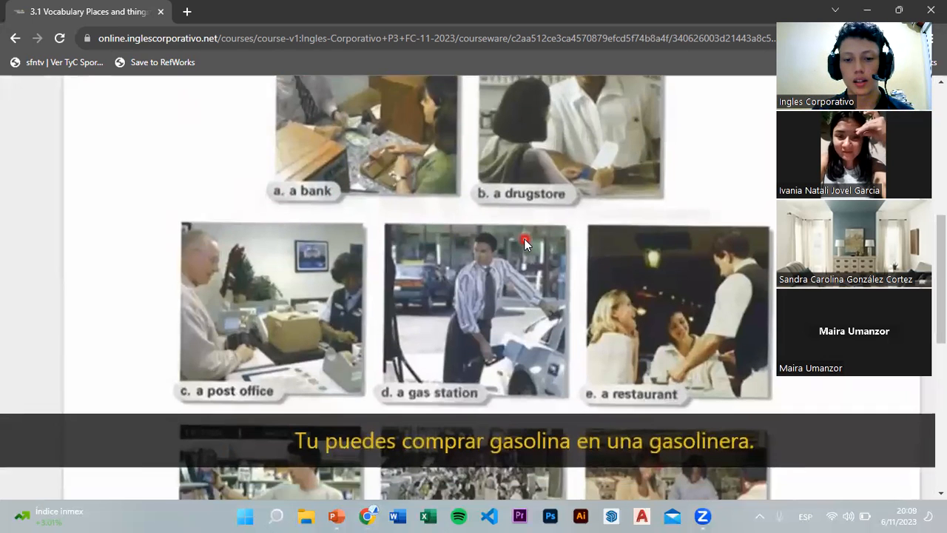
# Scroll the course page so the embedded places vocabulary video plays in view
pyautogui.scroll(-3)
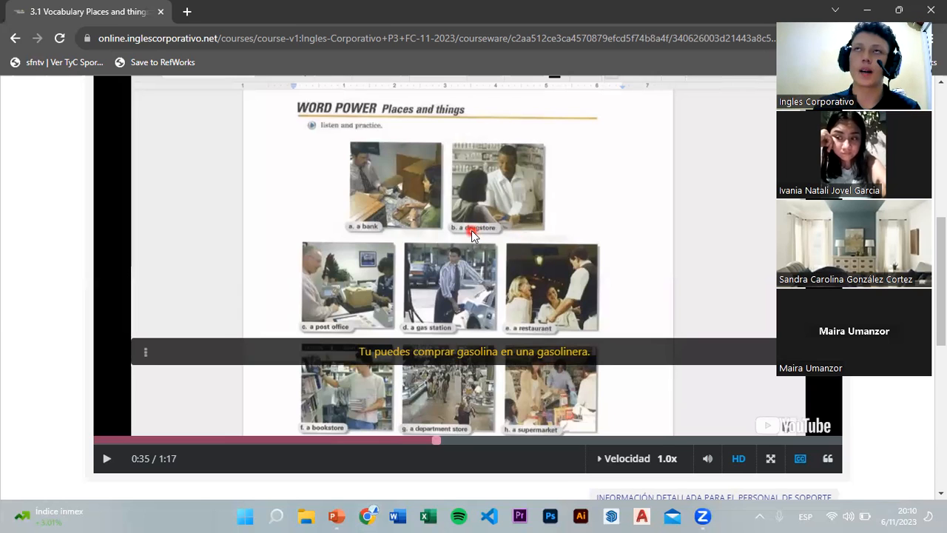
pyautogui.moveTo(479, 332)
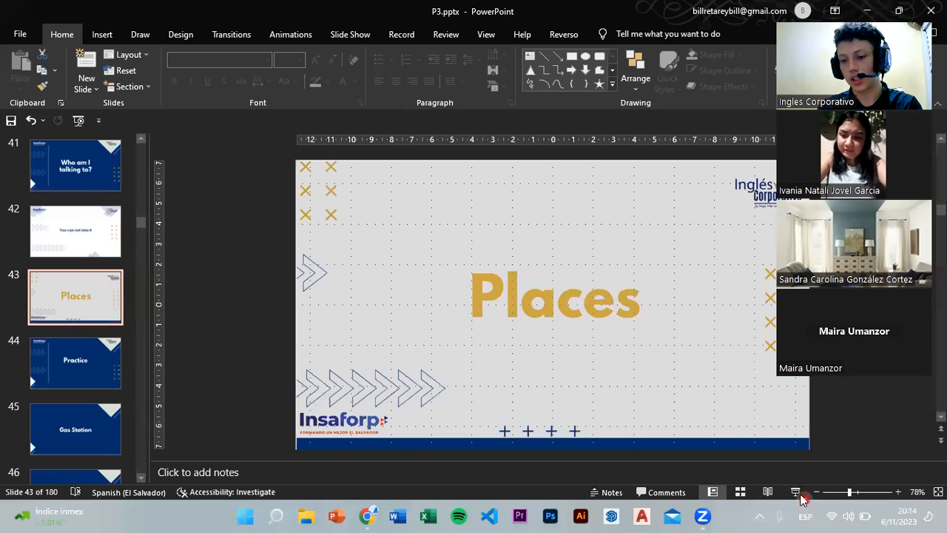
# Advance the slideshow to the Library slide in the Places section
pyautogui.click(797, 491)
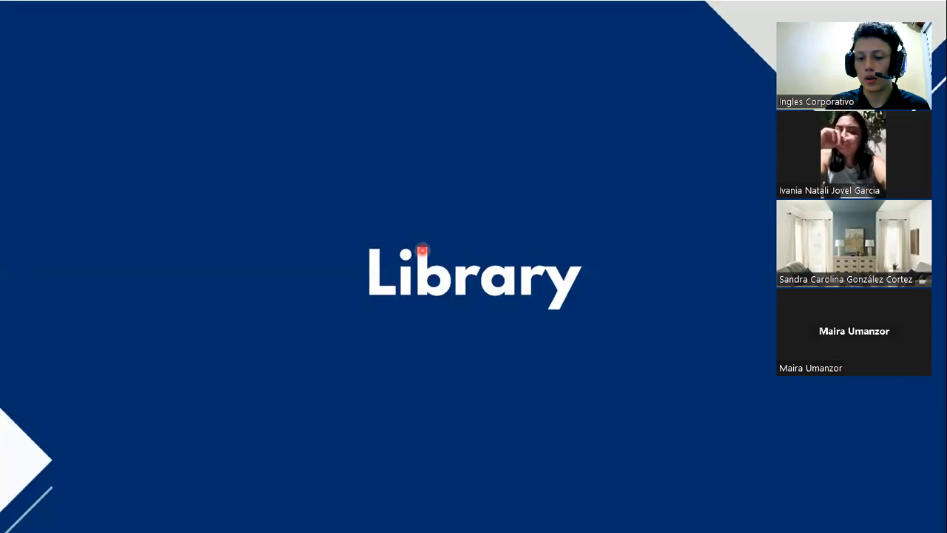
pyautogui.moveTo(436, 150)
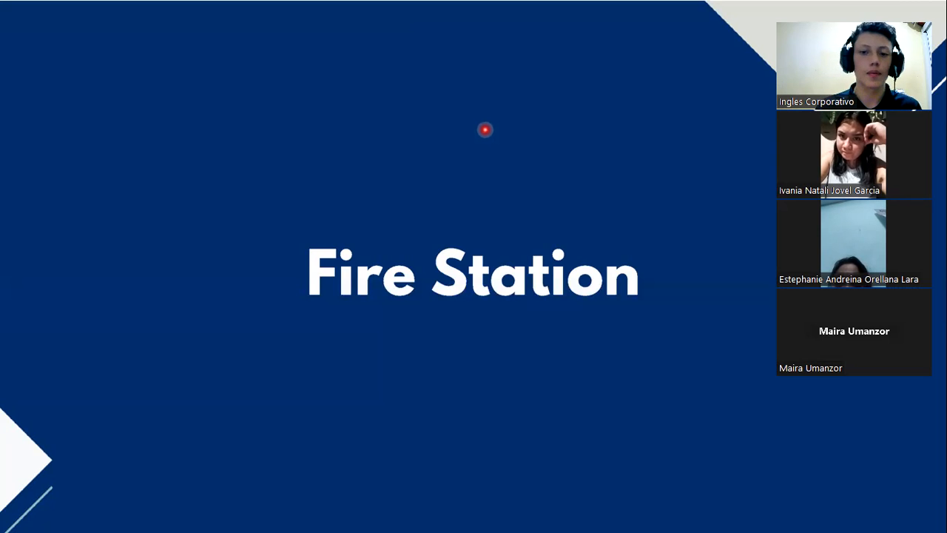
pyautogui.moveTo(580, 120)
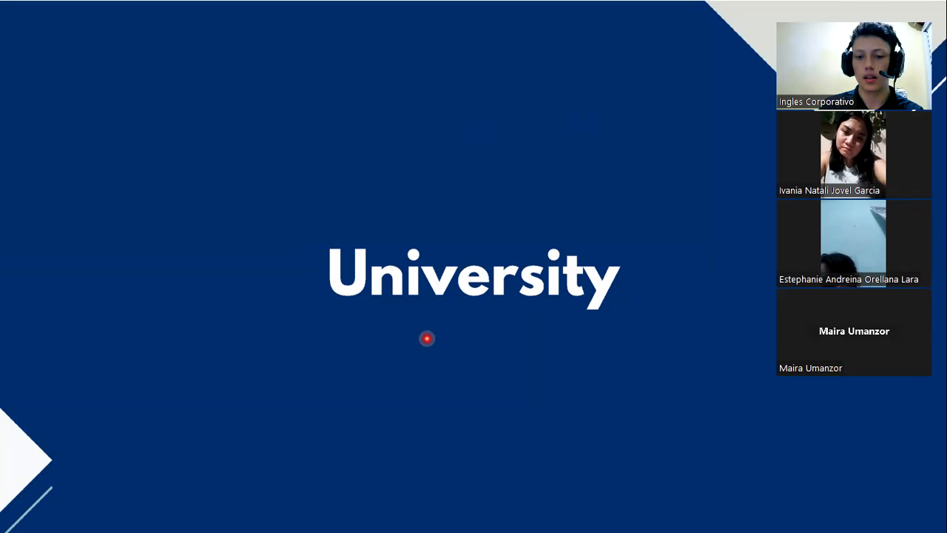
pyautogui.moveTo(515, 122)
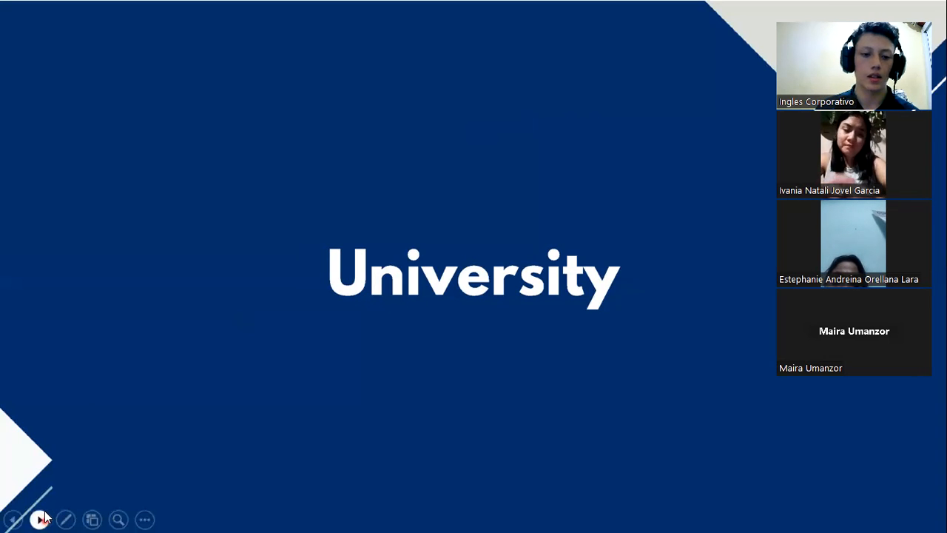
pyautogui.click(42, 518)
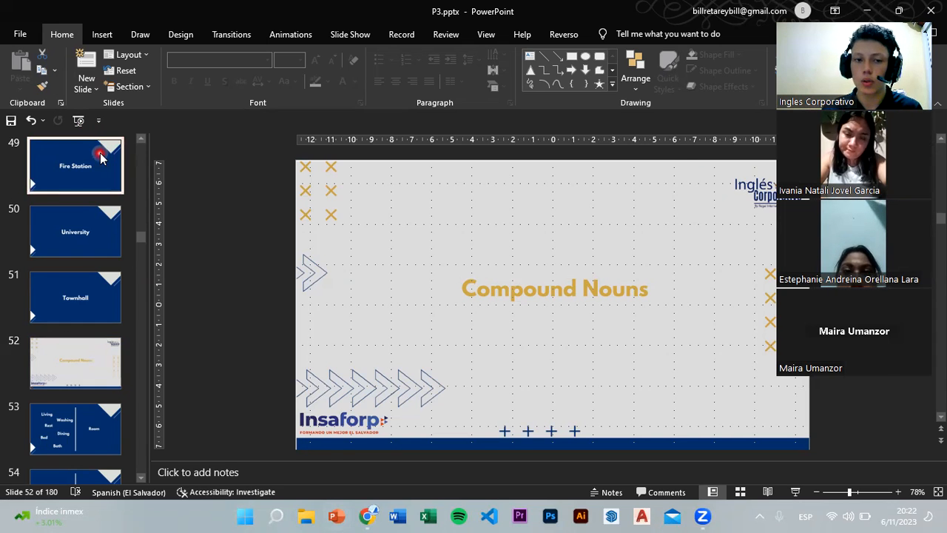
# Step back through the Fire Station slide to the Gas Station slide (45 of 180)
pyautogui.click(74, 166)
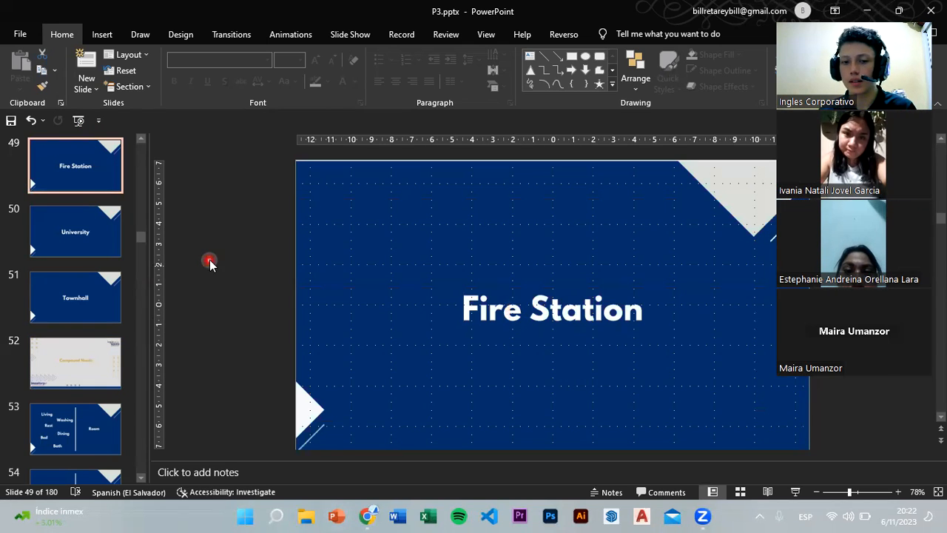
pyautogui.click(74, 231)
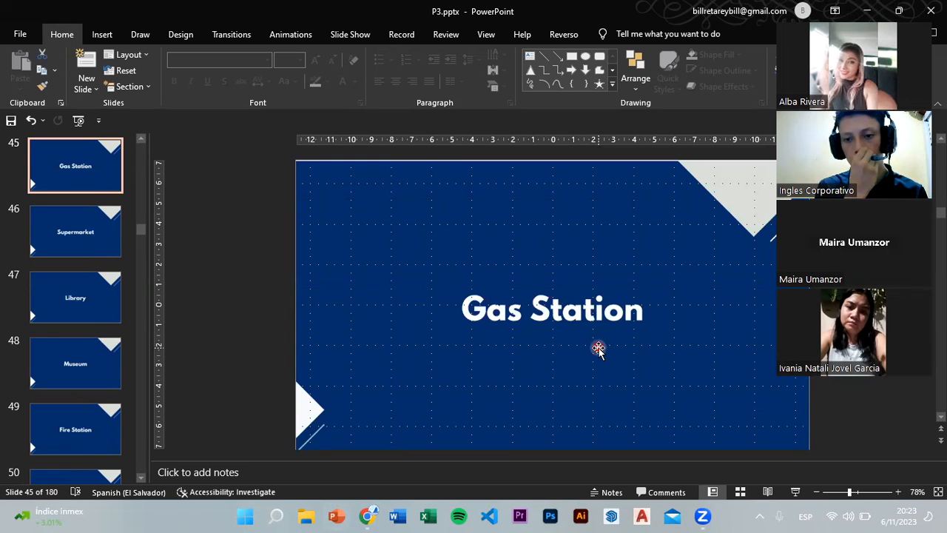
# Move forward from Gas Station through the places slides to Townhall (51 of 180)
pyautogui.click(74, 429)
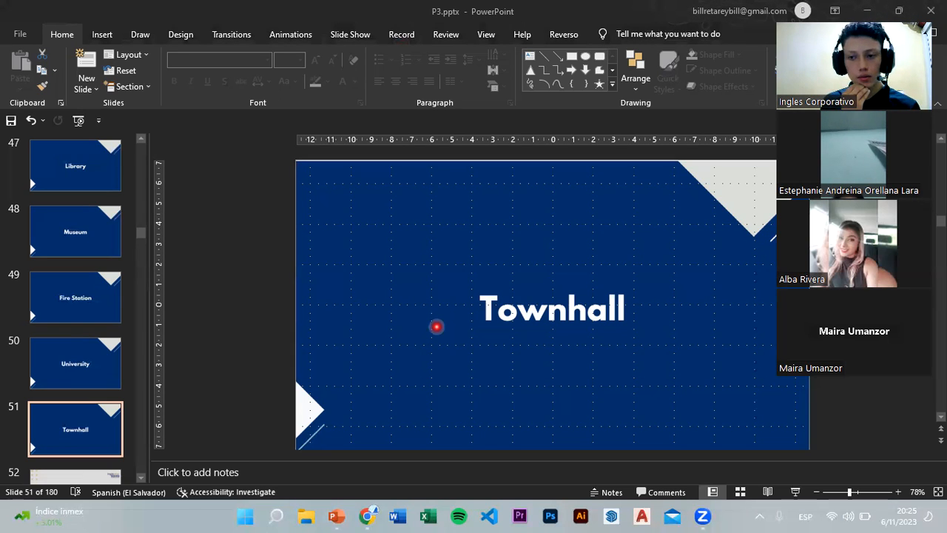
pyautogui.moveTo(726, 300)
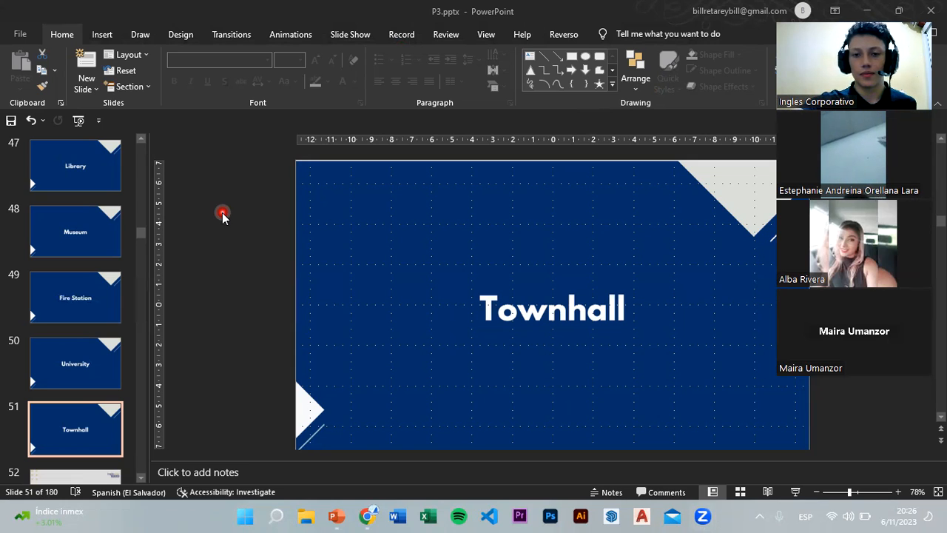
pyautogui.moveTo(269, 123)
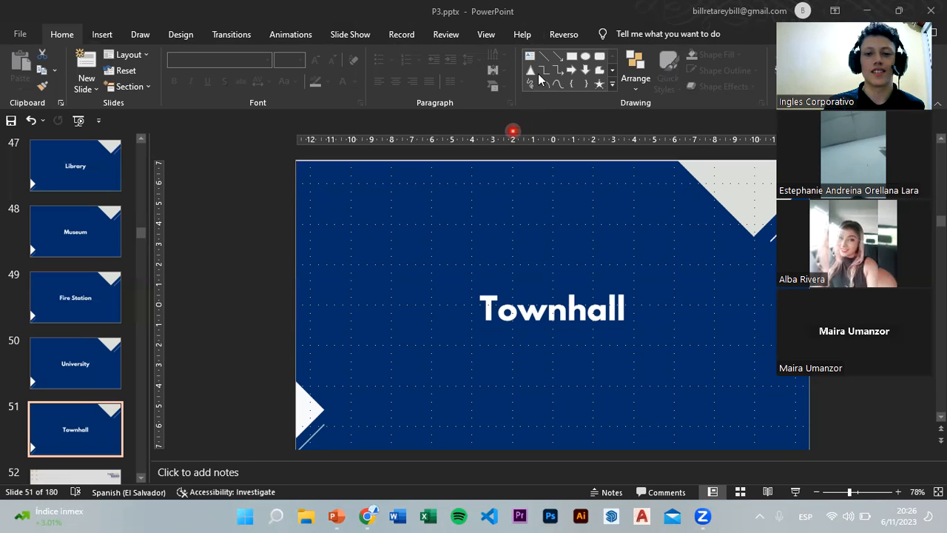
pyautogui.moveTo(512, 130)
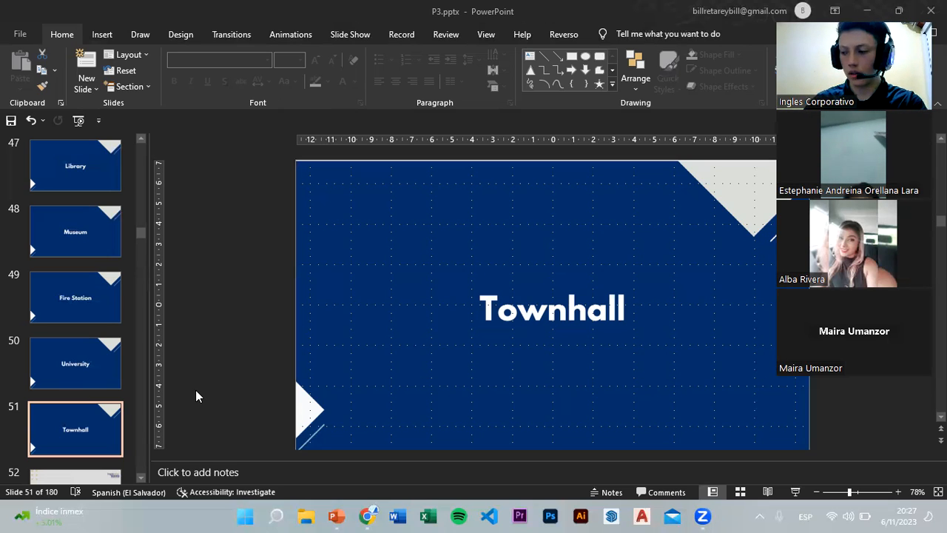
pyautogui.moveTo(391, 462)
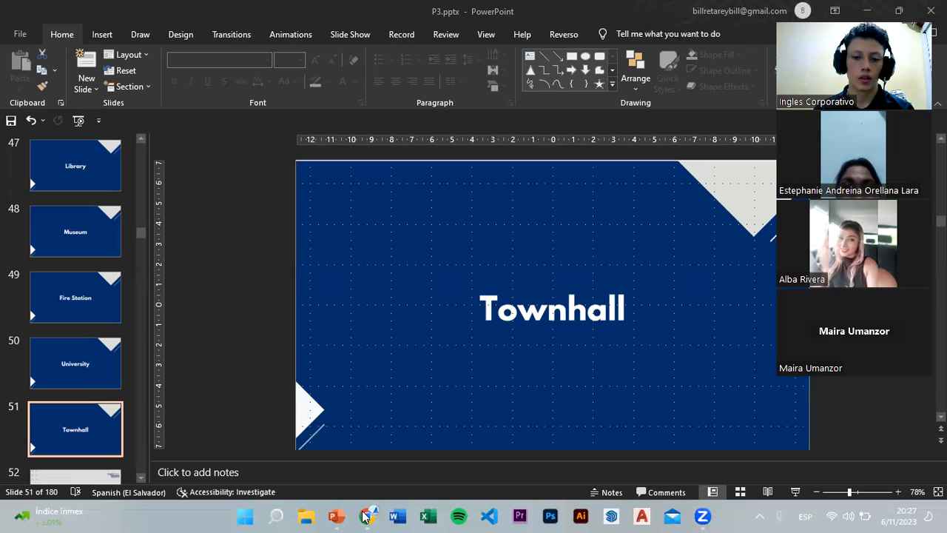
pyautogui.moveTo(581, 481)
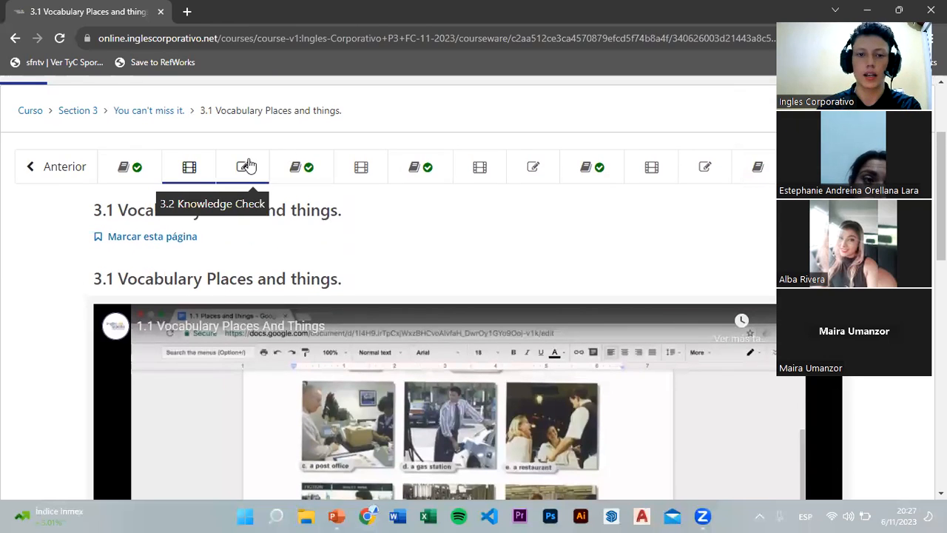
# Open the 3.2 Knowledge Check unit and bring the Anderson family audio and question 1 into view
pyautogui.click(248, 165)
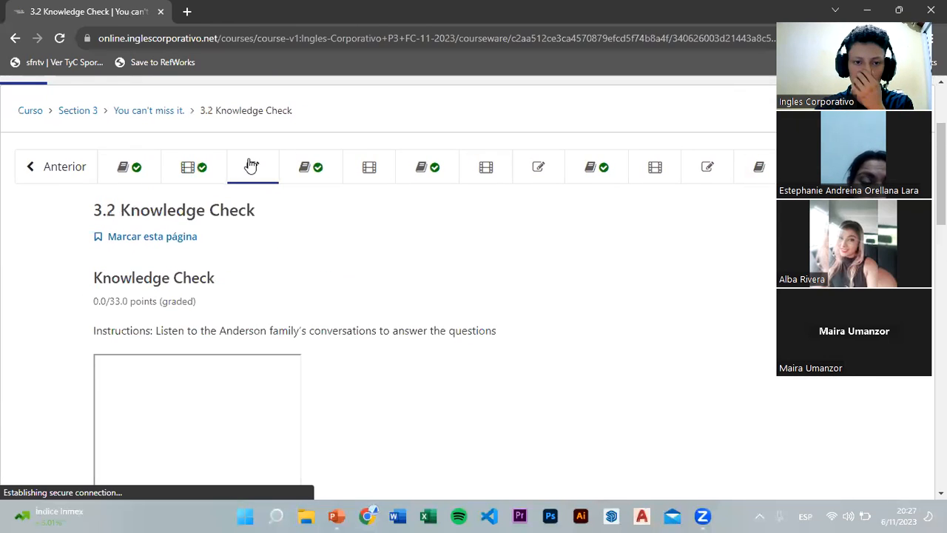
pyautogui.click(252, 166)
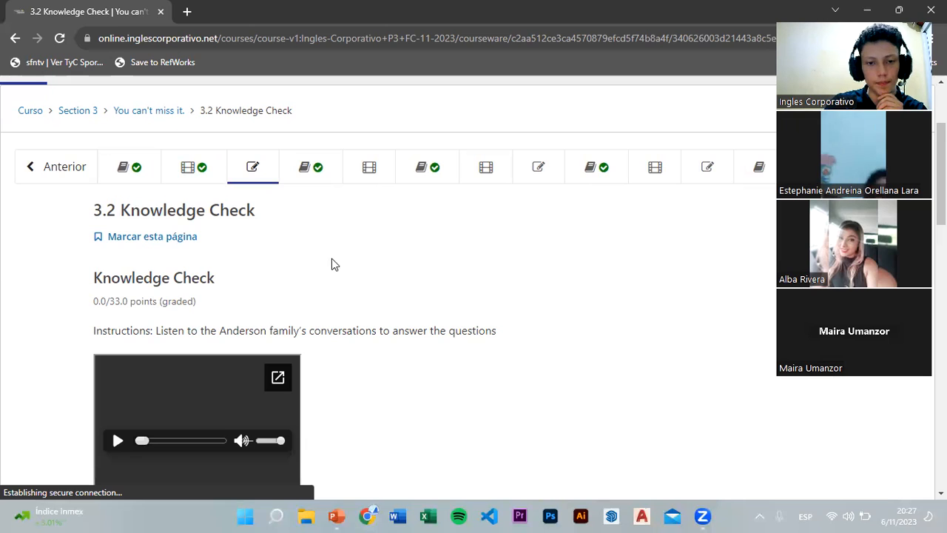
pyautogui.moveTo(319, 268)
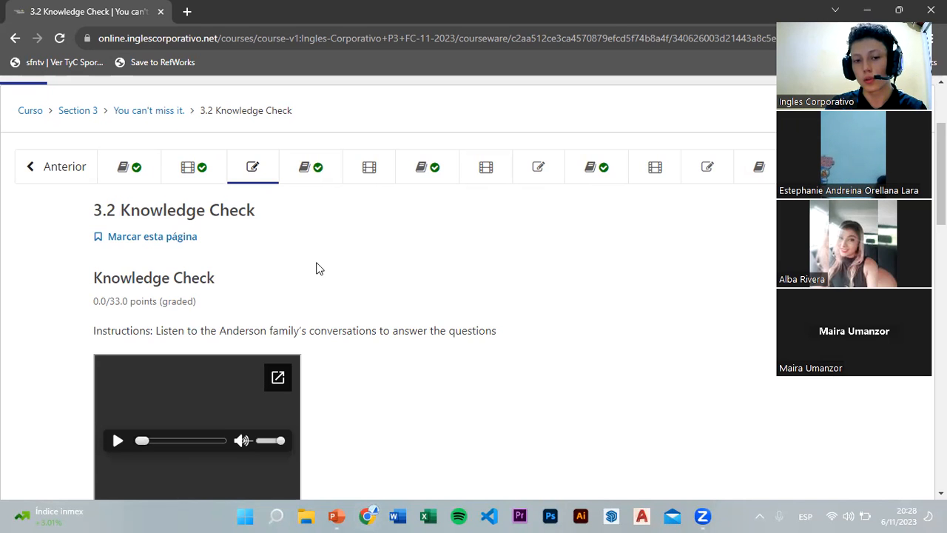
pyautogui.scroll(-3)
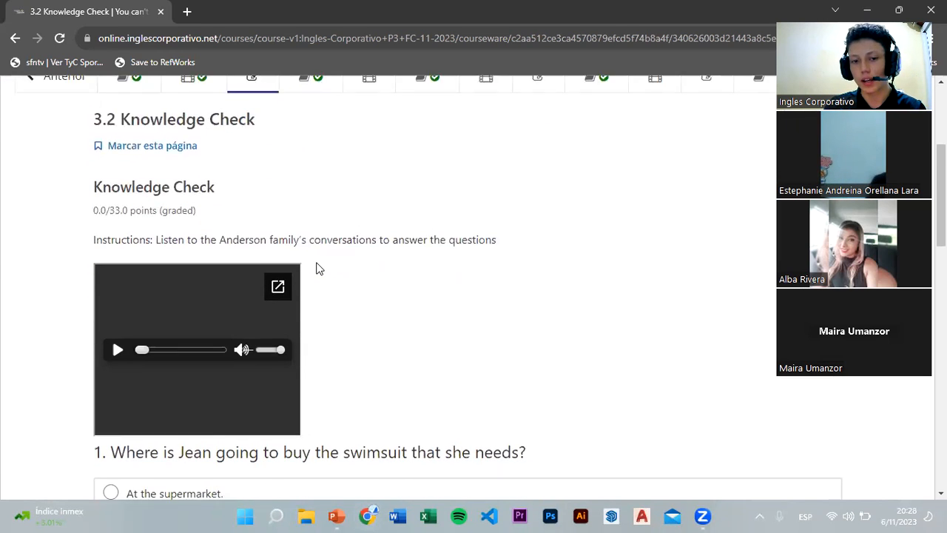
pyautogui.scroll(-3)
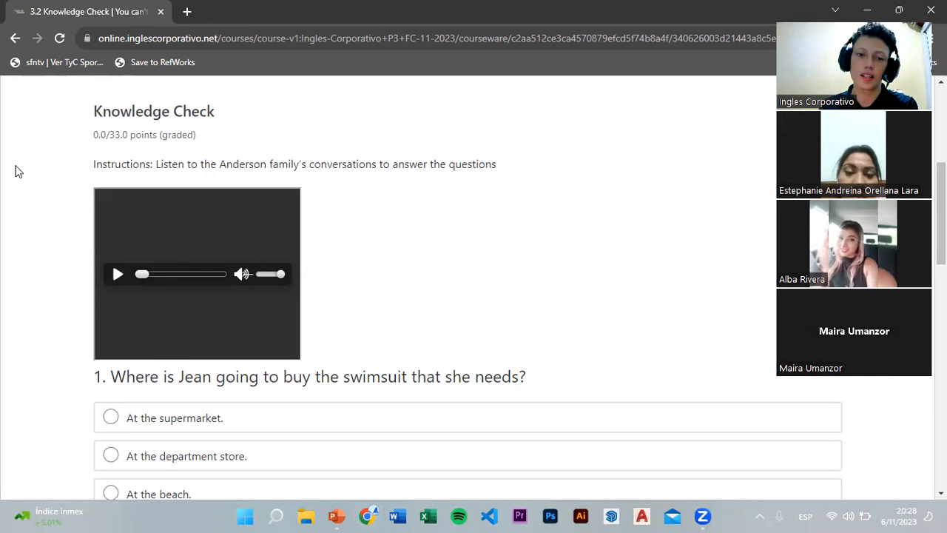
pyautogui.moveTo(126, 177)
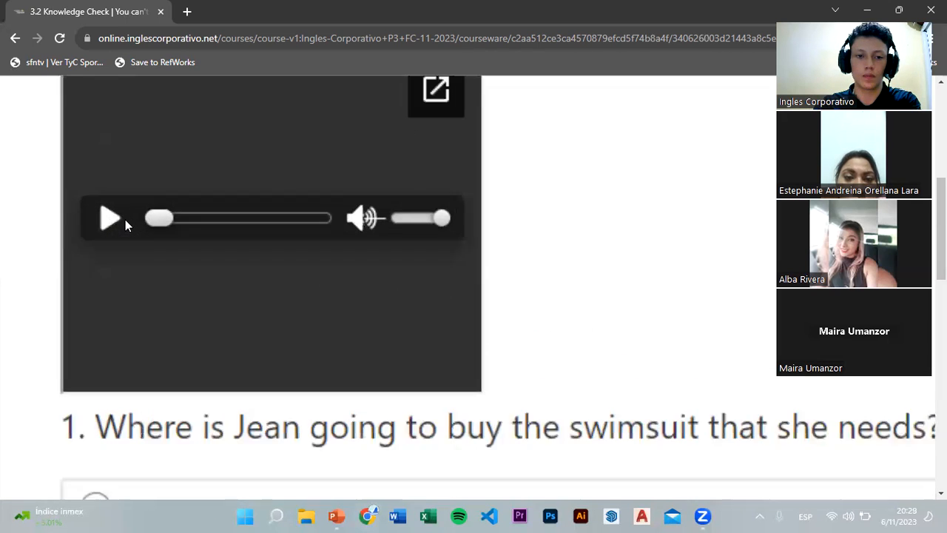
# Pop the quiz's listening audio out into its own Google Drive tab ('3-14 Unit 13 Ex. 02 Listening I Need.m4a')
pyautogui.click(362, 217)
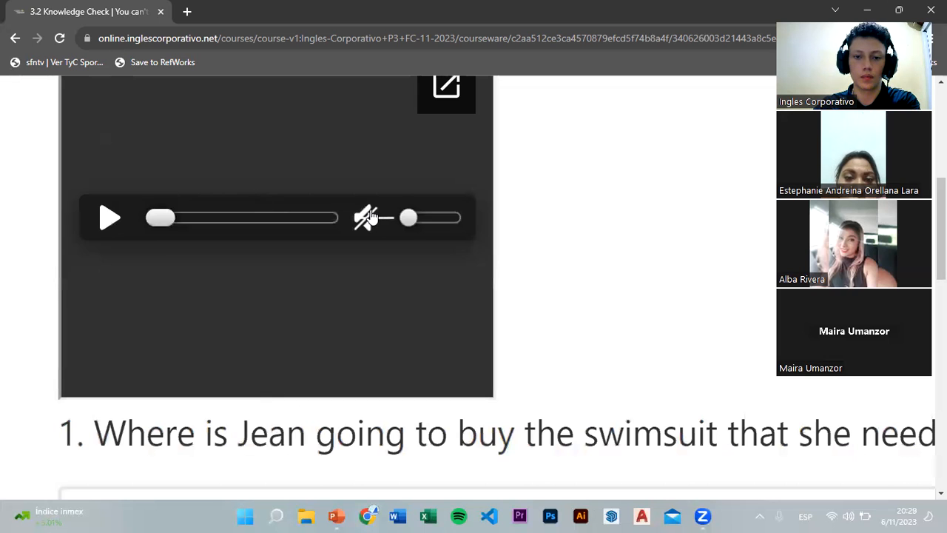
pyautogui.click(367, 217)
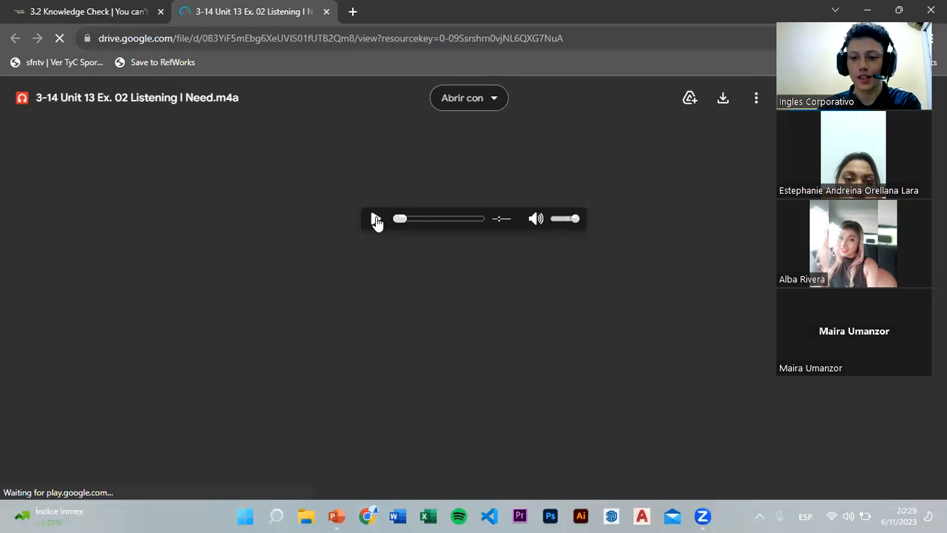
pyautogui.moveTo(376, 219)
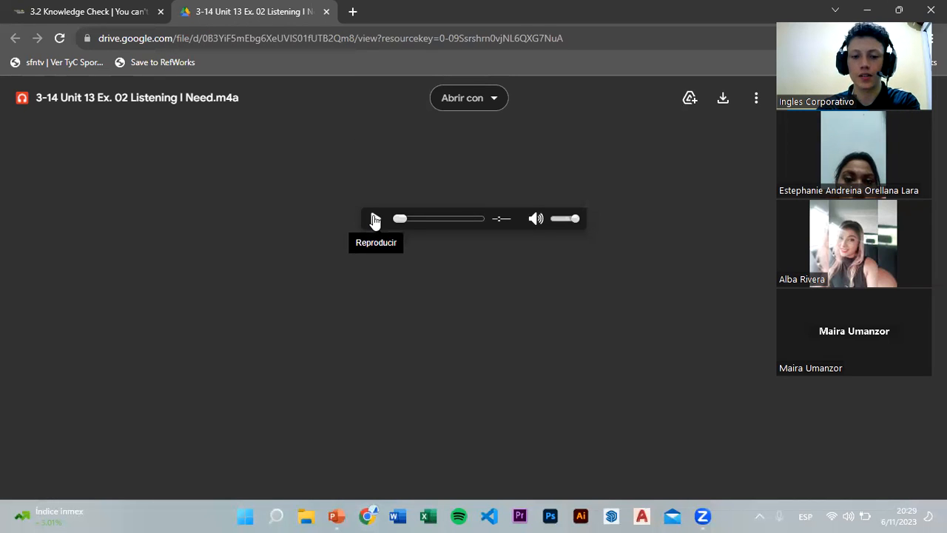
# Start playing the Unit 13 listening audio in the Drive player
pyautogui.click(376, 217)
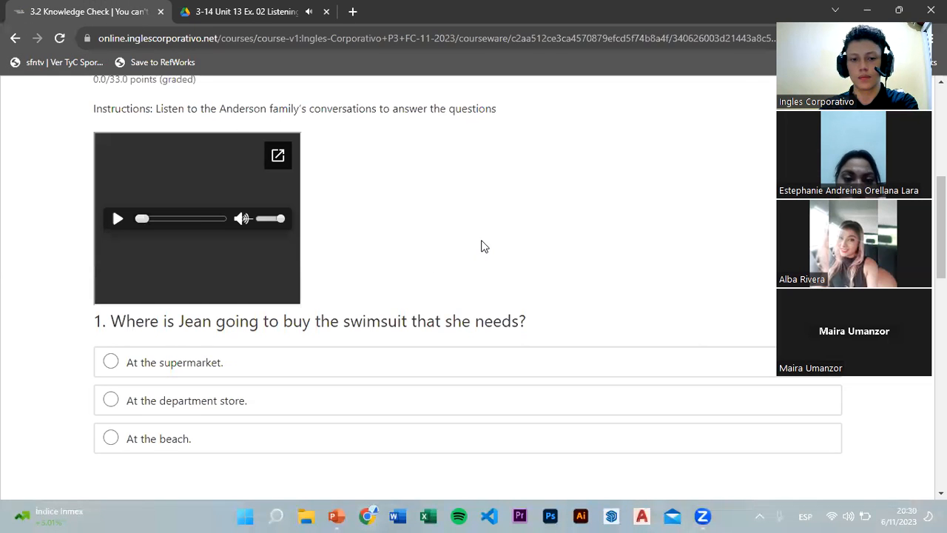
# Scroll the Knowledge Check page down through questions 2–4 until the Enviar button shows
pyautogui.scroll(-3)
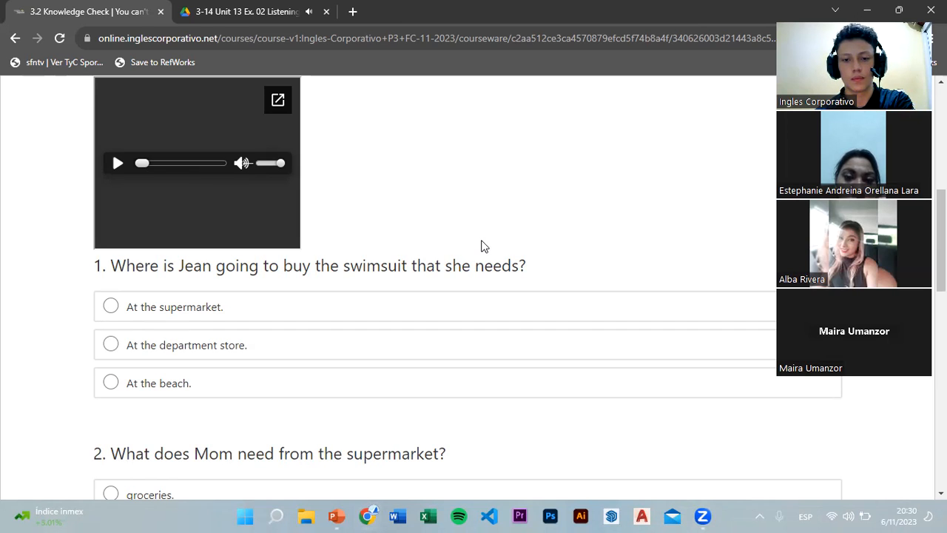
pyautogui.scroll(-3)
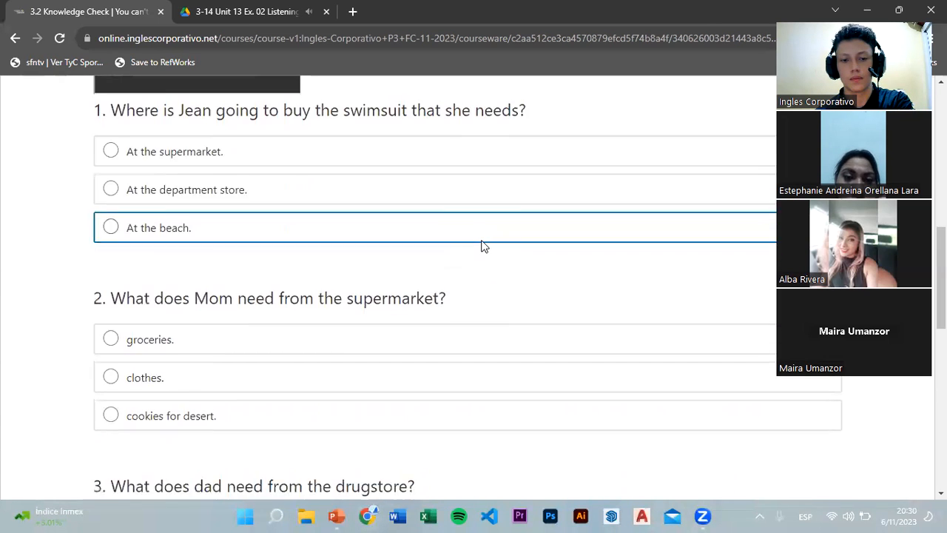
pyautogui.scroll(-3)
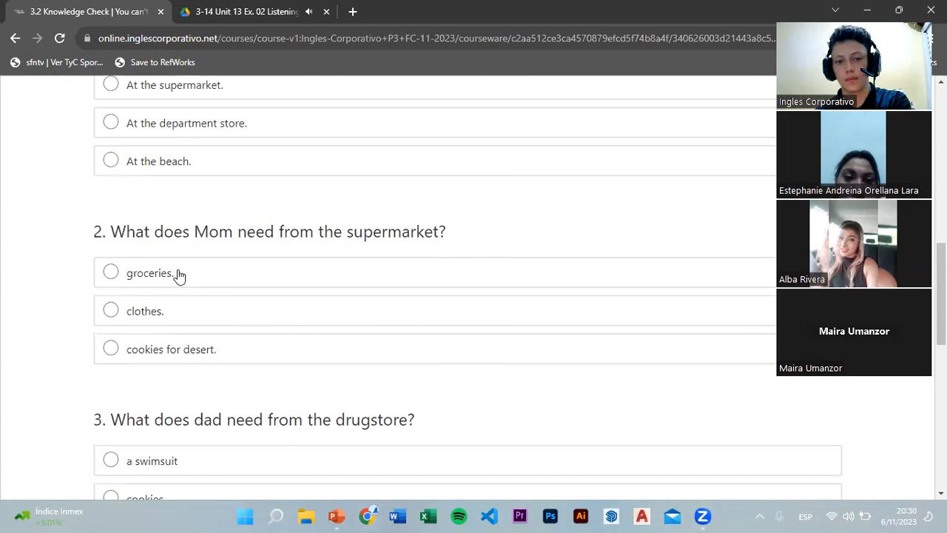
pyautogui.moveTo(68, 284)
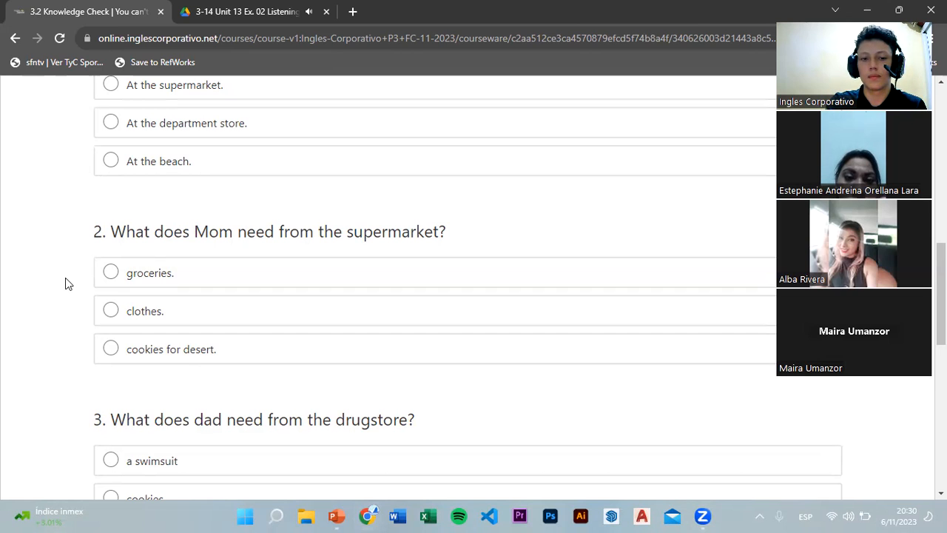
pyautogui.moveTo(3, 318)
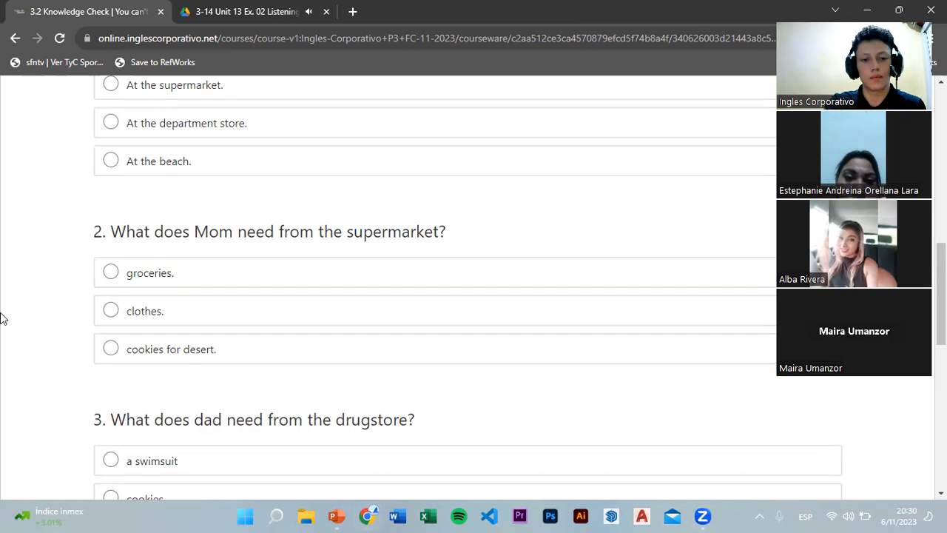
pyautogui.scroll(-3)
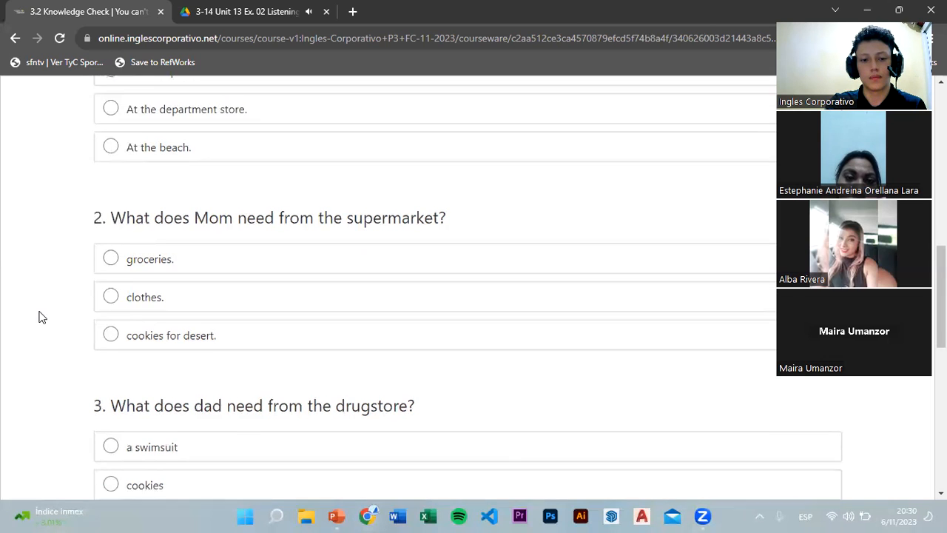
pyautogui.scroll(-3)
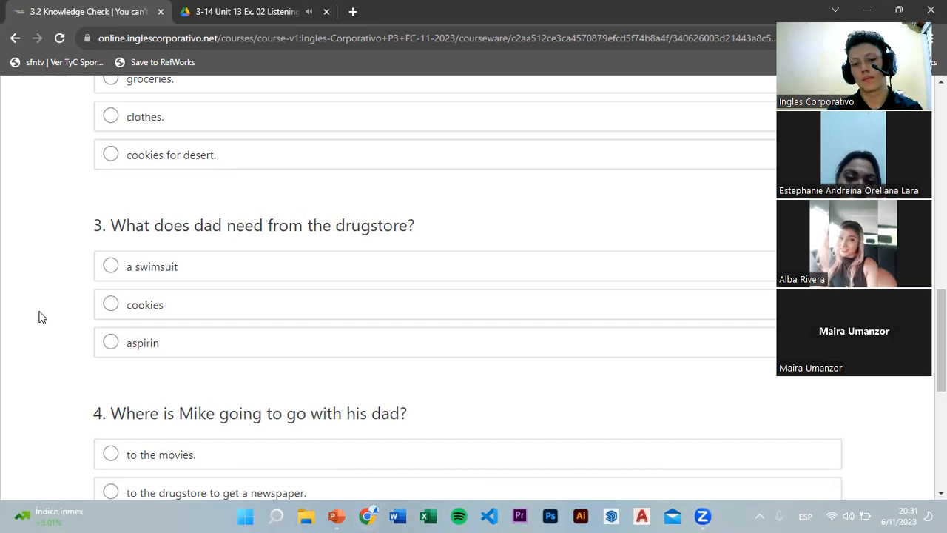
pyautogui.scroll(-3)
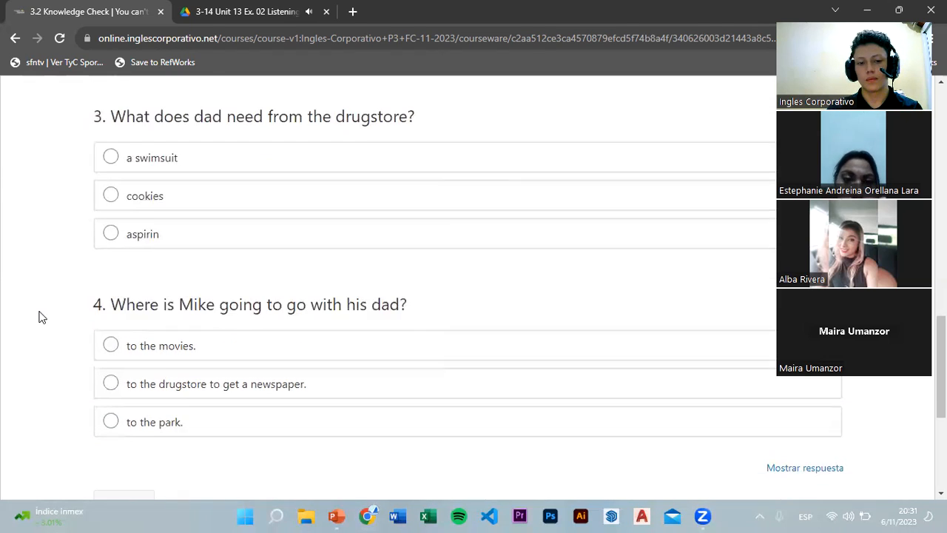
pyautogui.scroll(-3)
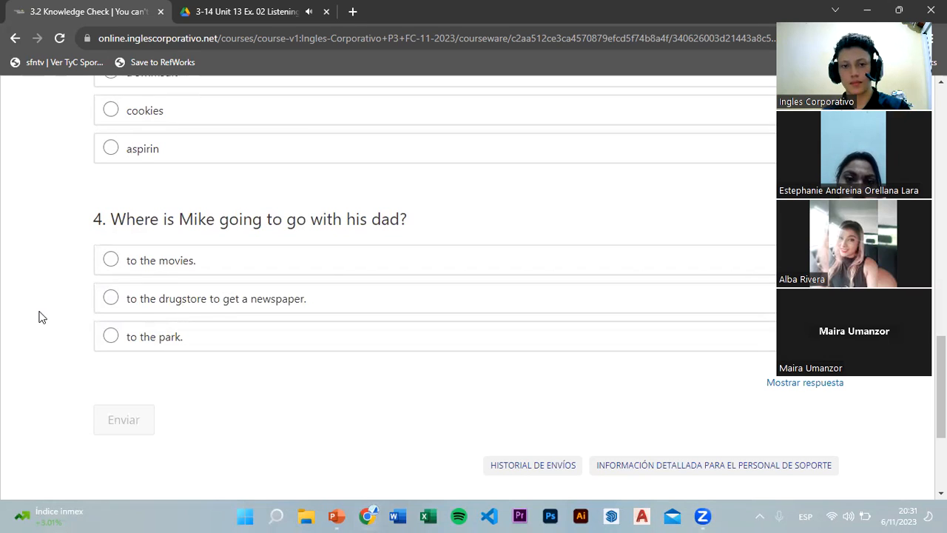
# Bring the Drive tab with '3-14 Unit 13 Ex. 02 Listening I Need.m4a' back to the front
pyautogui.click(248, 12)
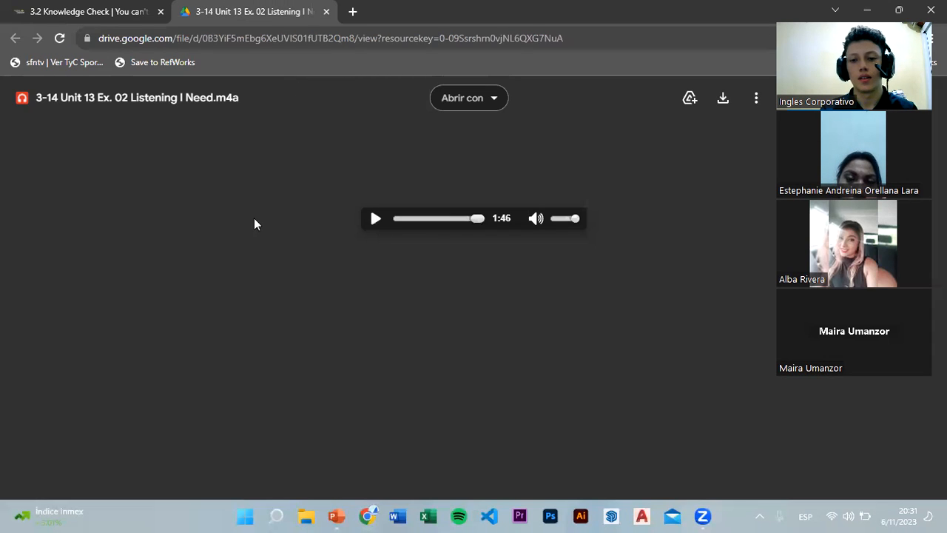
pyautogui.moveTo(530, 127)
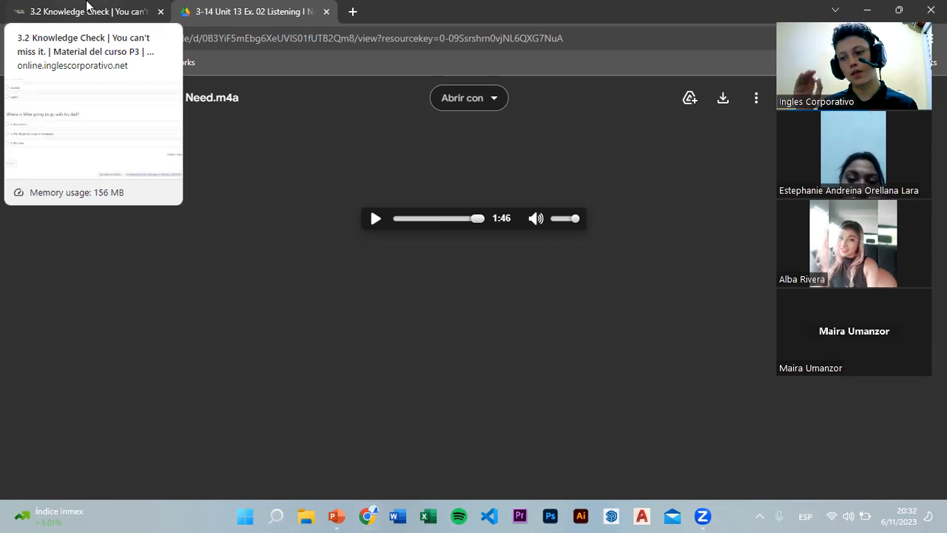
pyautogui.moveTo(466, 6)
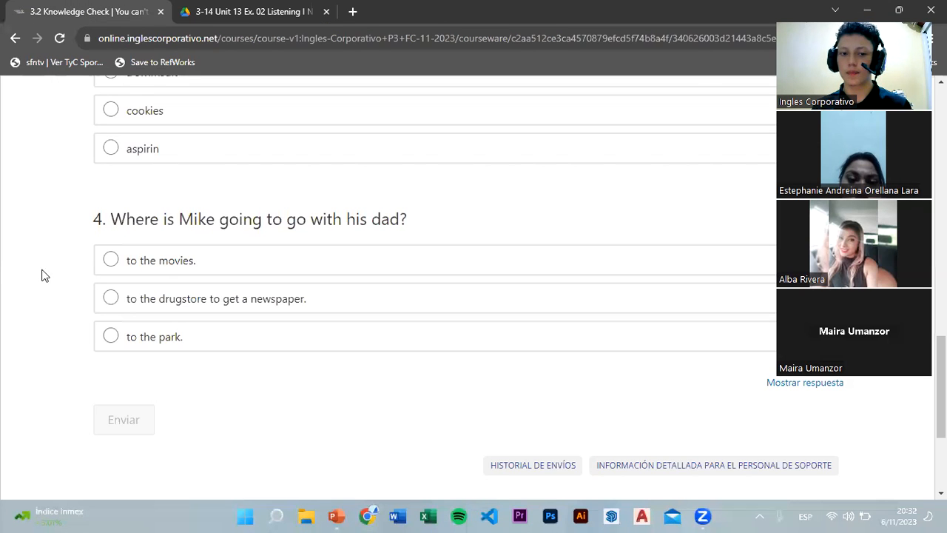
# Scroll the Knowledge Check page back to the audio player and question 1 about Jean's swimsuit
pyautogui.scroll(3)
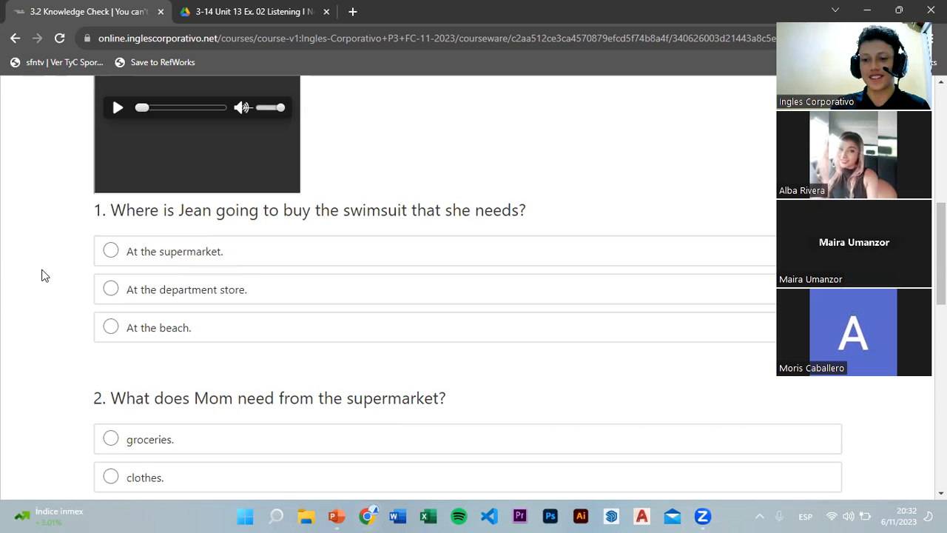
pyautogui.scroll(-3)
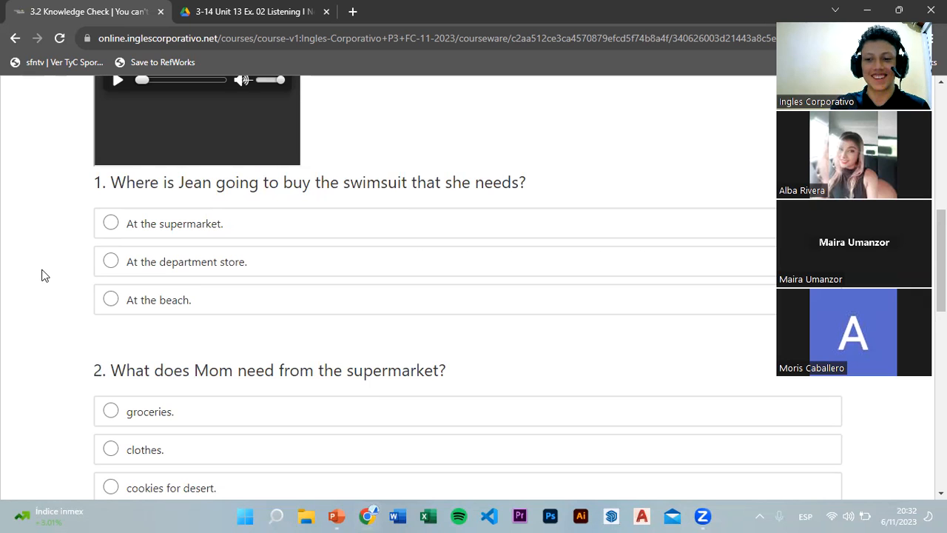
pyautogui.scroll(-3)
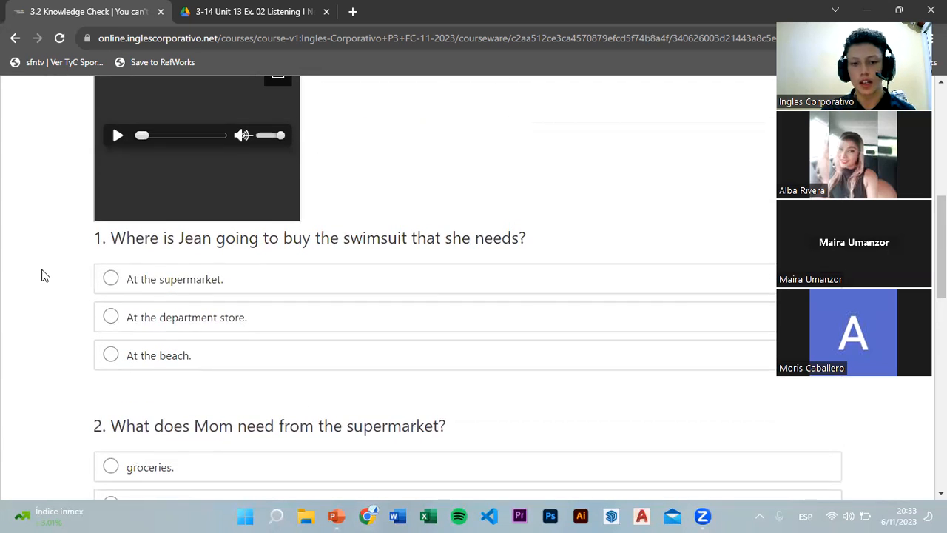
pyautogui.scroll(-3)
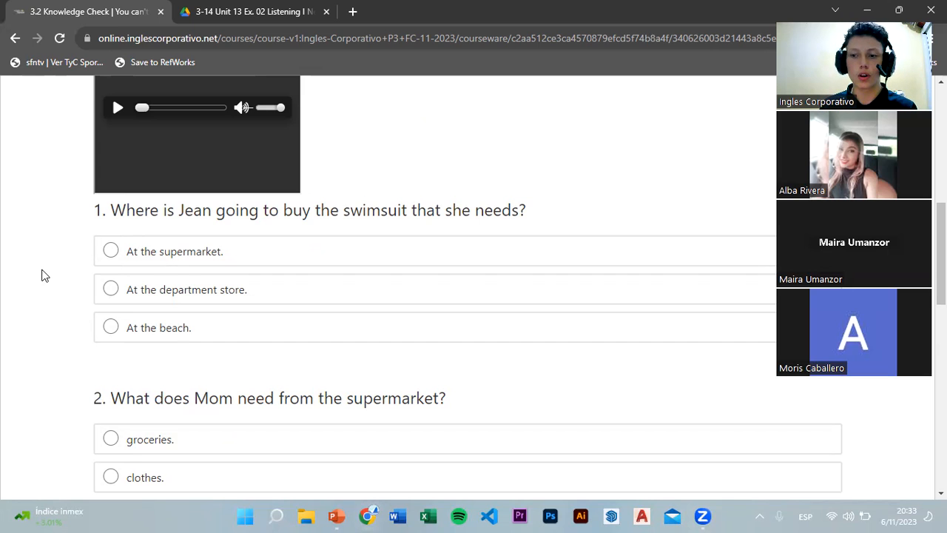
pyautogui.moveTo(22, 313)
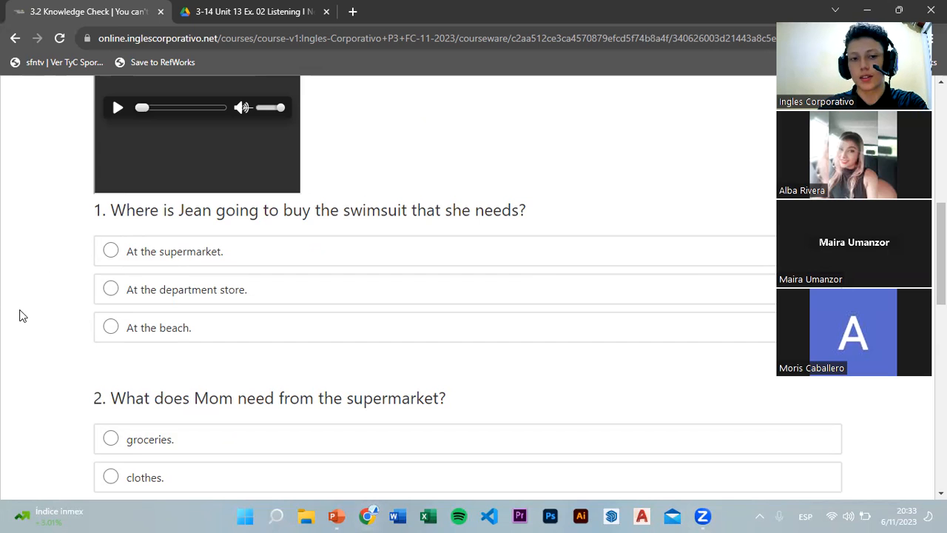
pyautogui.scroll(-3)
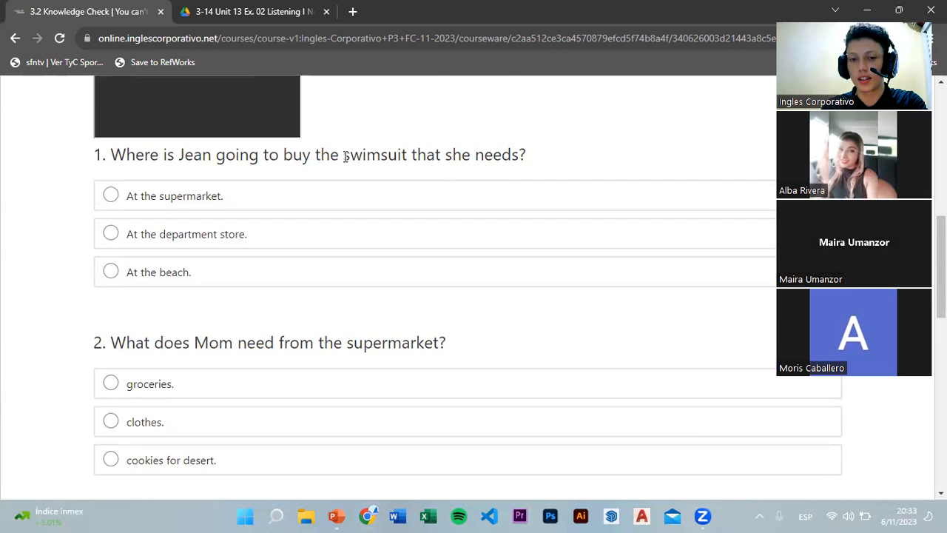
# Scroll to question 3 about what dad needs and highlight the word 'drugstore'
pyautogui.doubleClick(375, 155)
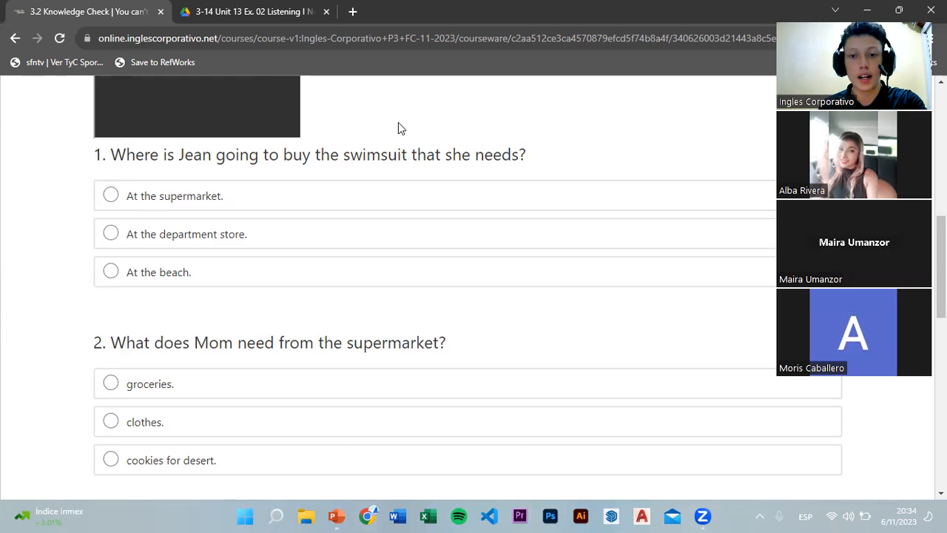
pyautogui.scroll(-3)
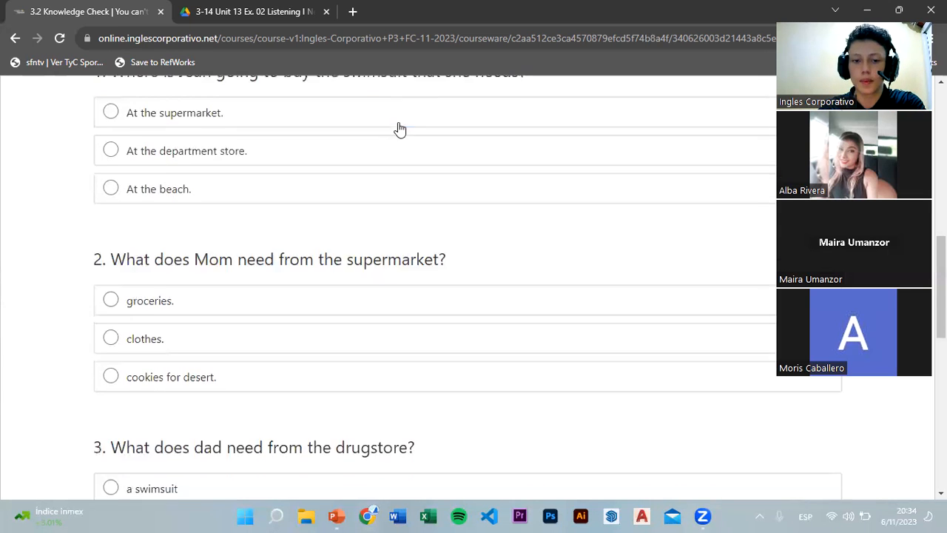
pyautogui.scroll(-3)
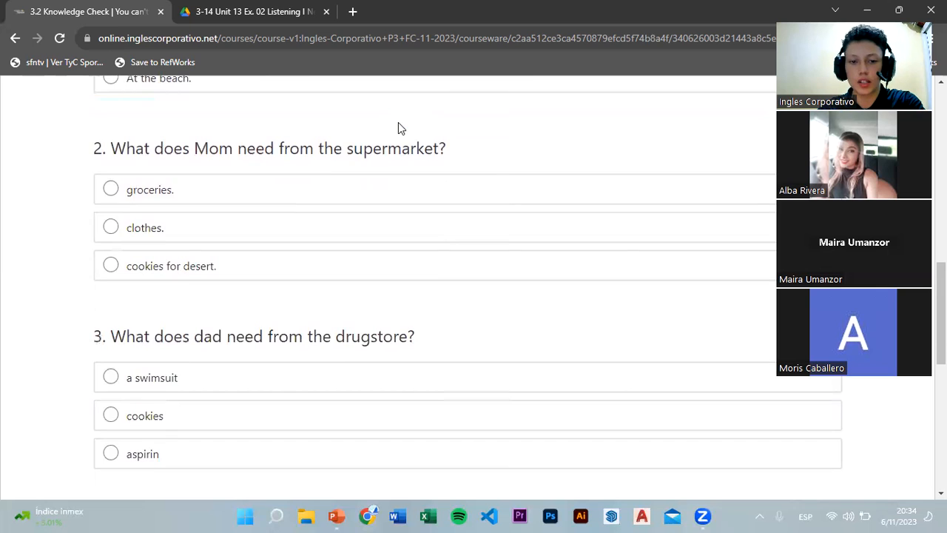
pyautogui.scroll(-3)
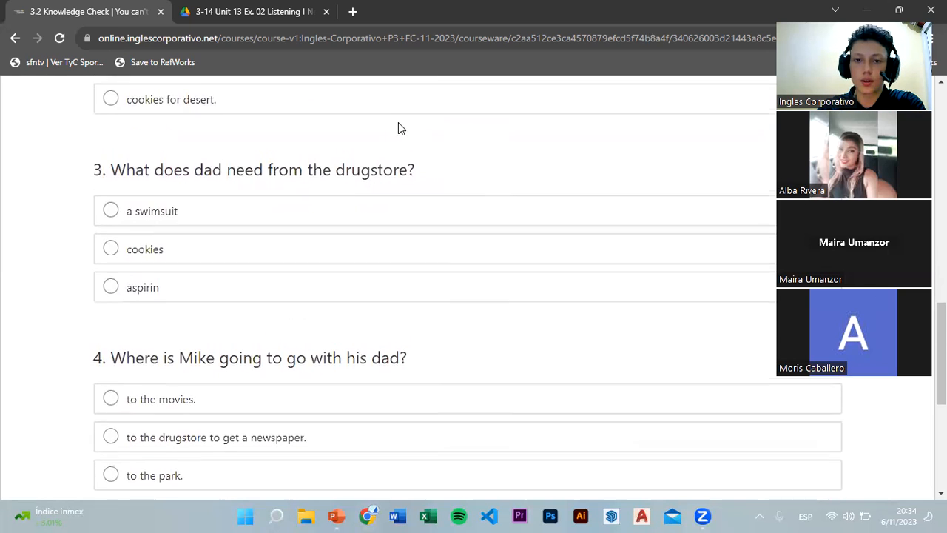
pyautogui.scroll(-3)
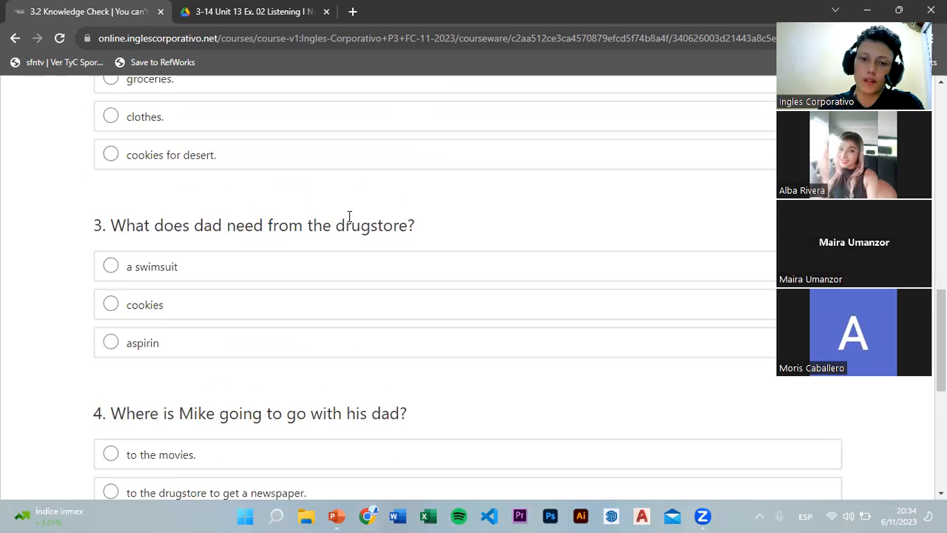
pyautogui.doubleClick(371, 225)
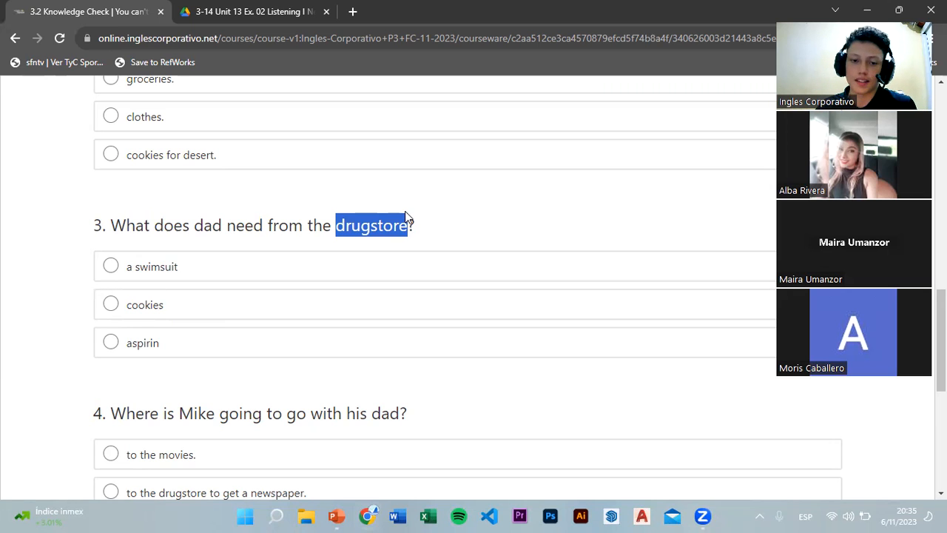
pyautogui.scroll(-3)
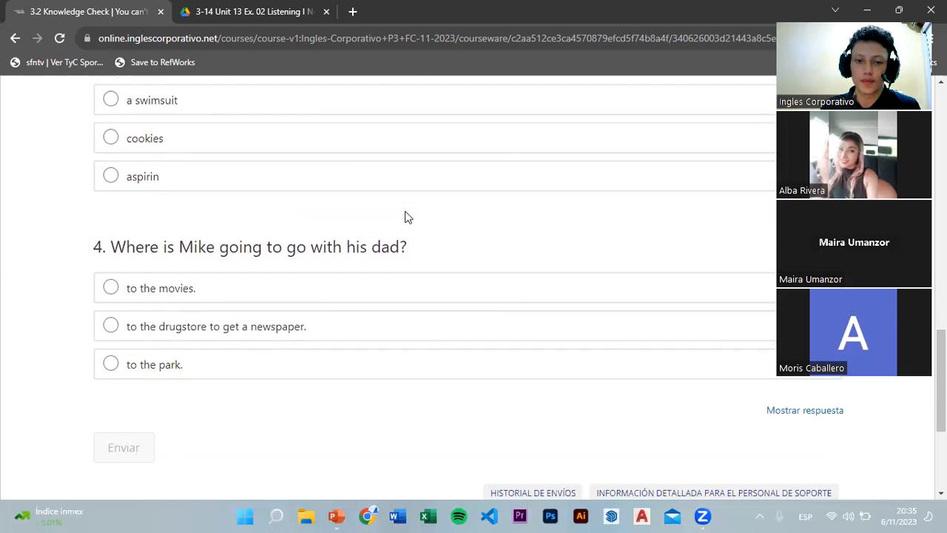
pyautogui.scroll(-3)
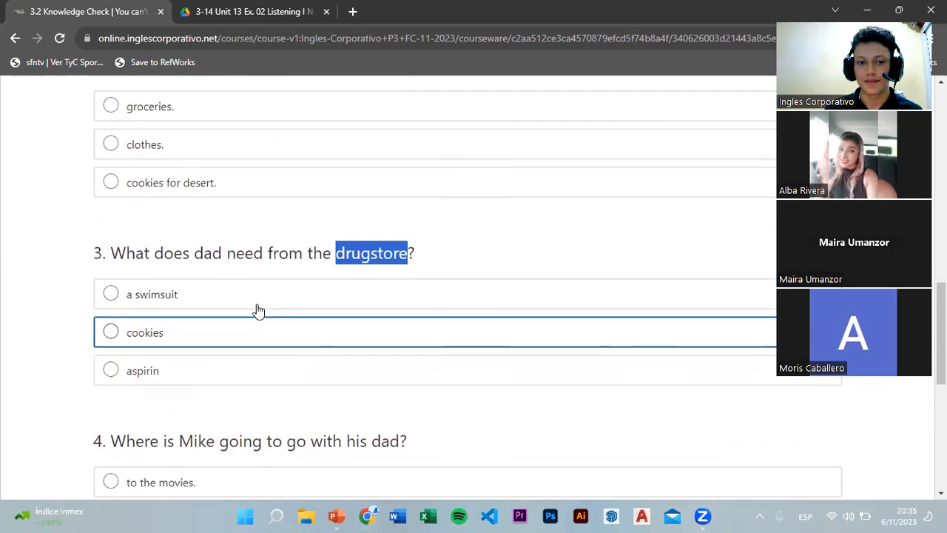
pyautogui.scroll(3)
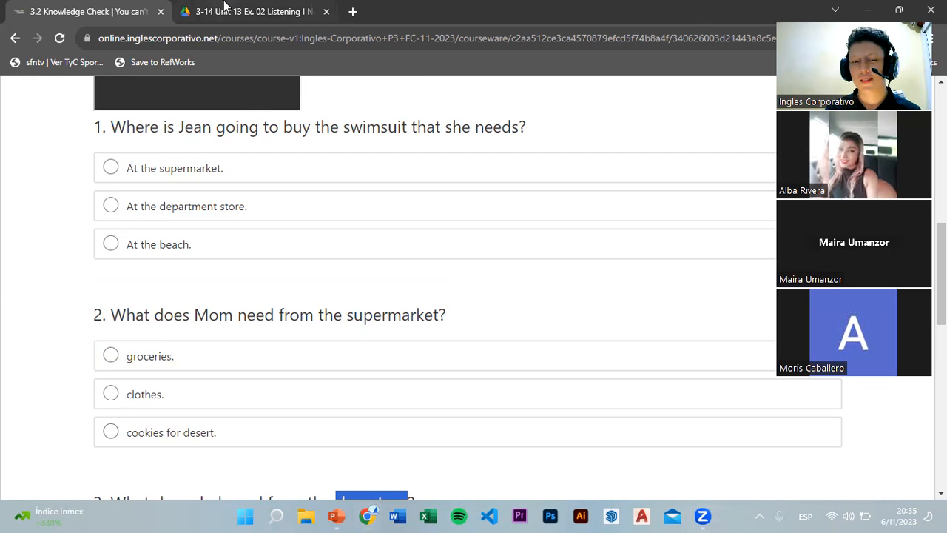
pyautogui.moveTo(252, 12)
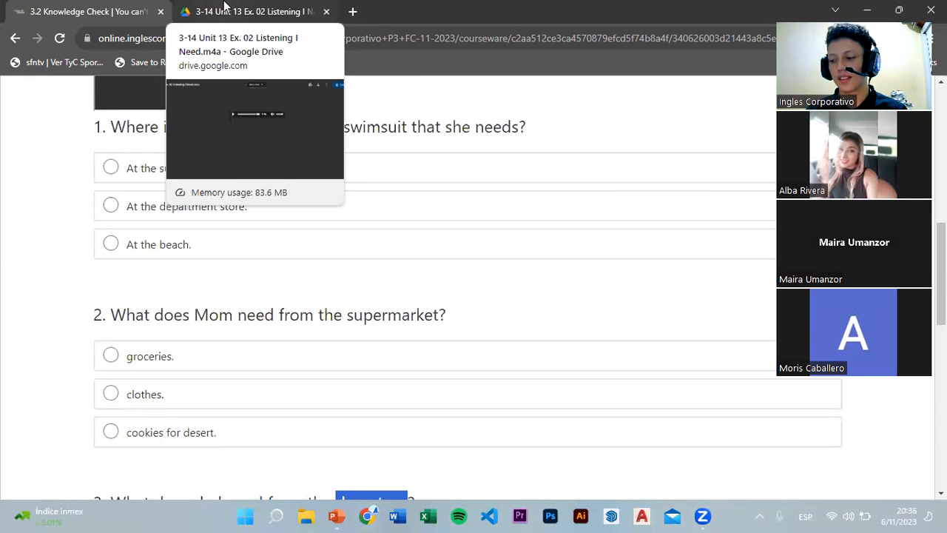
pyautogui.moveTo(71, 148)
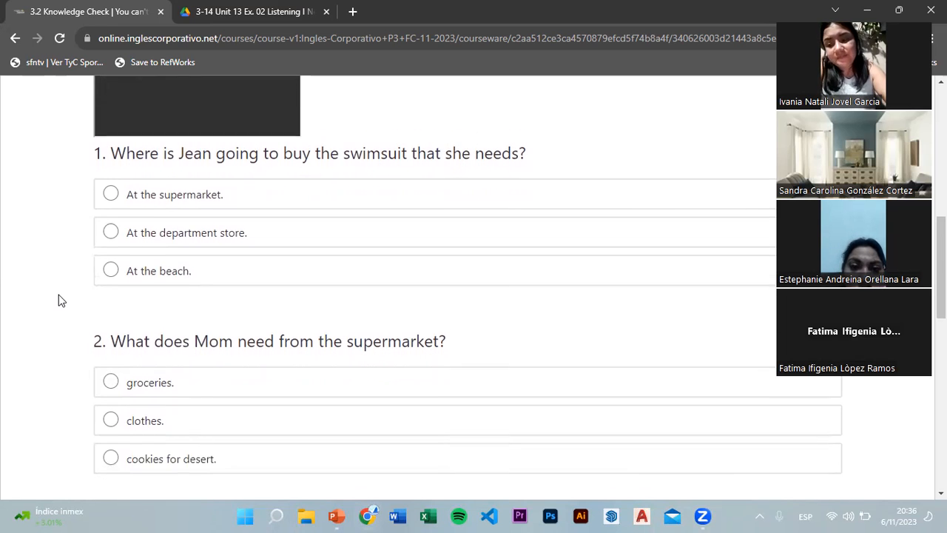
pyautogui.scroll(-3)
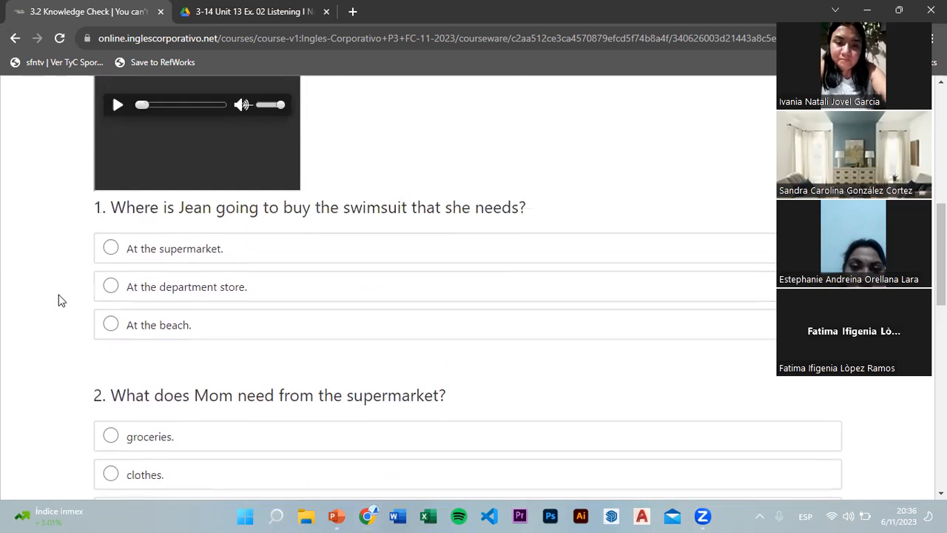
pyautogui.scroll(-3)
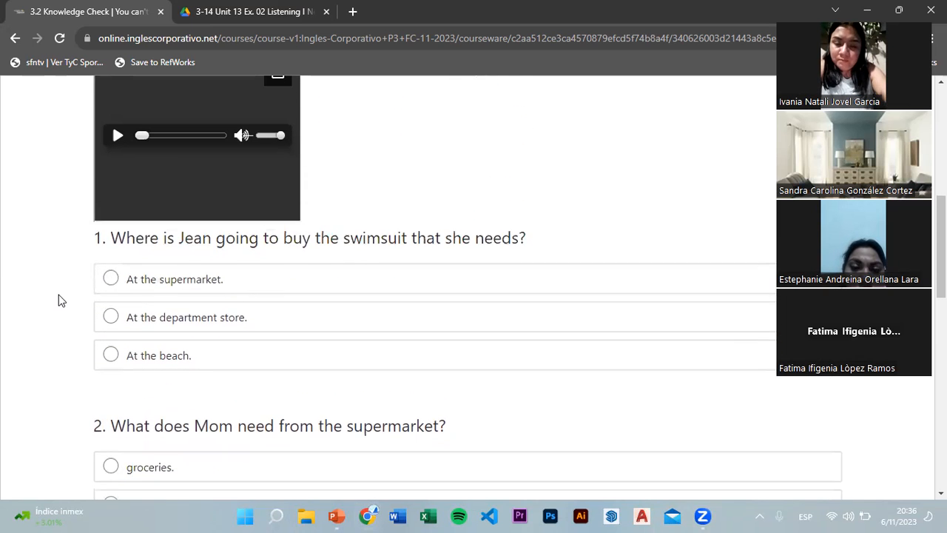
pyautogui.scroll(-3)
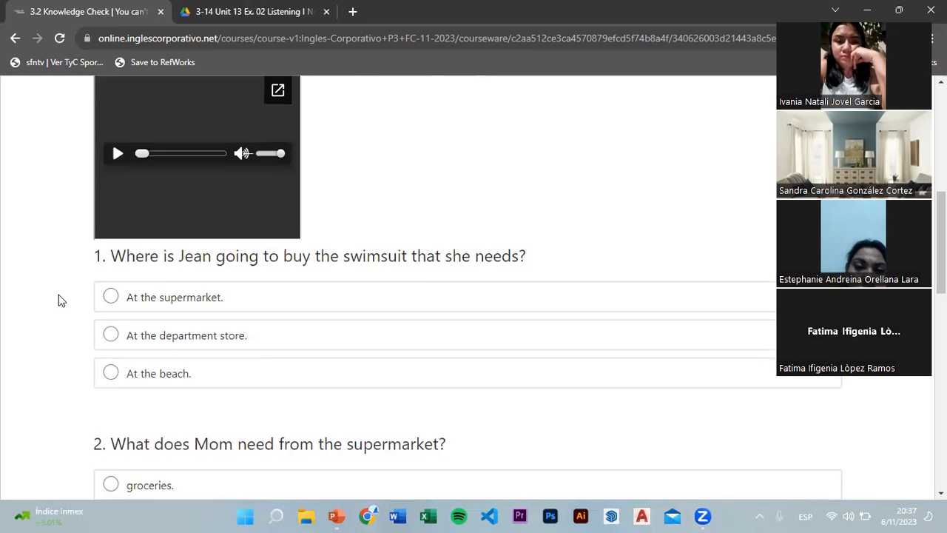
pyautogui.scroll(-3)
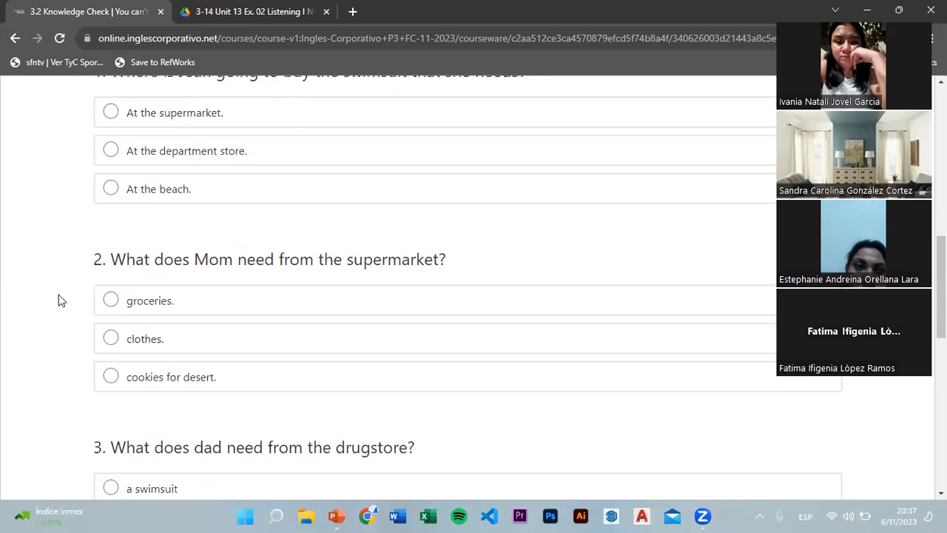
# Scroll the Knowledge Check page to show question 2 and the start of question 3
pyautogui.scroll(-3)
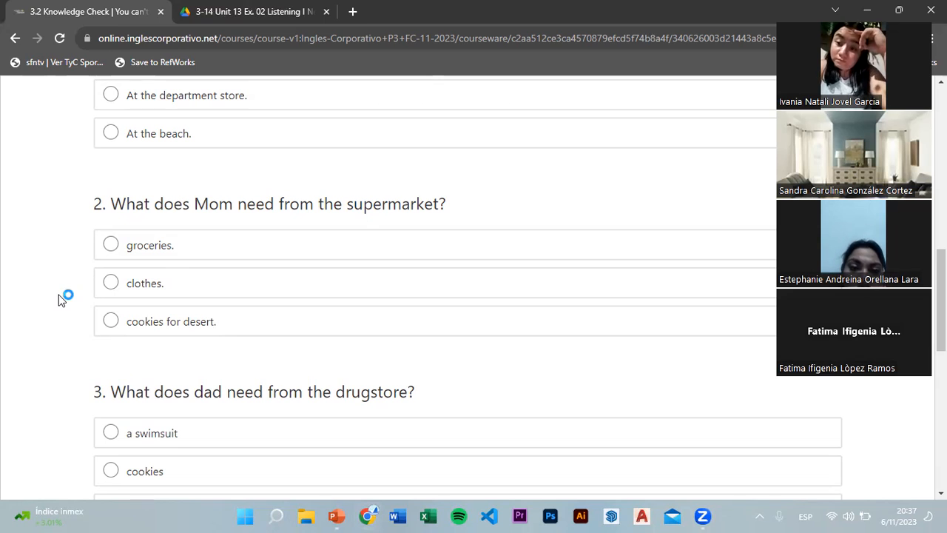
pyautogui.moveTo(62, 299)
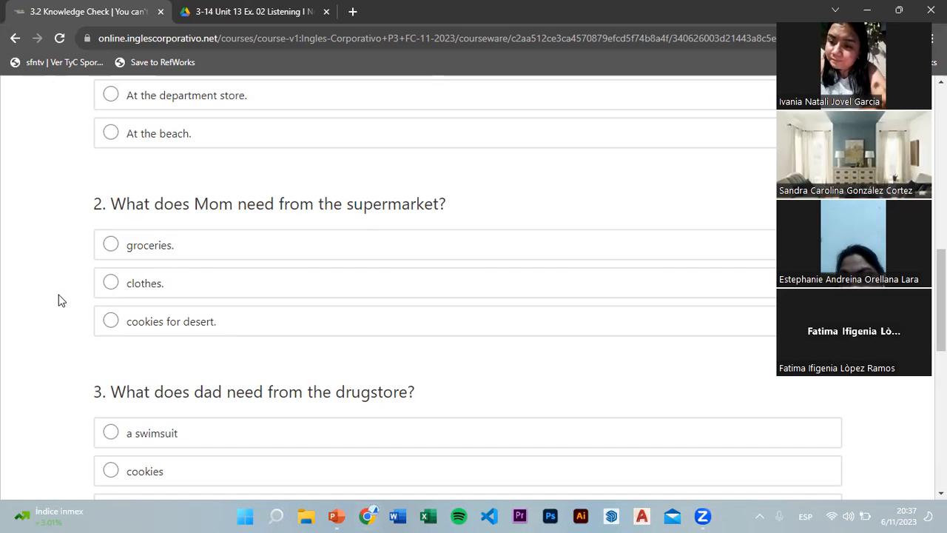
pyautogui.moveTo(343, 94)
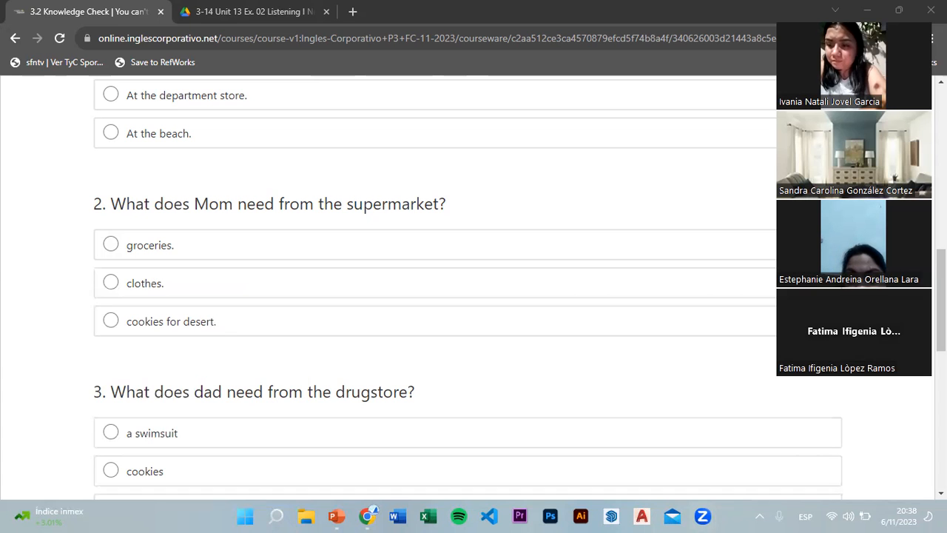
pyautogui.moveTo(72, 153)
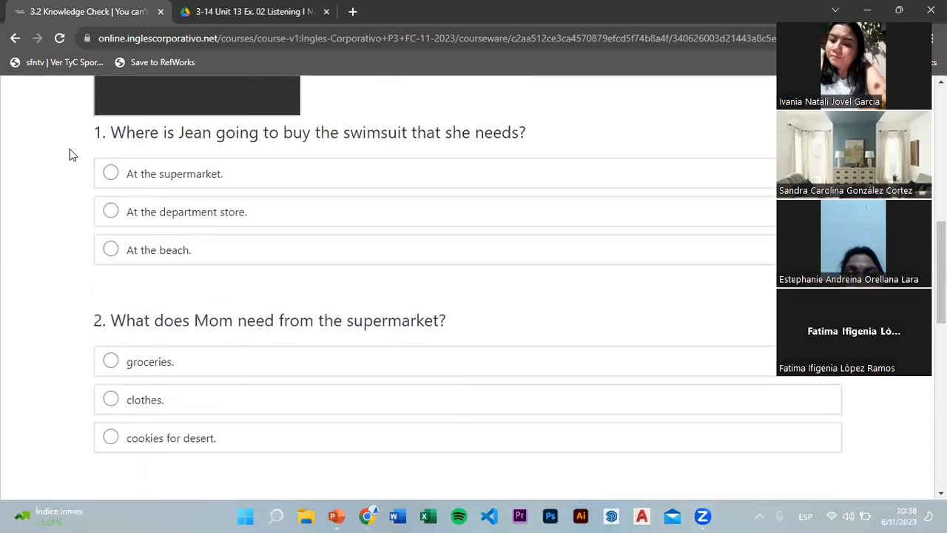
# Start the Unit 13 Ex. 02 Listening I Need recording playing in the Drive tab
pyautogui.click(252, 12)
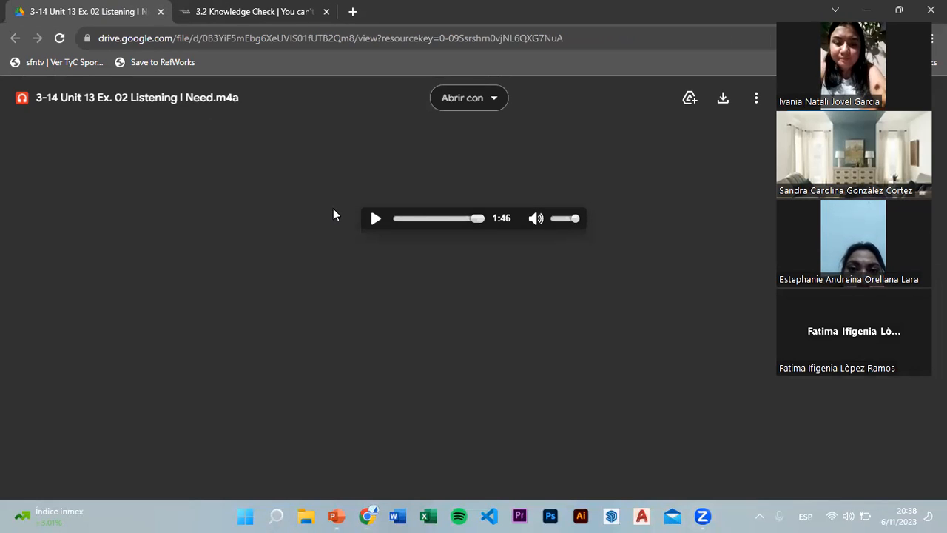
pyautogui.click(413, 217)
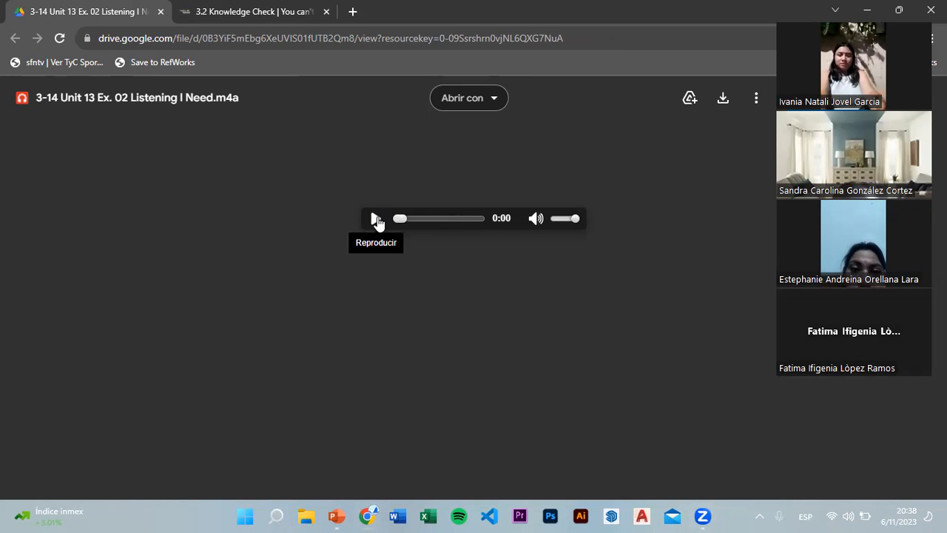
pyautogui.click(376, 217)
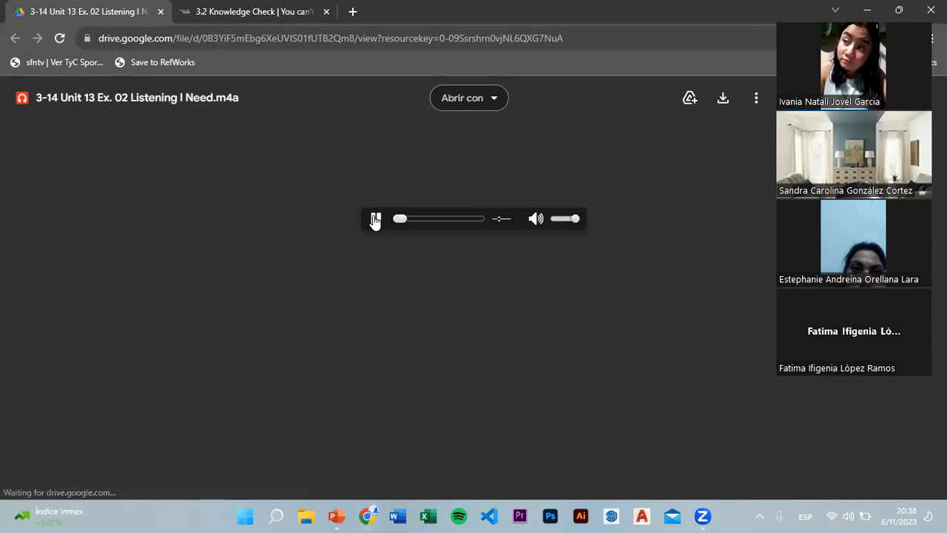
# Return to the Knowledge Check questions while the audio keeps playing
pyautogui.click(254, 12)
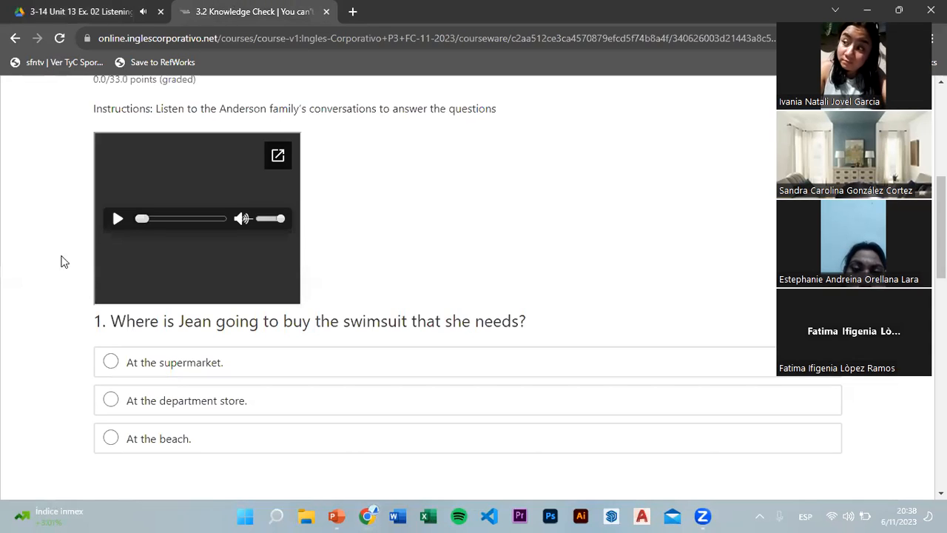
pyautogui.click(279, 155)
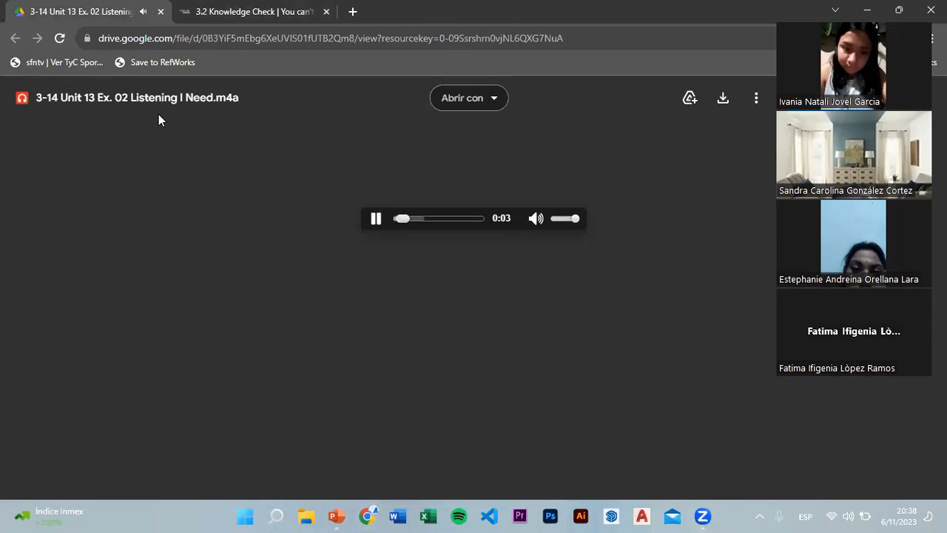
pyautogui.click(252, 12)
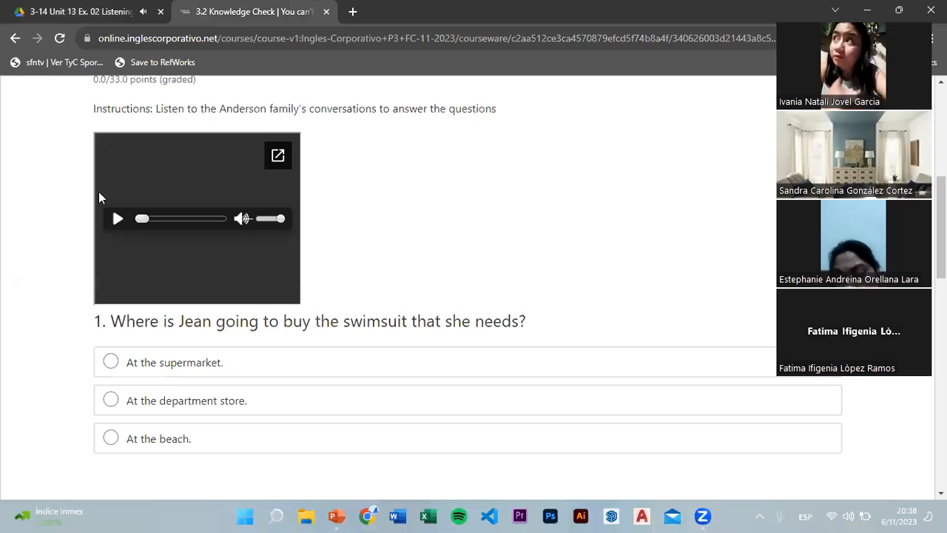
pyautogui.scroll(-3)
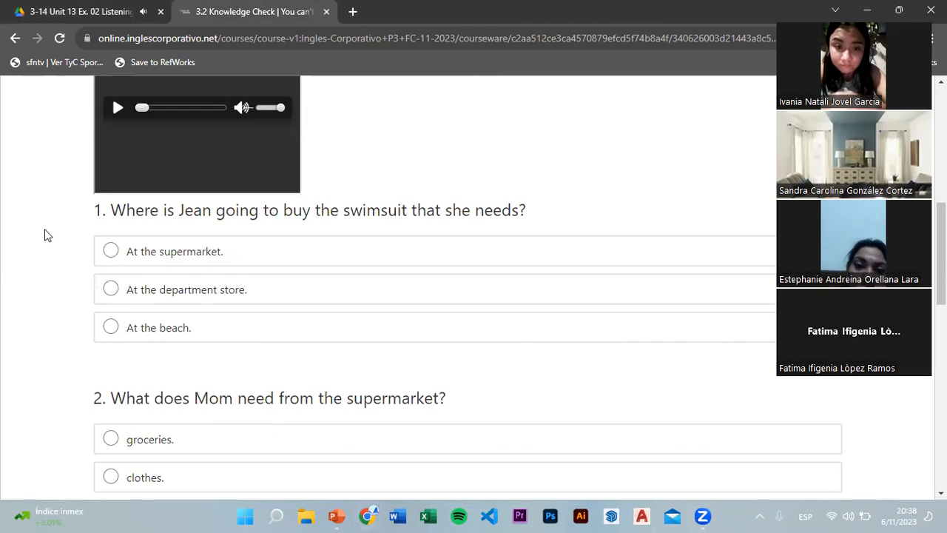
pyautogui.scroll(-3)
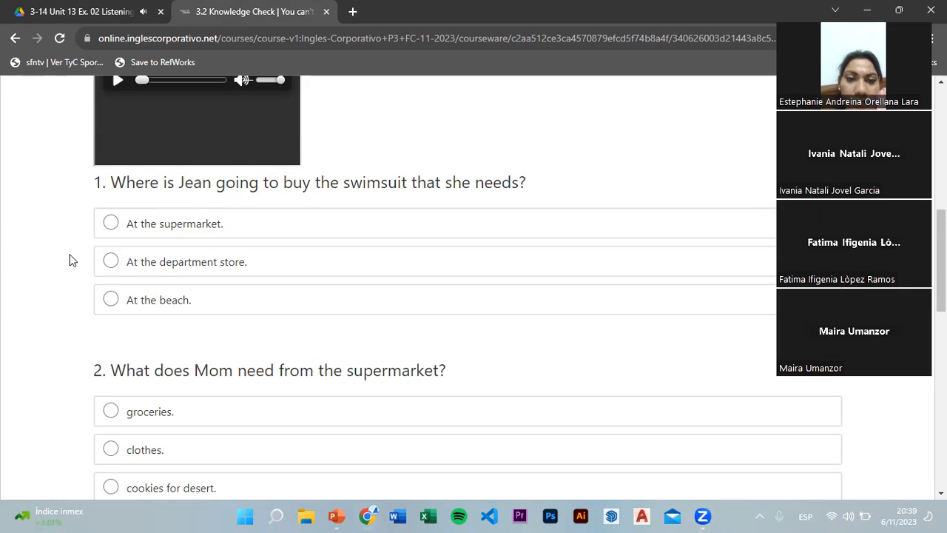
pyautogui.scroll(-3)
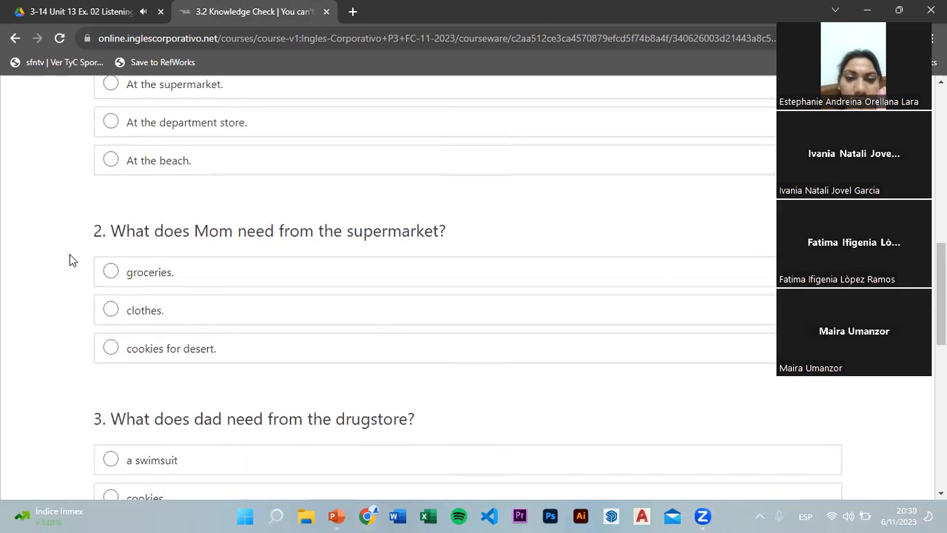
pyautogui.scroll(-3)
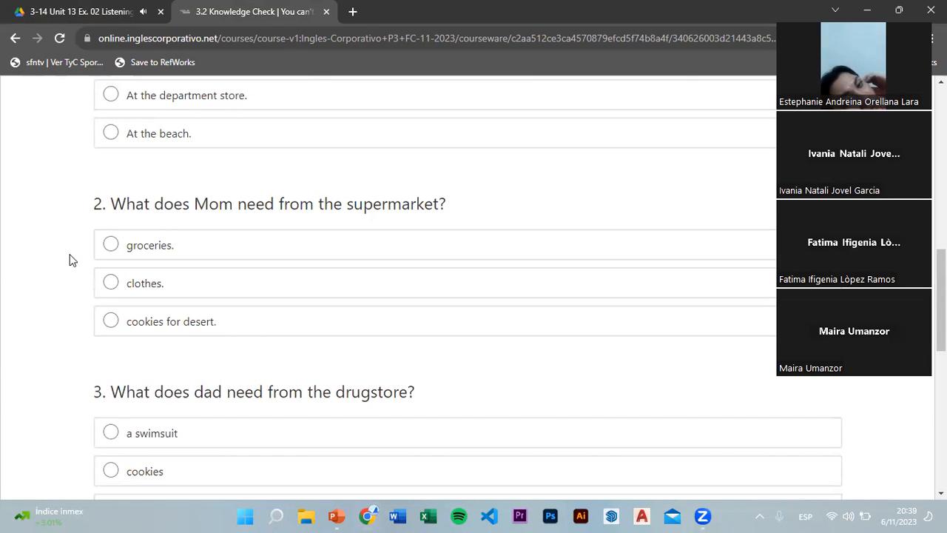
pyautogui.scroll(-3)
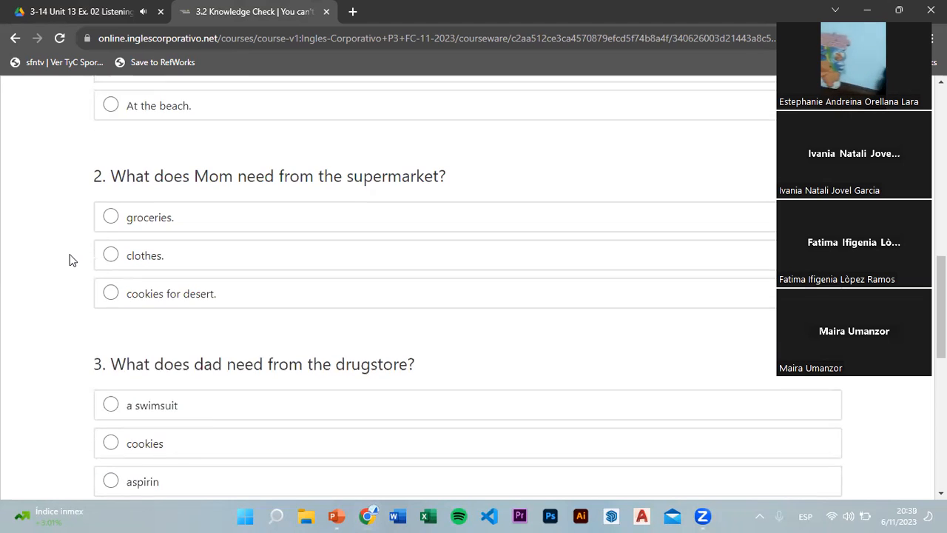
pyautogui.scroll(-3)
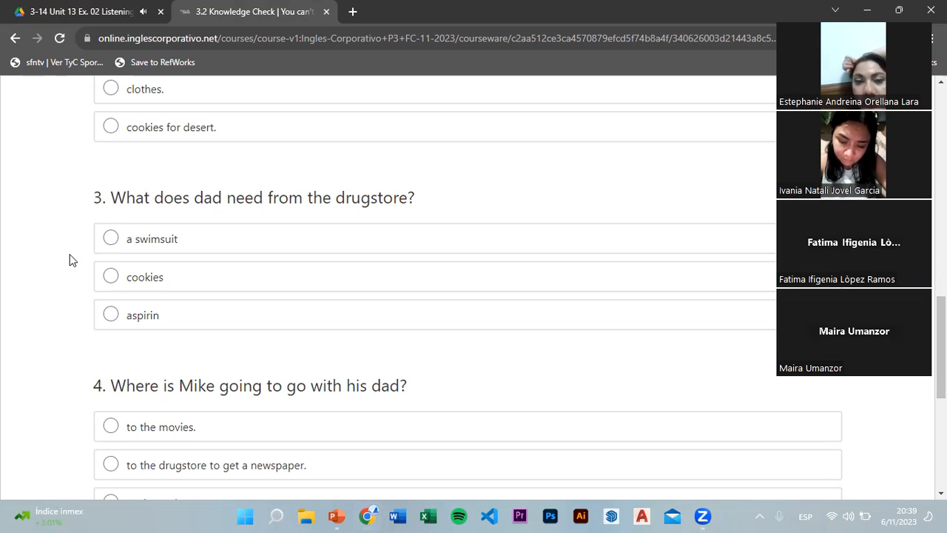
pyautogui.scroll(-3)
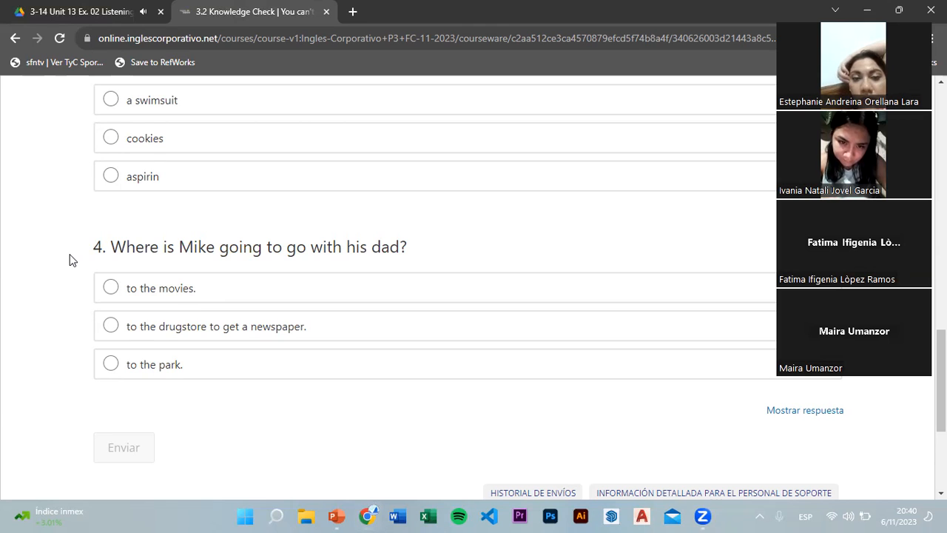
pyautogui.scroll(3)
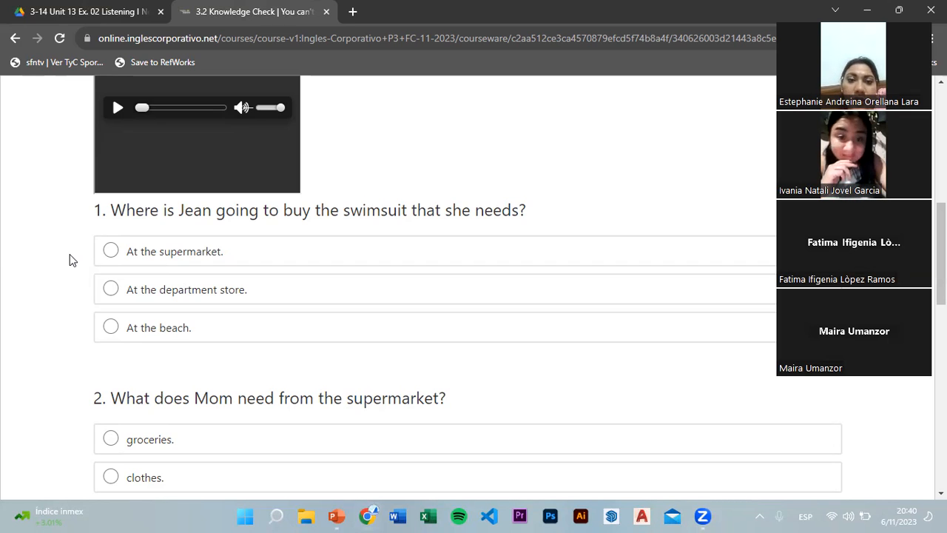
# Answer question 1 with department store and question 2 with cookies for desert
pyautogui.click(109, 289)
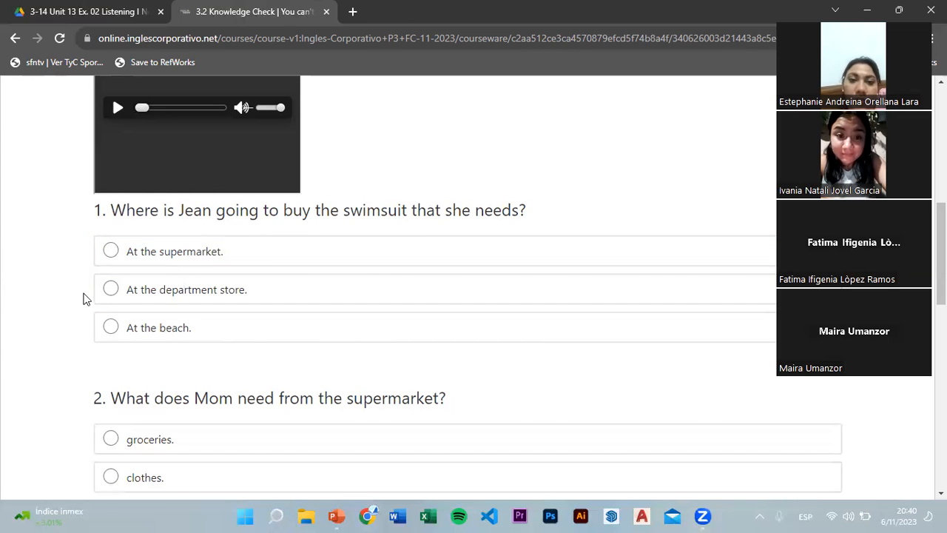
pyautogui.click(109, 289)
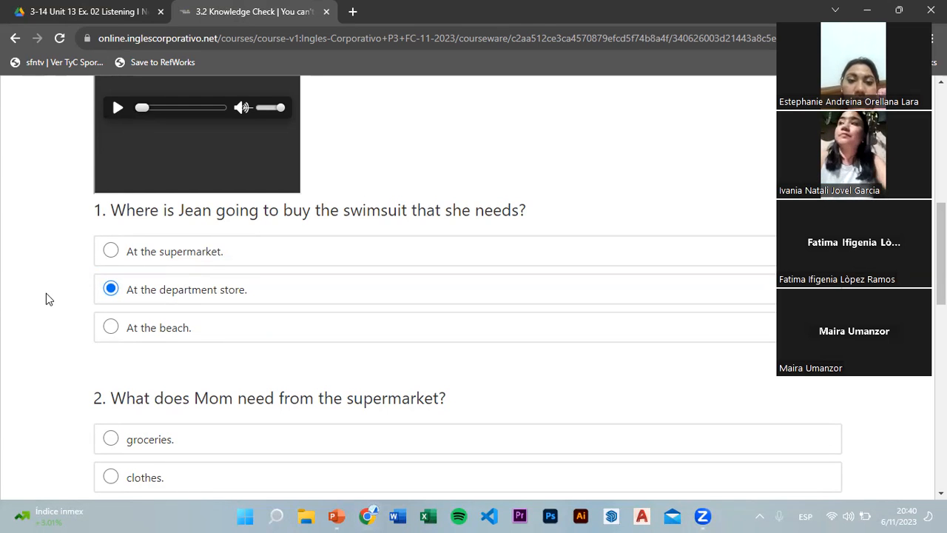
pyautogui.scroll(-3)
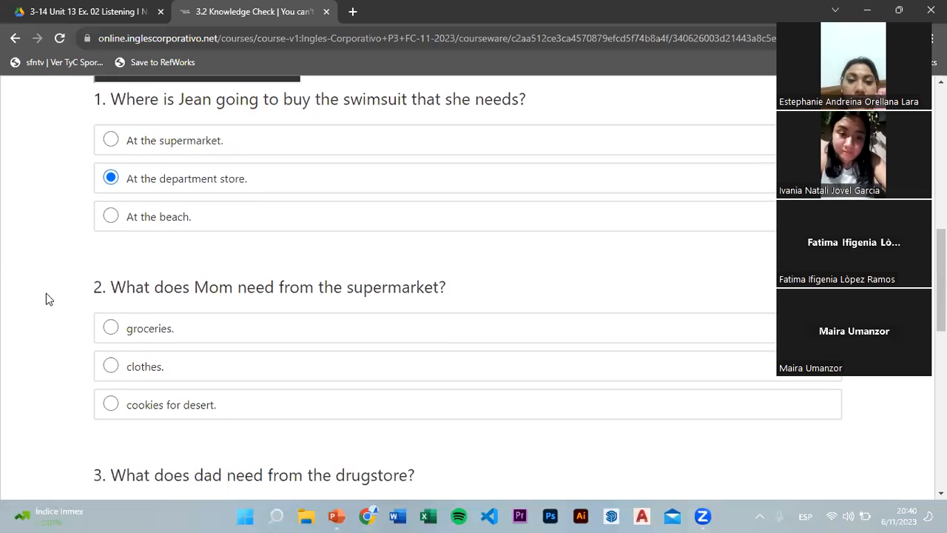
pyautogui.scroll(-3)
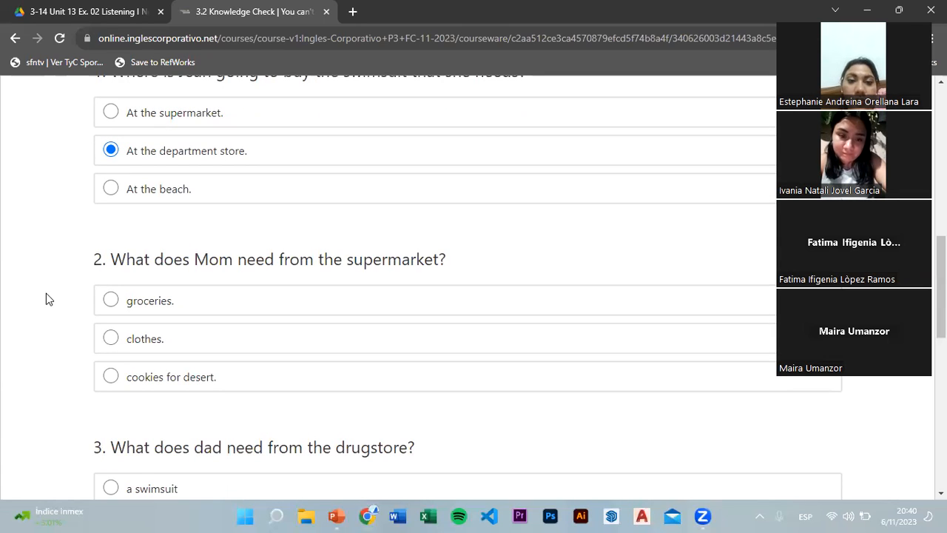
pyautogui.scroll(-3)
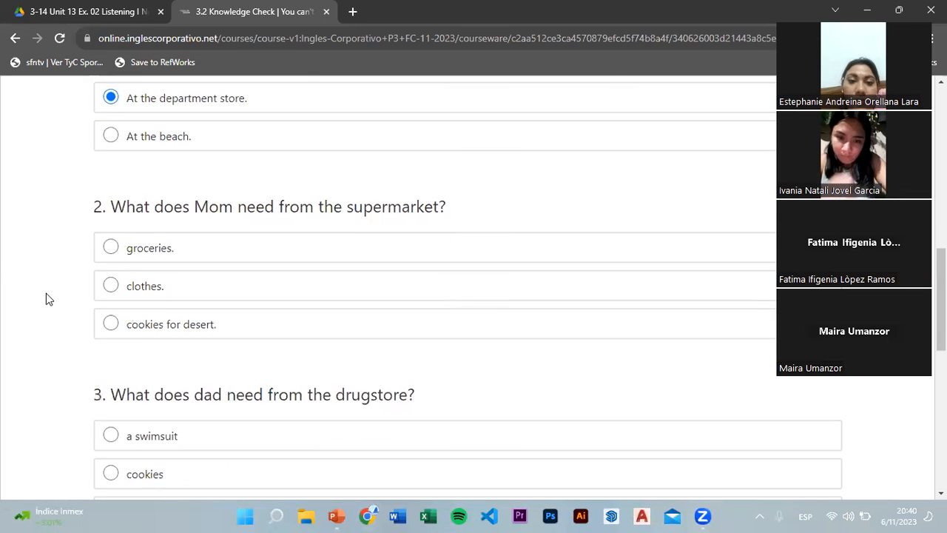
pyautogui.scroll(-3)
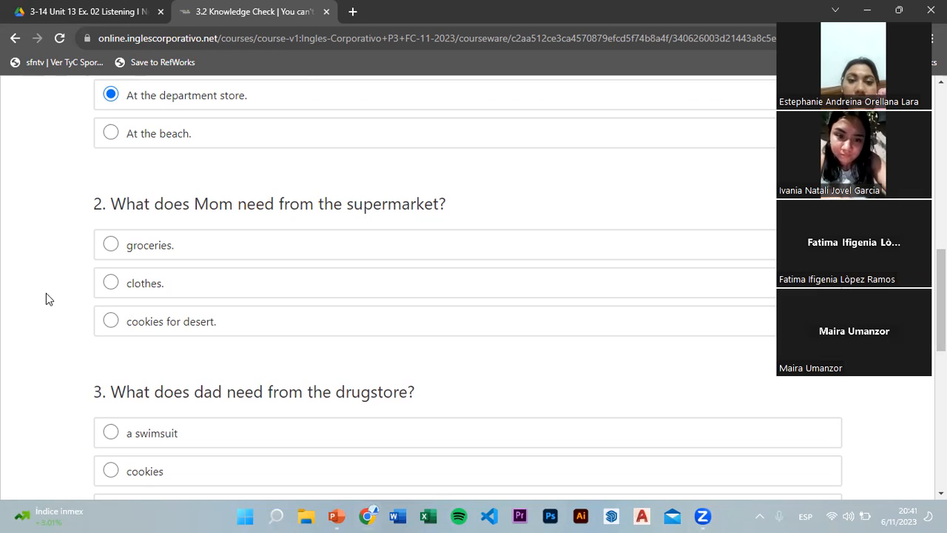
pyautogui.click(109, 320)
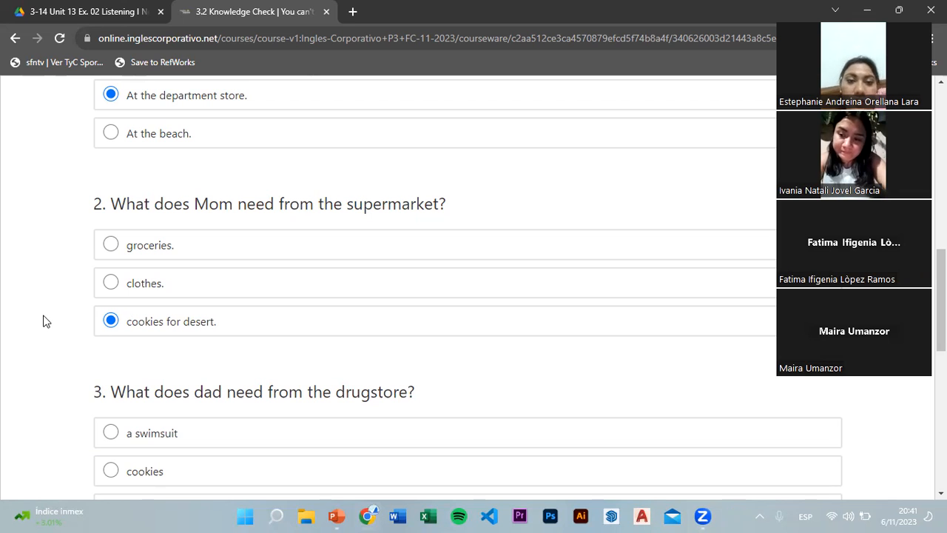
pyautogui.scroll(-3)
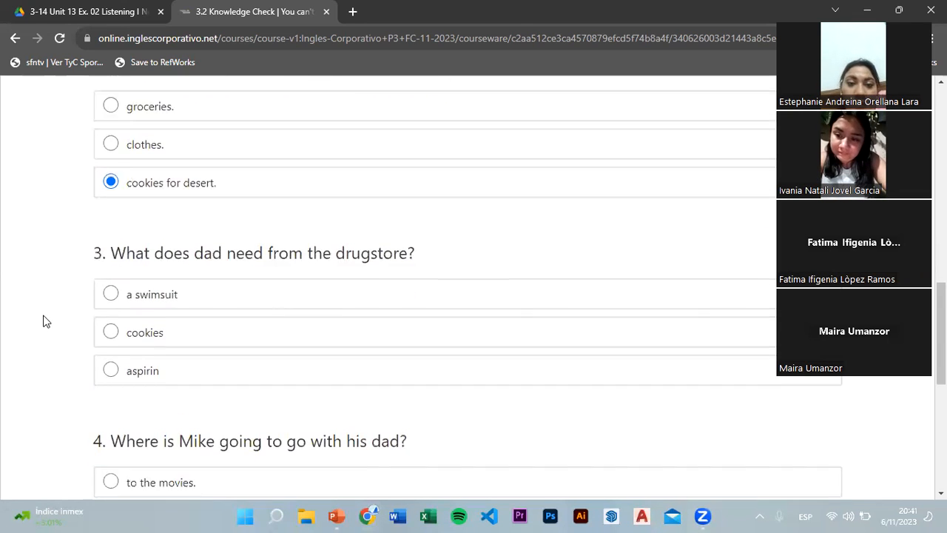
# Answer question 3 with aspirin and question 4 with the drugstore to get a newspaper
pyautogui.scroll(-3)
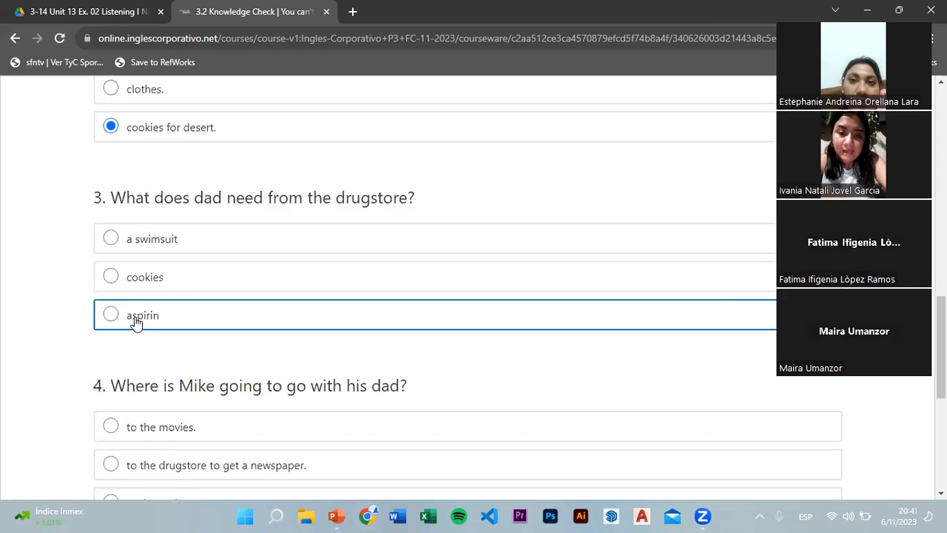
pyautogui.click(109, 314)
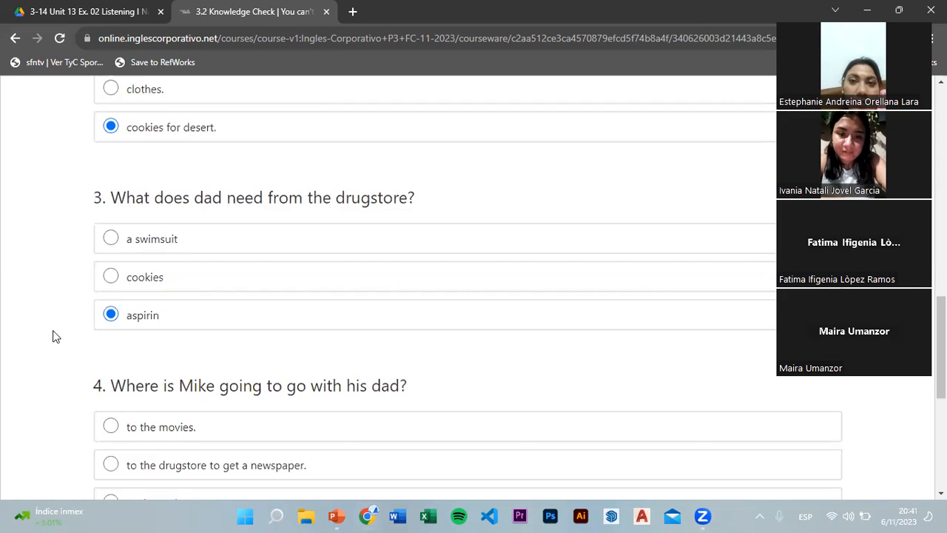
pyautogui.scroll(-3)
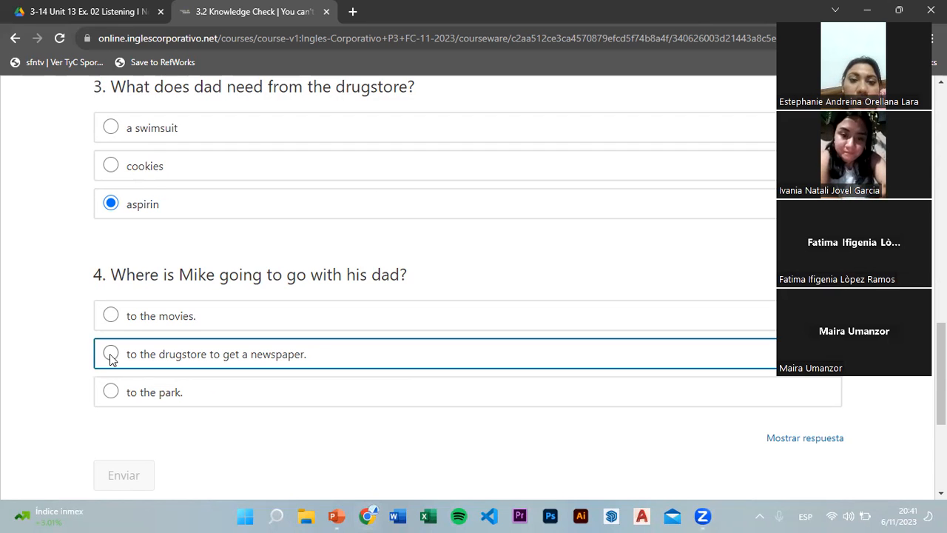
pyautogui.click(110, 354)
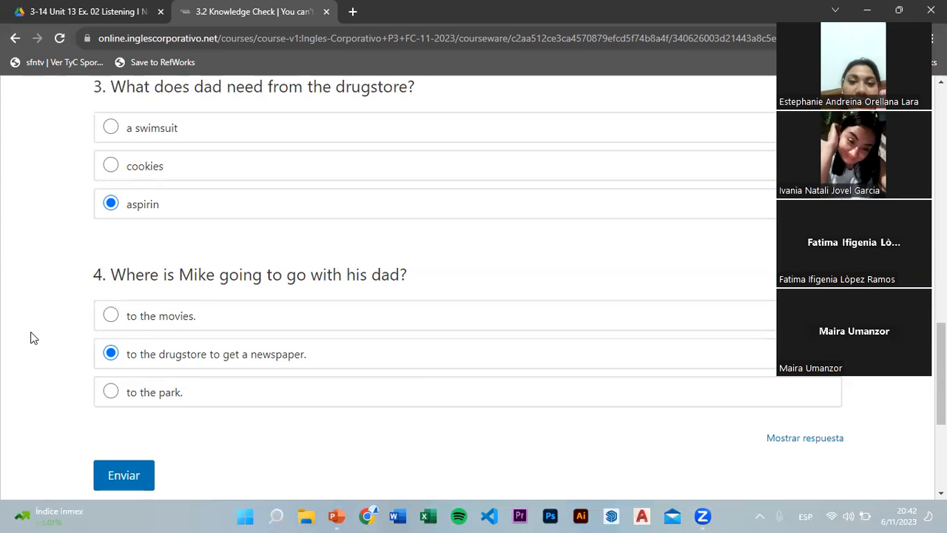
# Submit the four quiz answers with the Enviar button
pyautogui.scroll(-3)
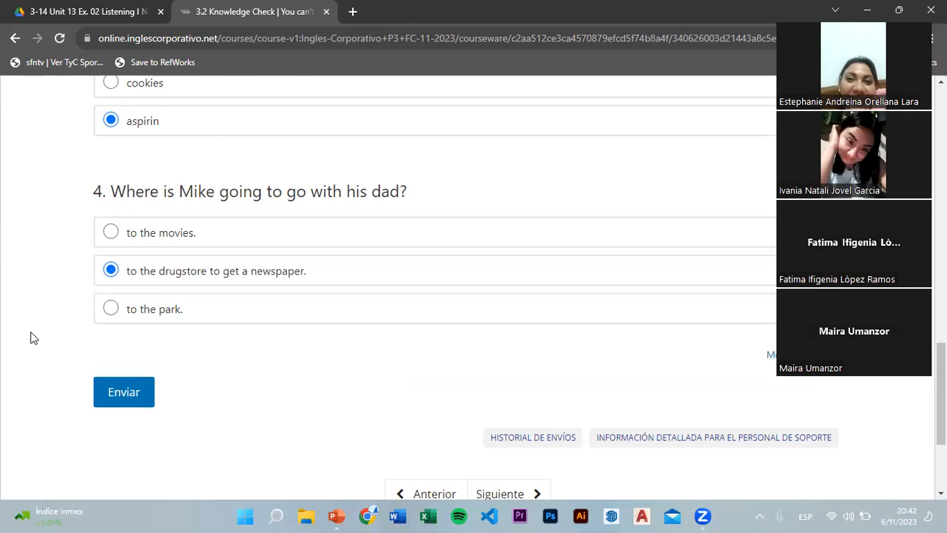
pyautogui.click(124, 391)
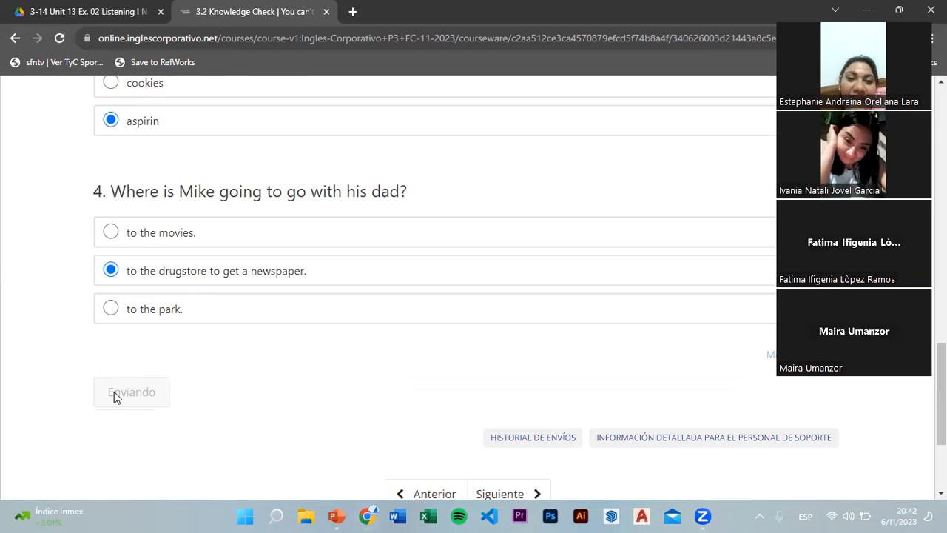
pyautogui.click(132, 391)
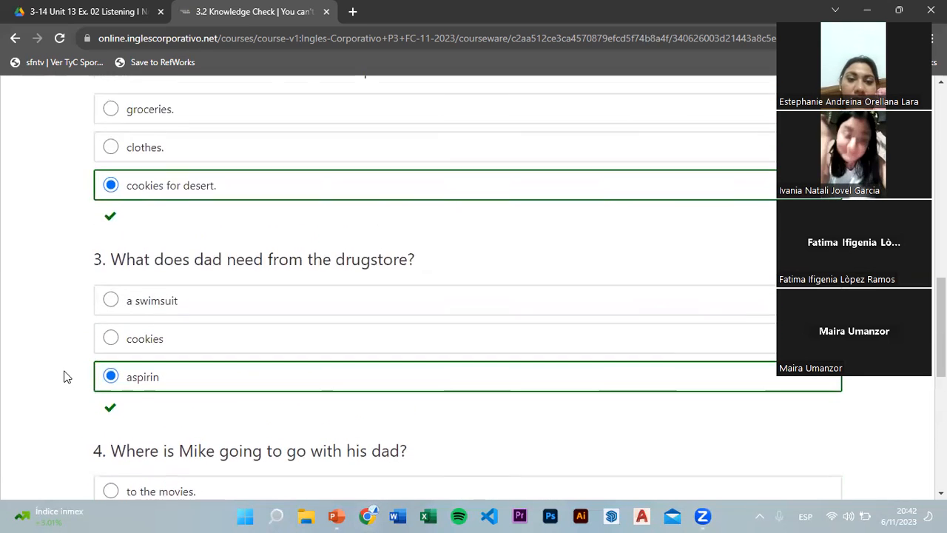
pyautogui.scroll(3)
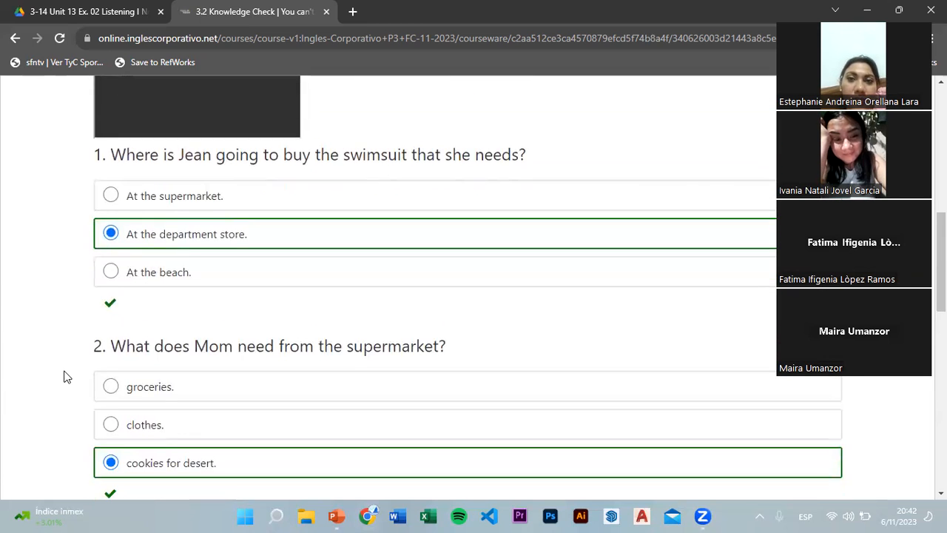
pyautogui.scroll(-3)
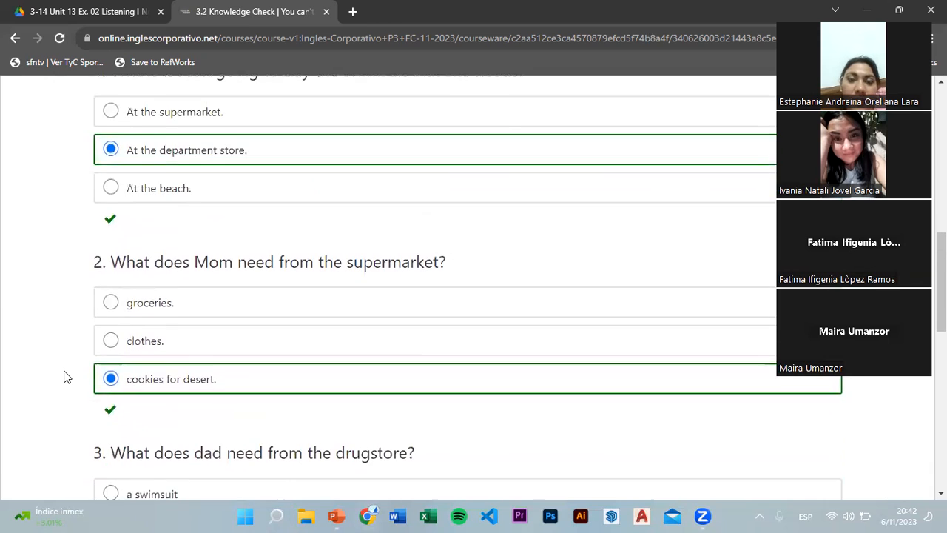
pyautogui.scroll(-3)
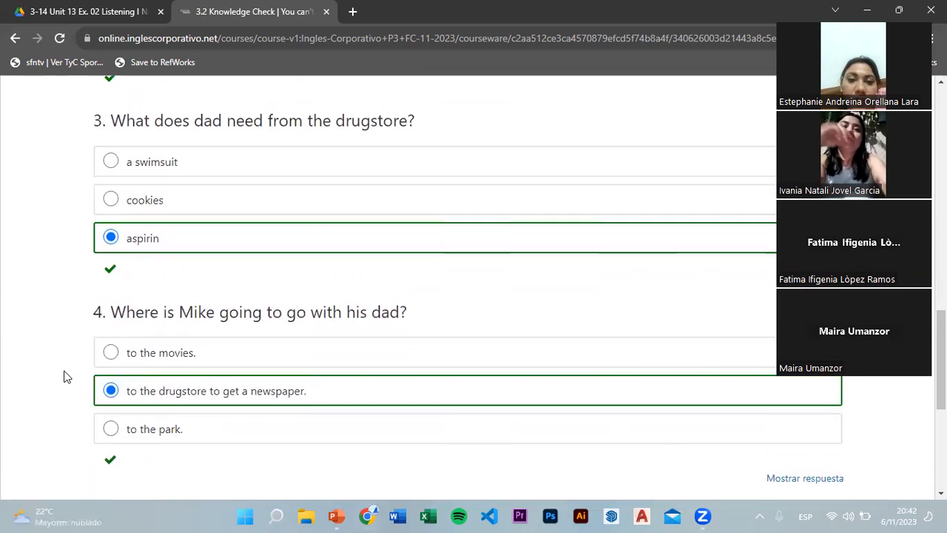
pyautogui.scroll(-3)
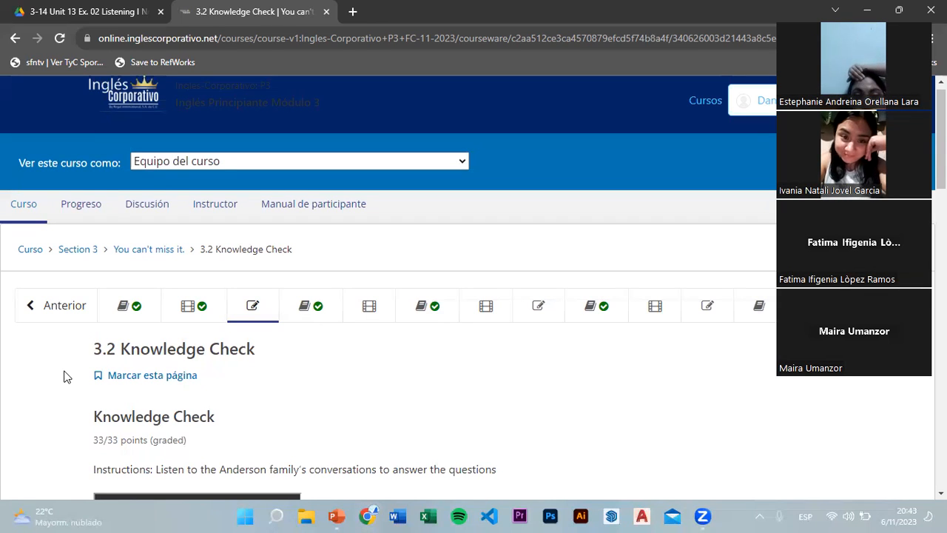
pyautogui.moveTo(673, 249)
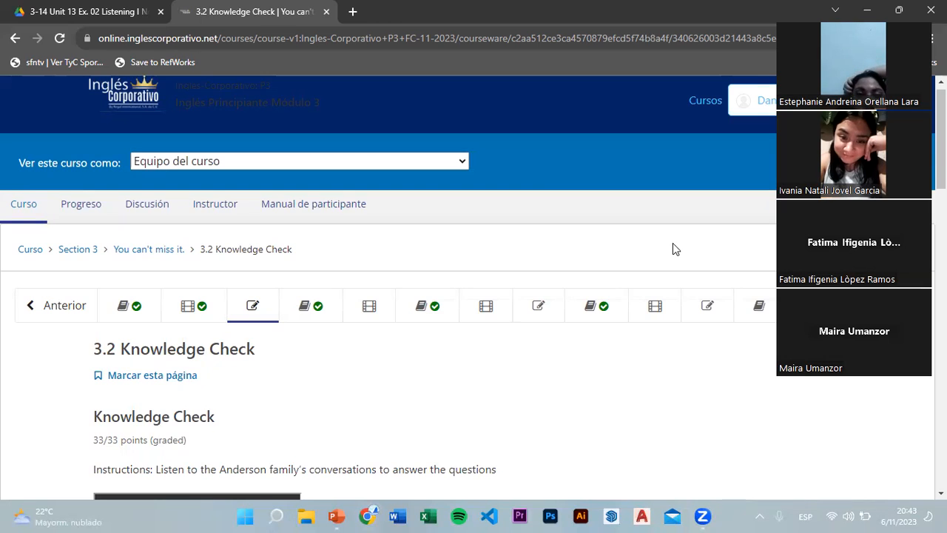
pyautogui.scroll(-3)
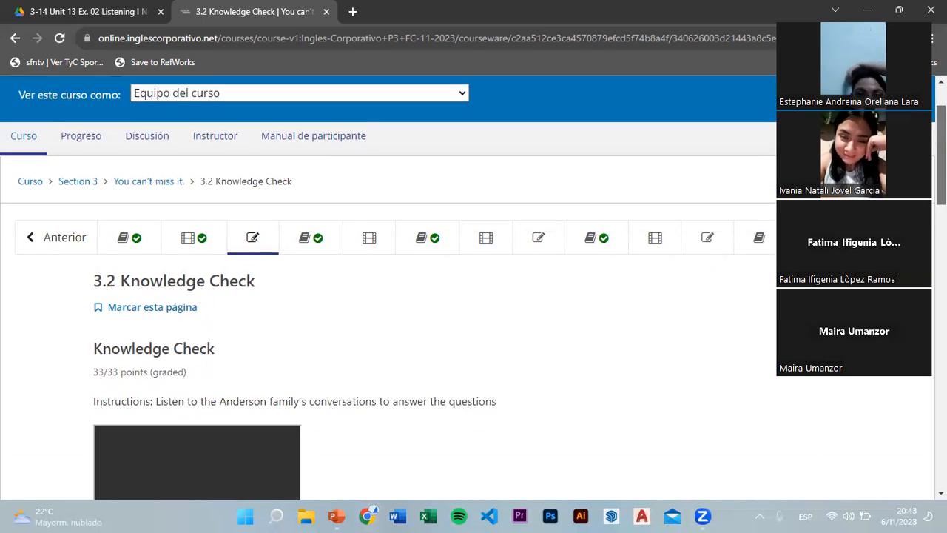
pyautogui.scroll(-3)
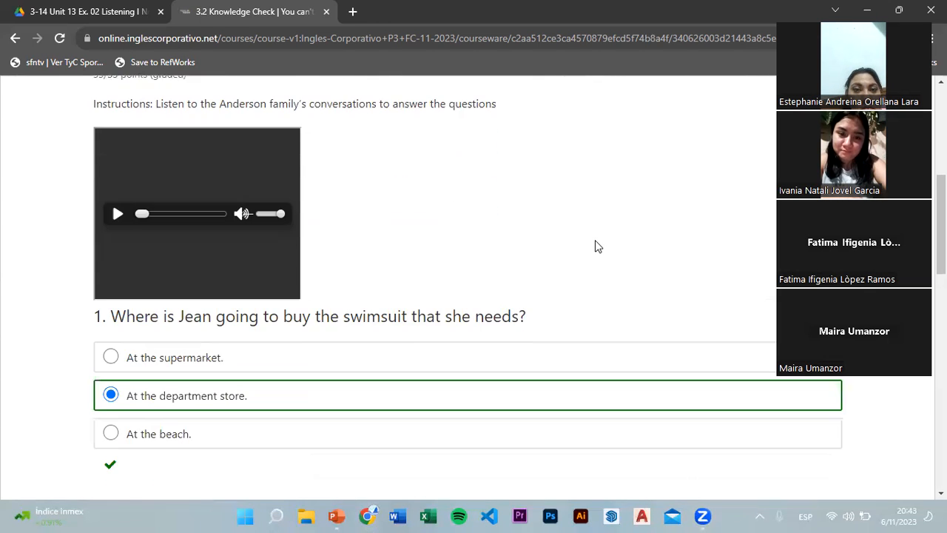
pyautogui.scroll(-3)
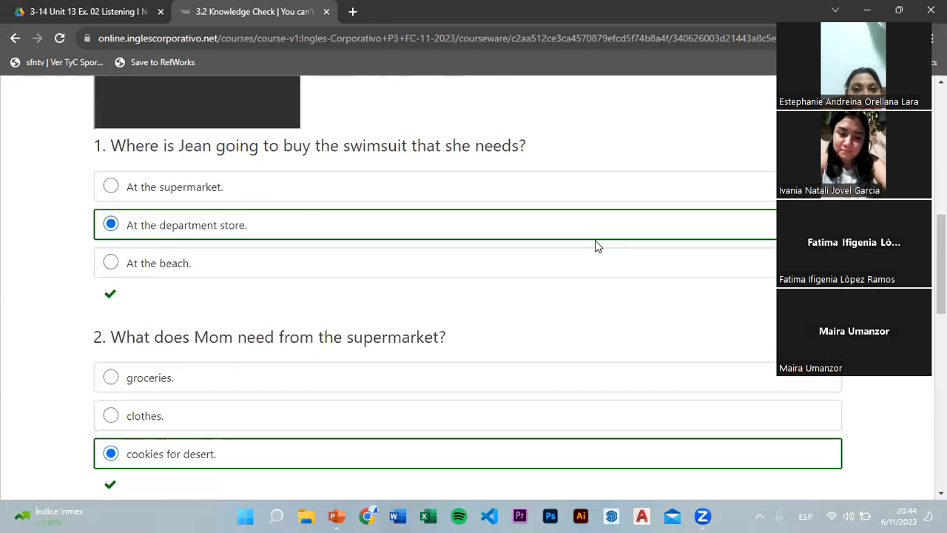
pyautogui.scroll(-3)
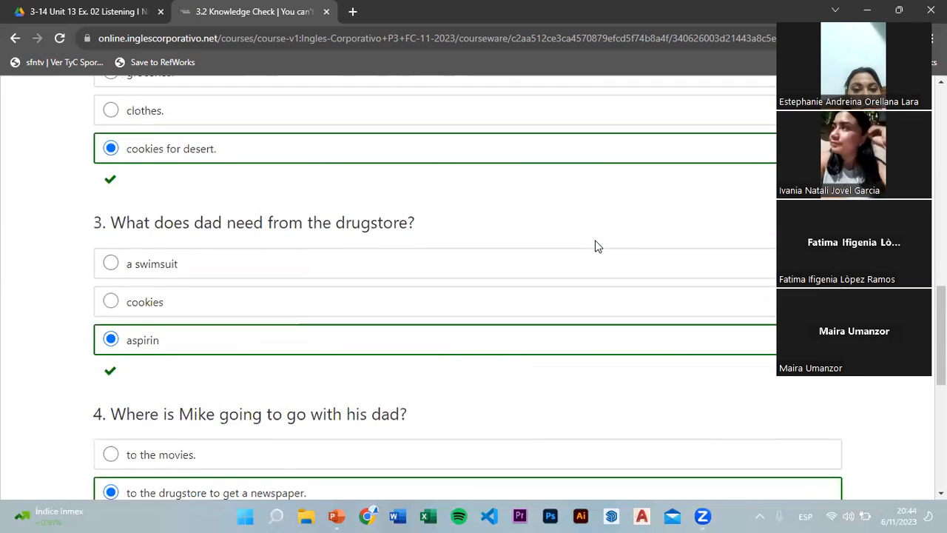
pyautogui.scroll(-3)
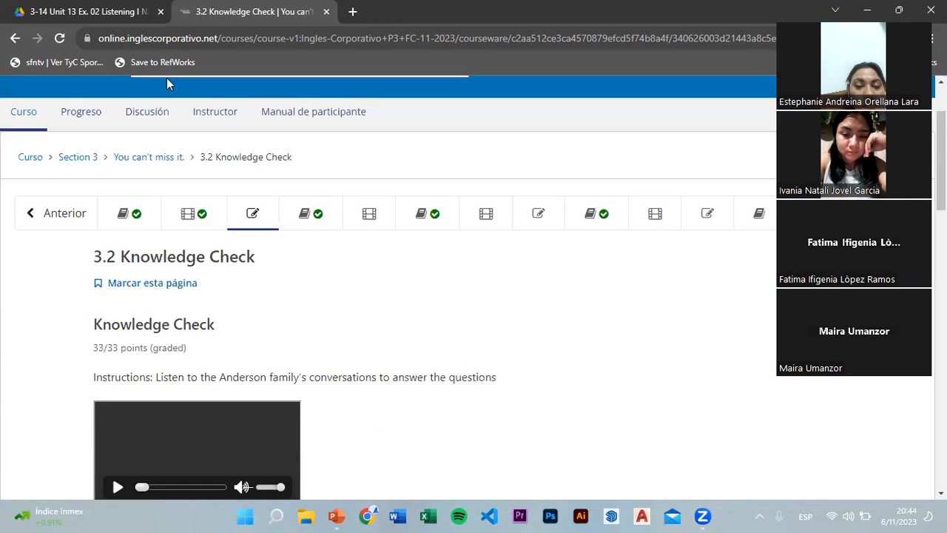
pyautogui.moveTo(444, 169)
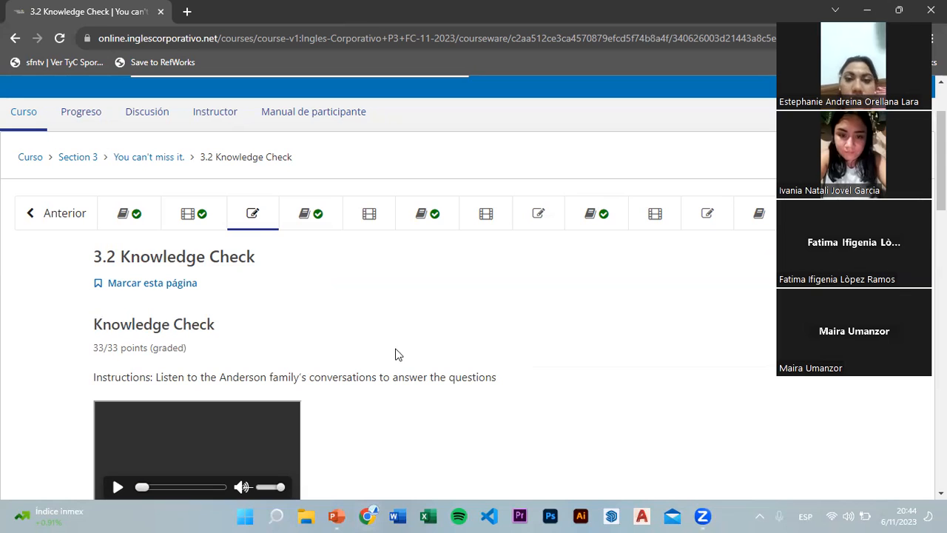
# Go to the 3.4 Pronunciation Compound Nouns unit and start its embedded video
pyautogui.click(319, 213)
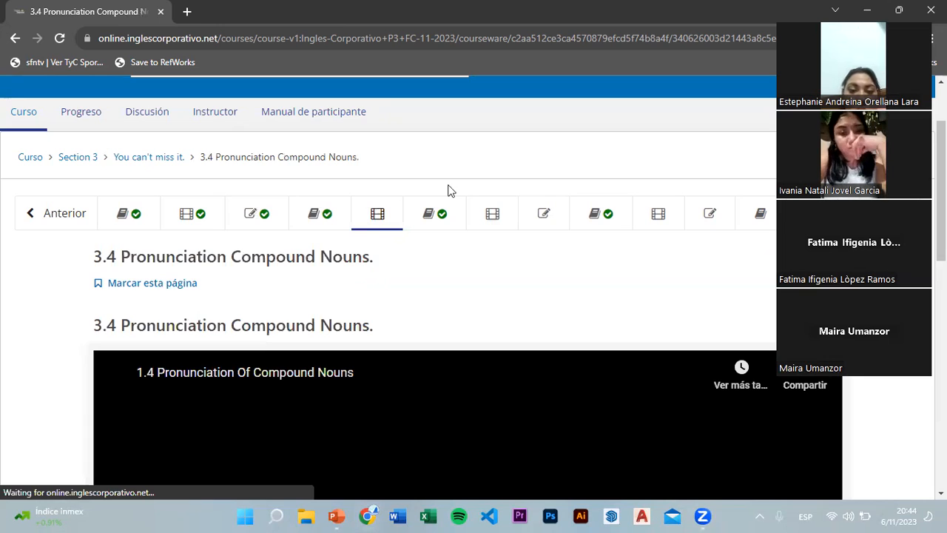
pyautogui.scroll(-3)
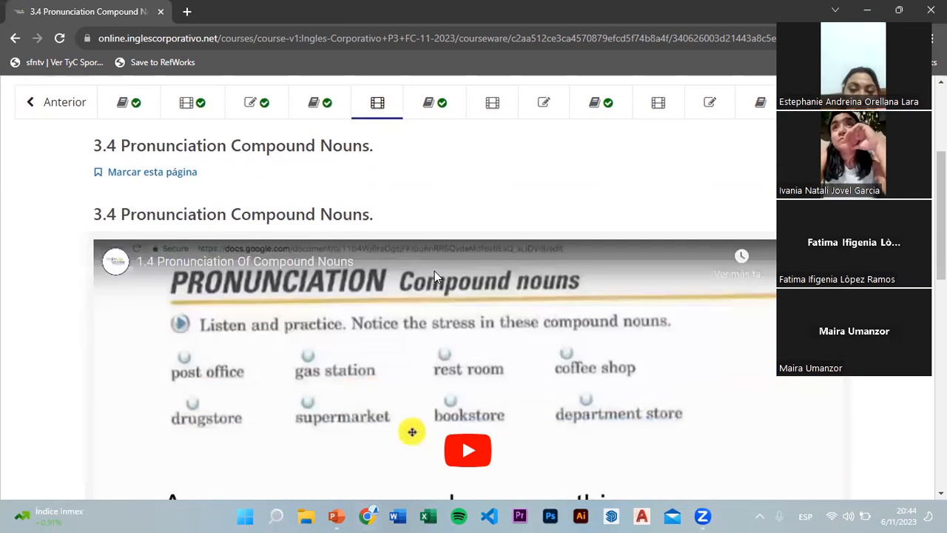
pyautogui.moveTo(462, 104)
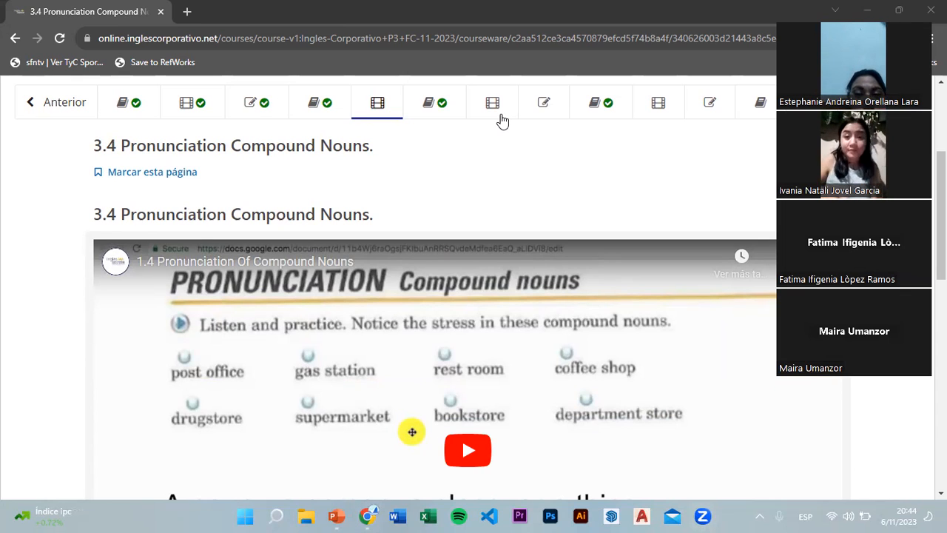
pyautogui.moveTo(545, 102)
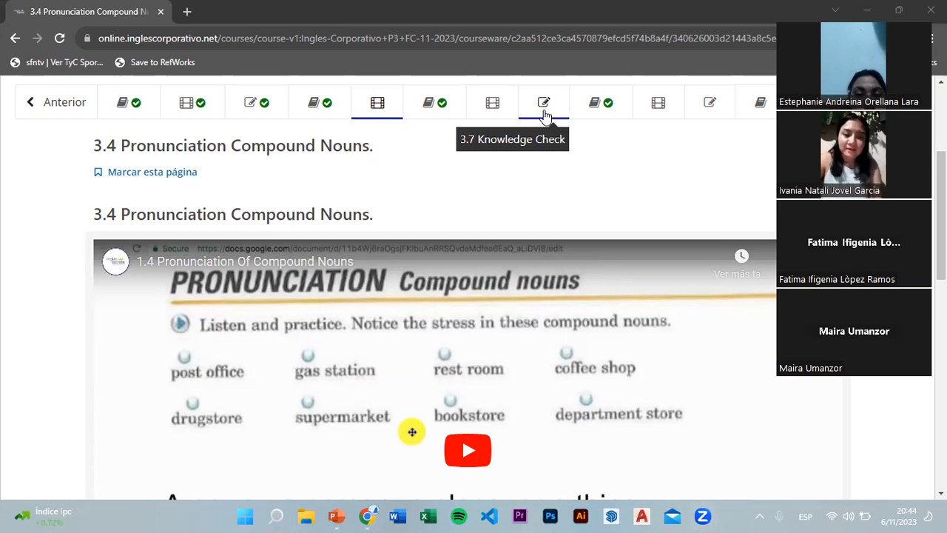
pyautogui.moveTo(491, 102)
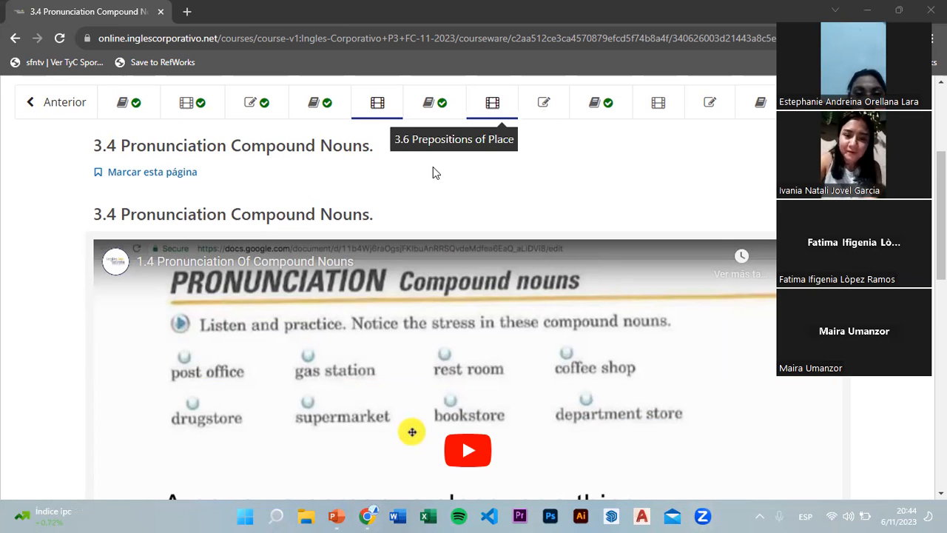
pyautogui.scroll(-3)
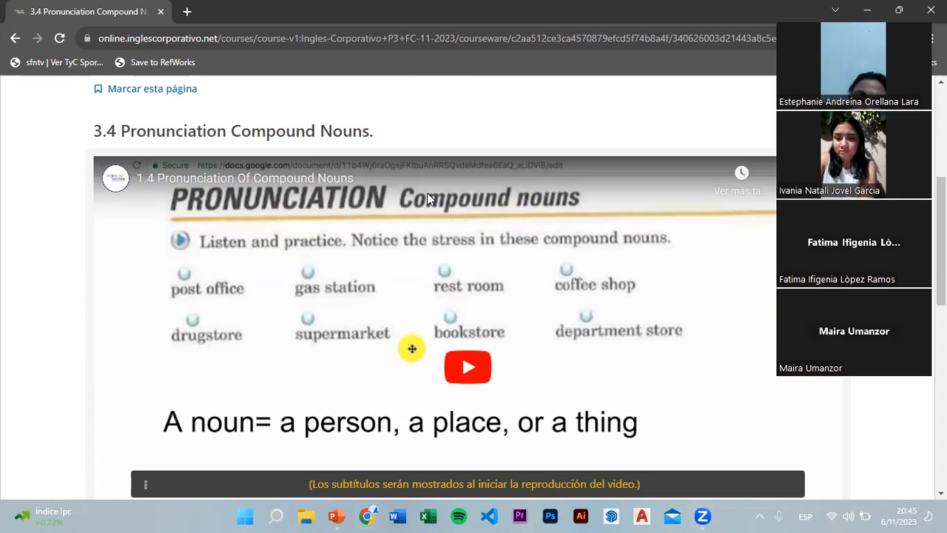
pyautogui.scroll(-3)
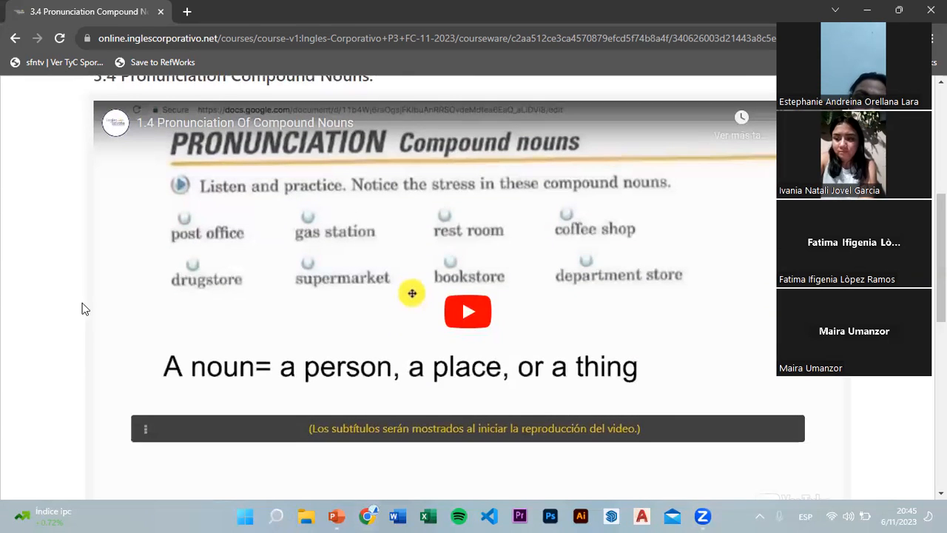
pyautogui.moveTo(467, 310)
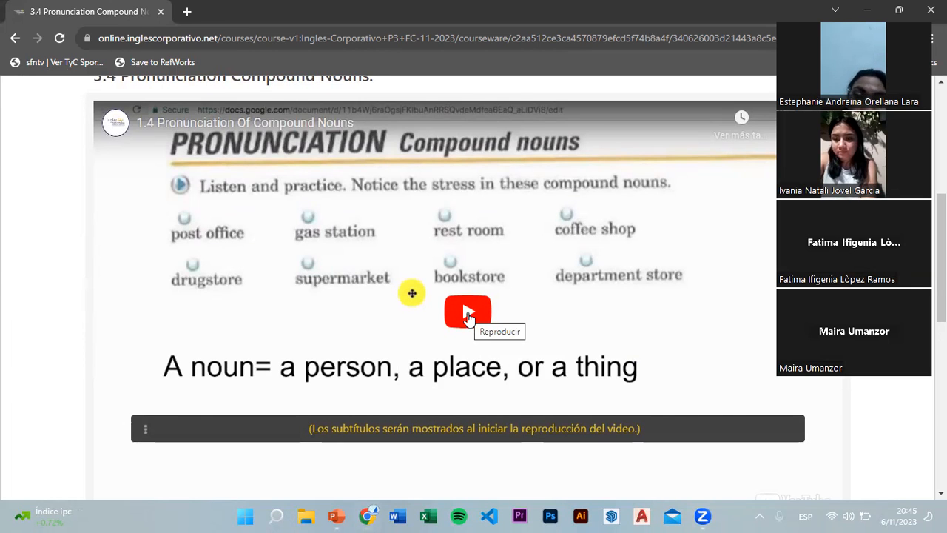
pyautogui.click(468, 310)
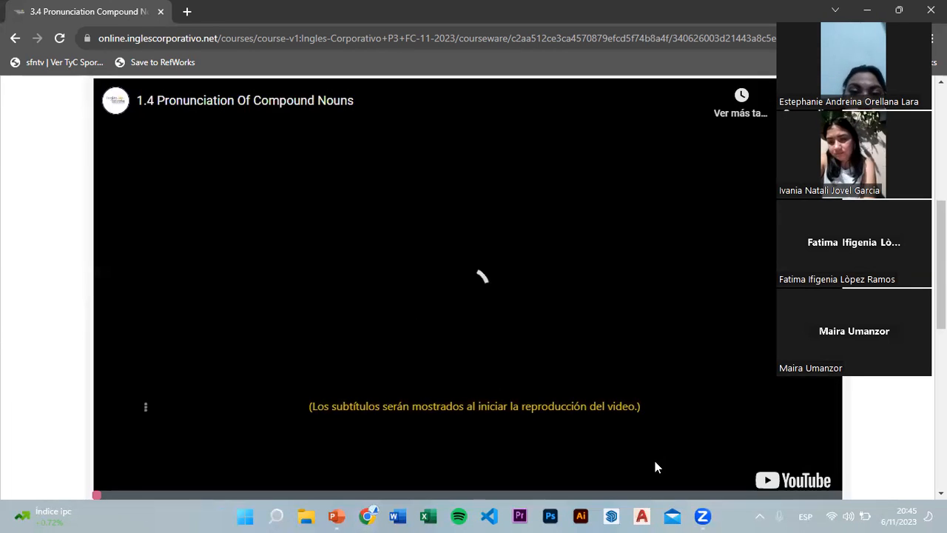
# Show the video full screen and write the definition 'A noun = a thing'
pyautogui.click(474, 289)
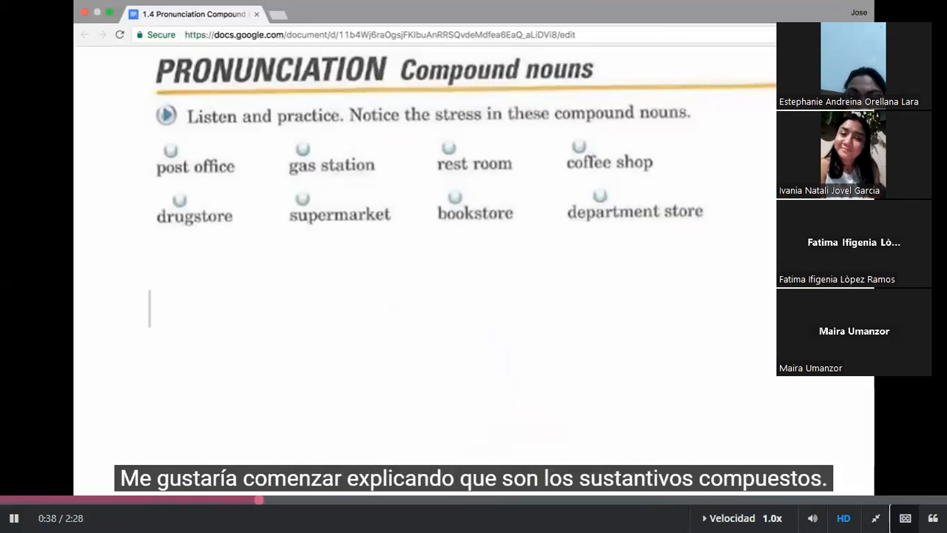
pyautogui.write('A noun')
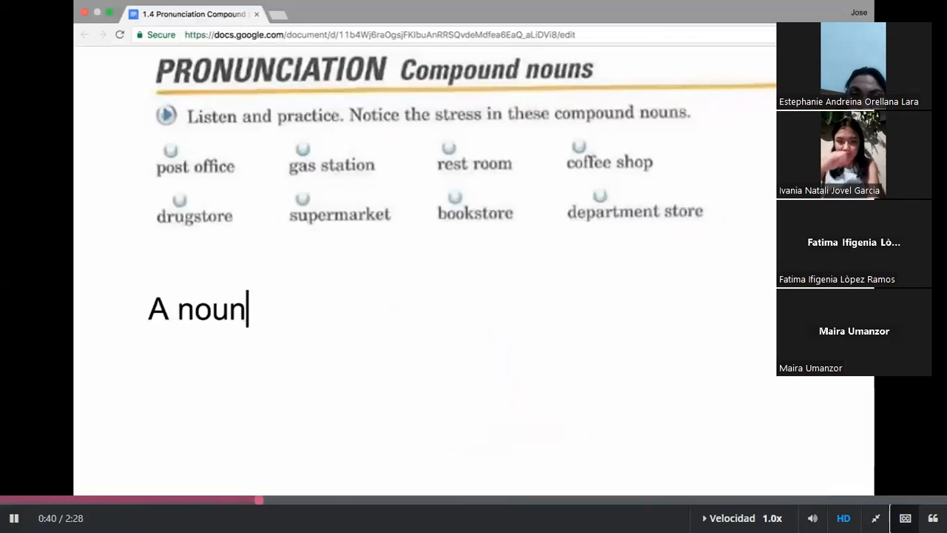
pyautogui.write('= a person, a place, or')
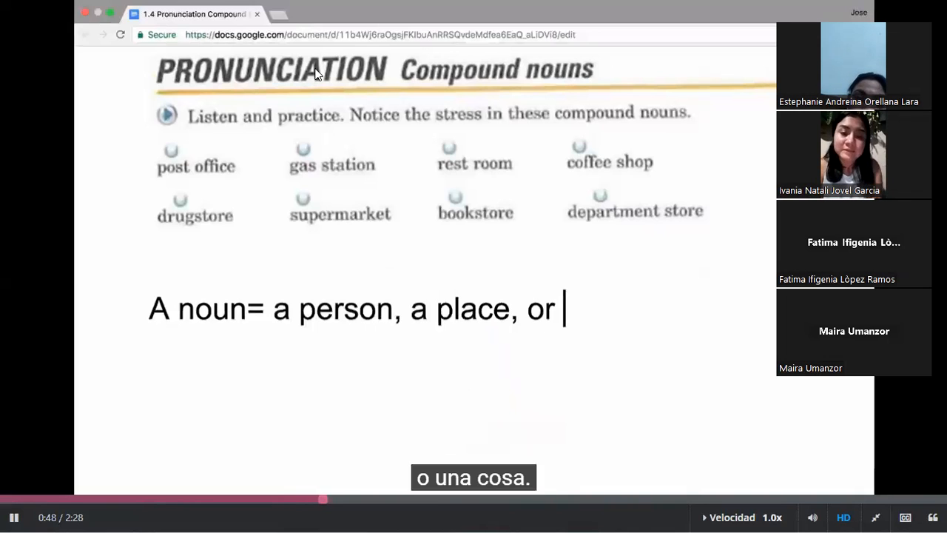
pyautogui.write('a thing')
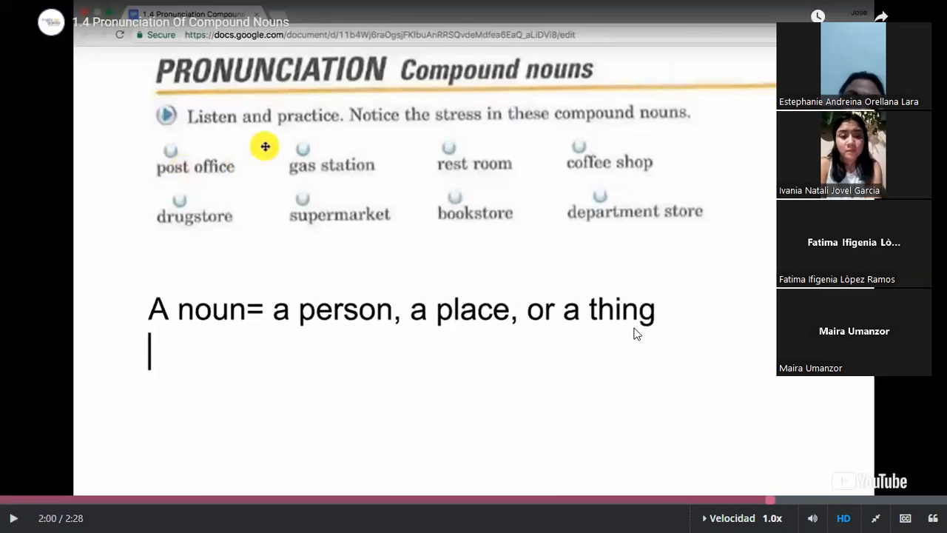
pyautogui.moveTo(752, 471)
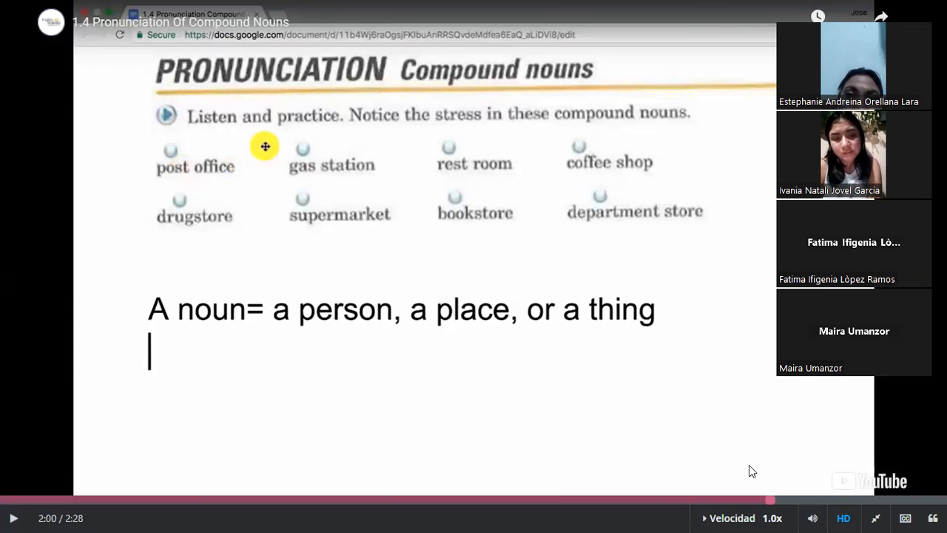
# Resume the compound nouns video toward its closing instructions
pyautogui.click(732, 518)
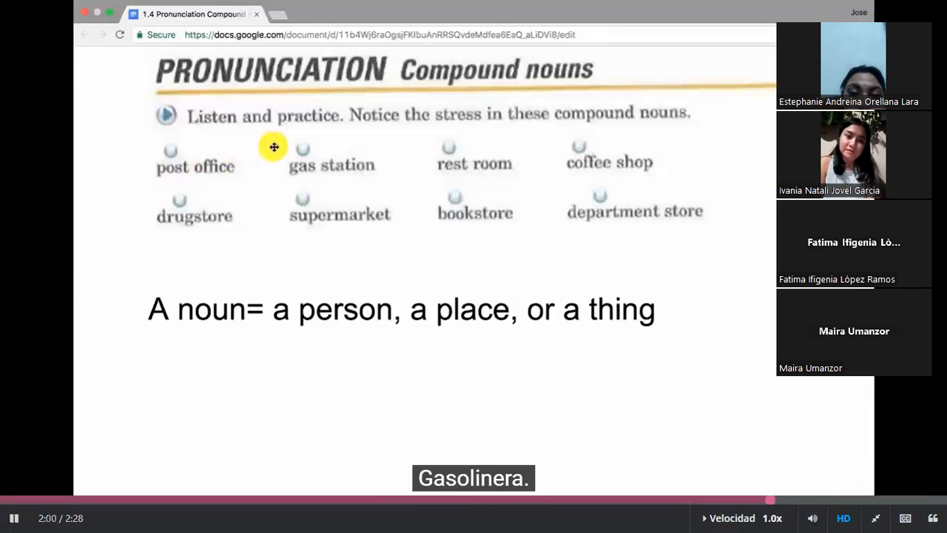
pyautogui.moveTo(408, 157)
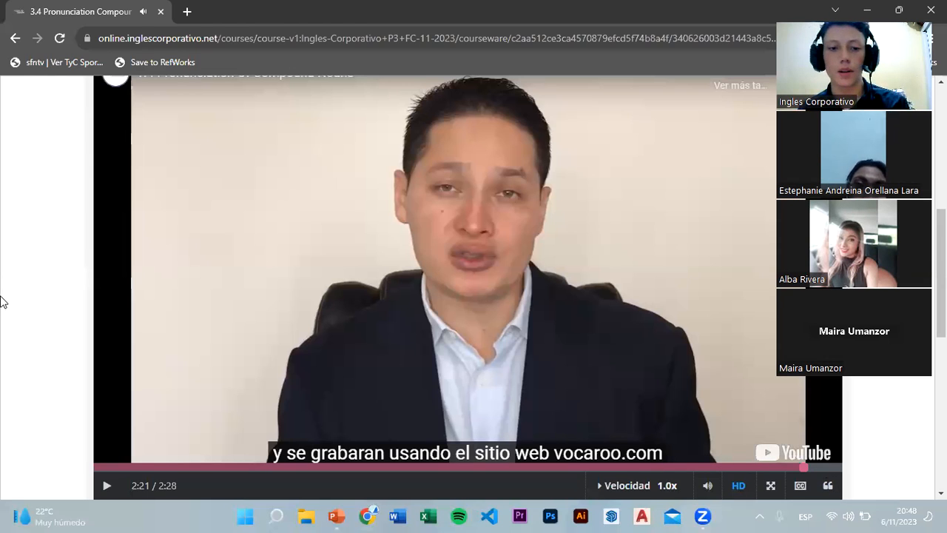
# Return to the 3.3 Lesson Objective unit on sounding natural with compound nouns
pyautogui.click(417, 467)
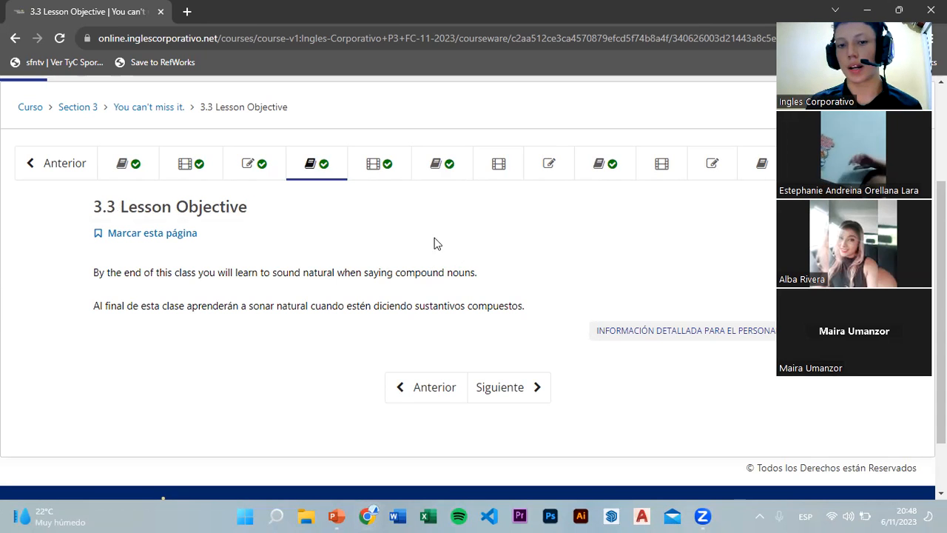
# Go back to the 3.4 Pronunciation Compound Nouns unit and bring its video into view
pyautogui.click(379, 163)
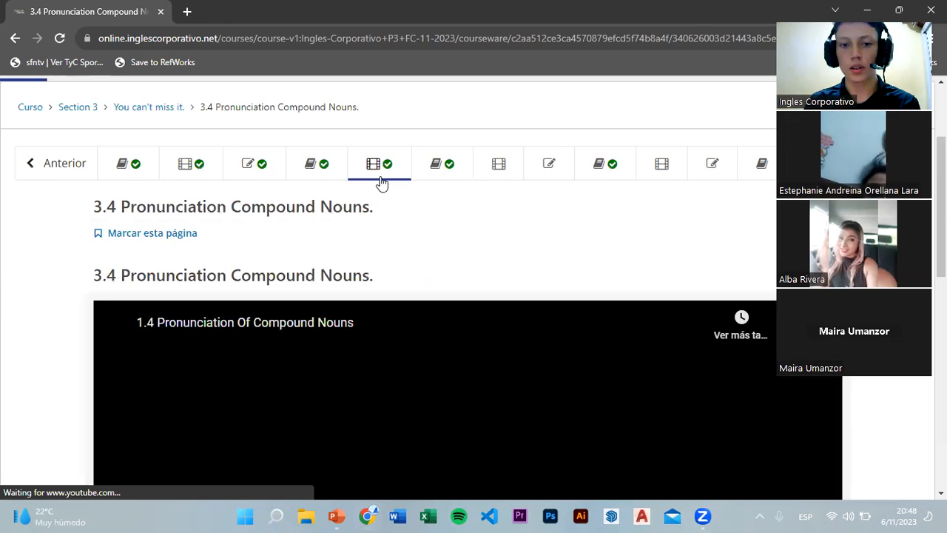
pyautogui.scroll(-3)
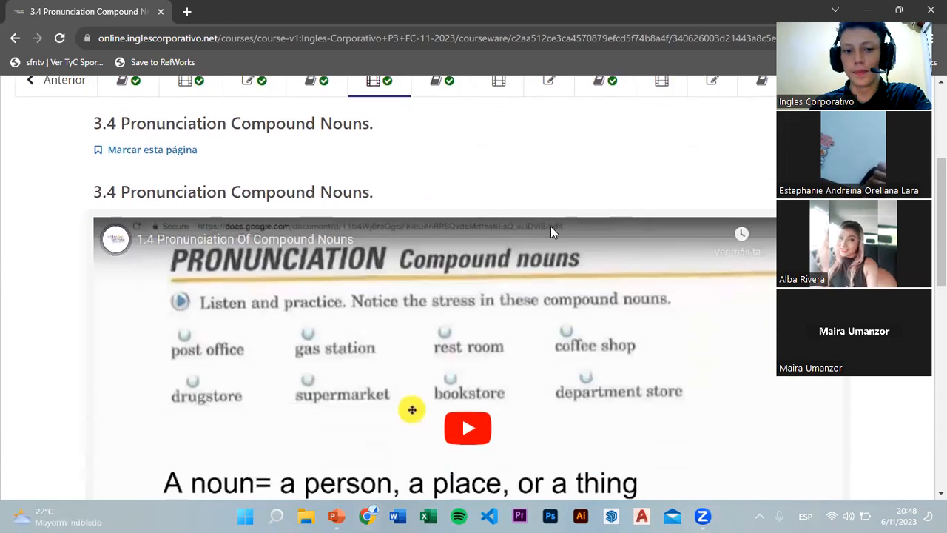
pyautogui.scroll(-3)
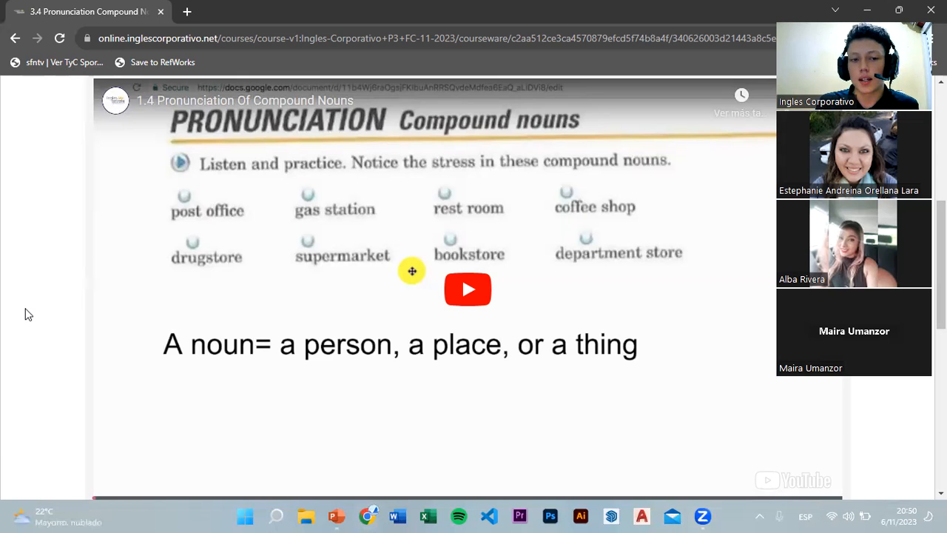
# Scroll down to show the compound nouns video with its worksheet of eight nouns
pyautogui.scroll(-3)
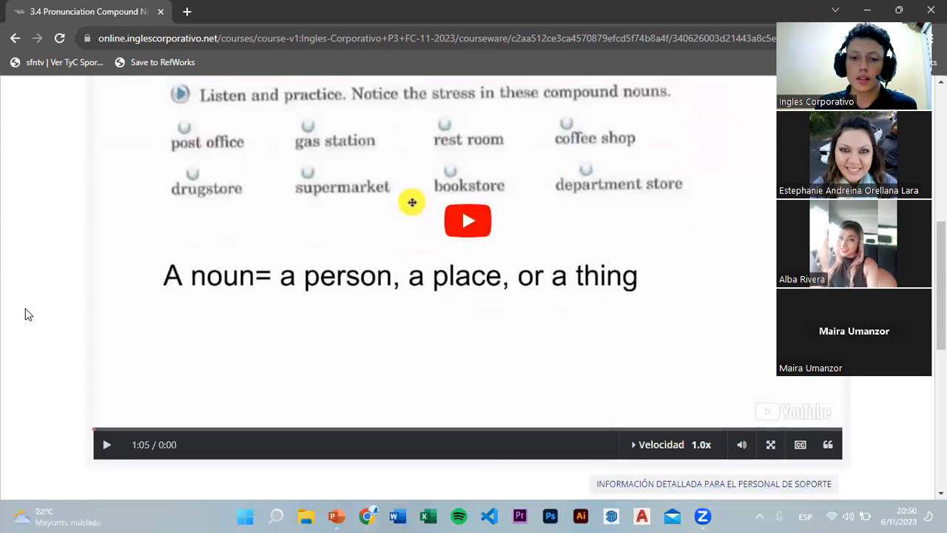
pyautogui.scroll(-3)
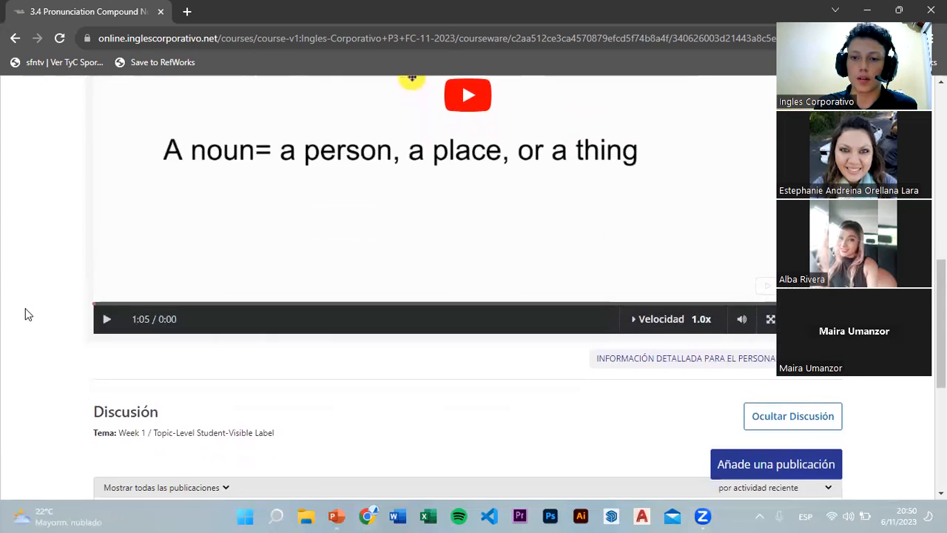
pyautogui.scroll(-3)
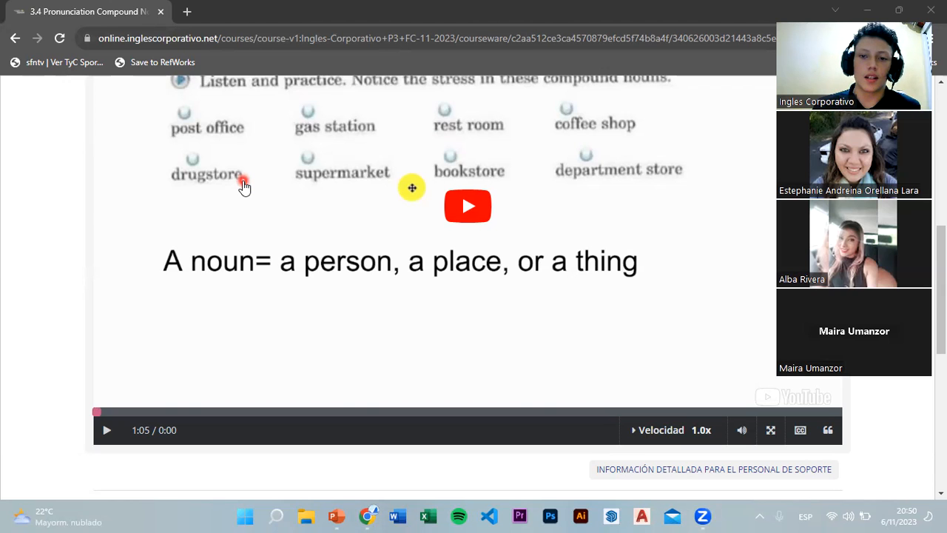
pyautogui.moveTo(506, 134)
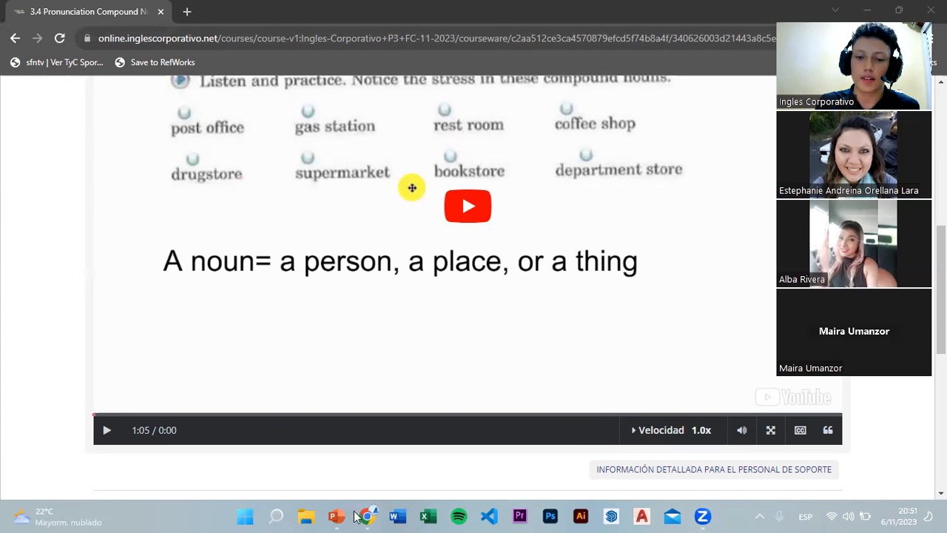
# Switch to PowerPoint's Room slide pairing Living, Washing, Rest, Dining, Bed and Bath
pyautogui.click(336, 515)
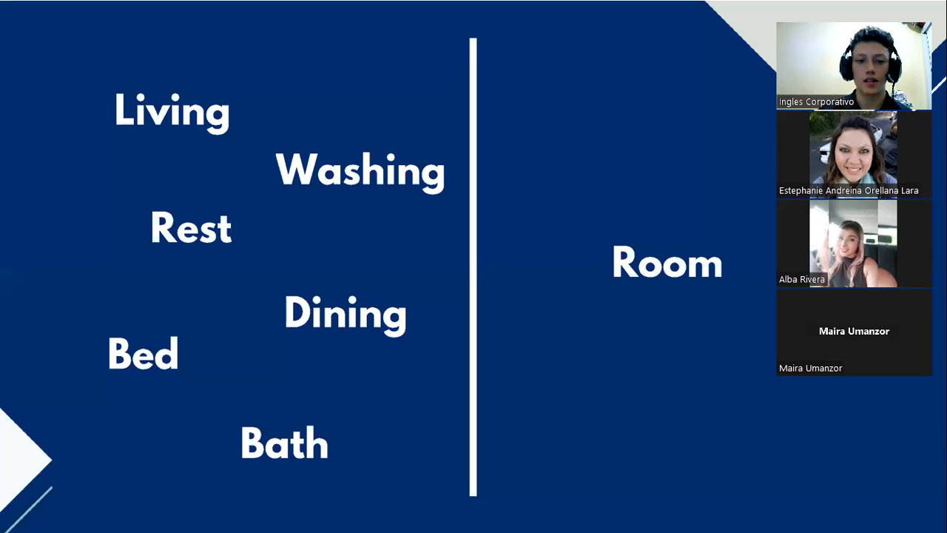
pyautogui.click(680, 295)
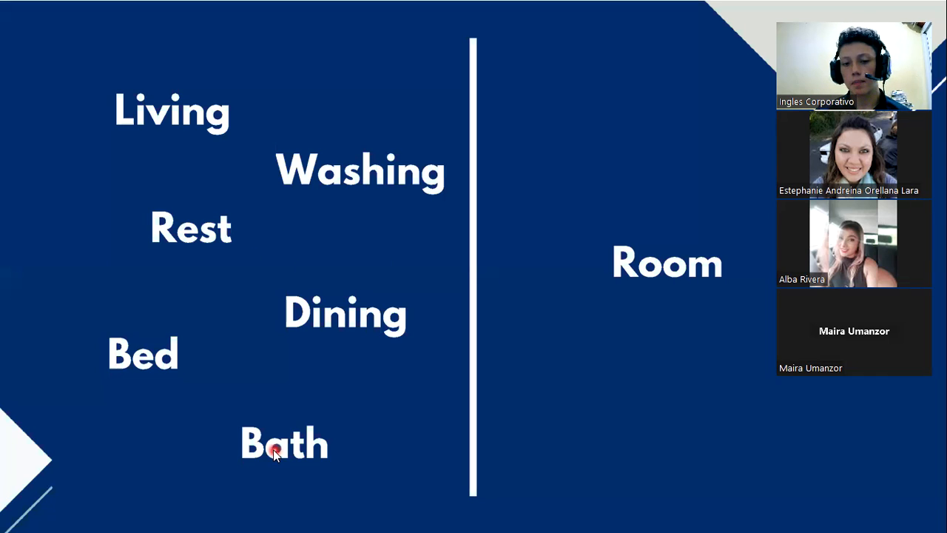
pyautogui.moveTo(208, 236)
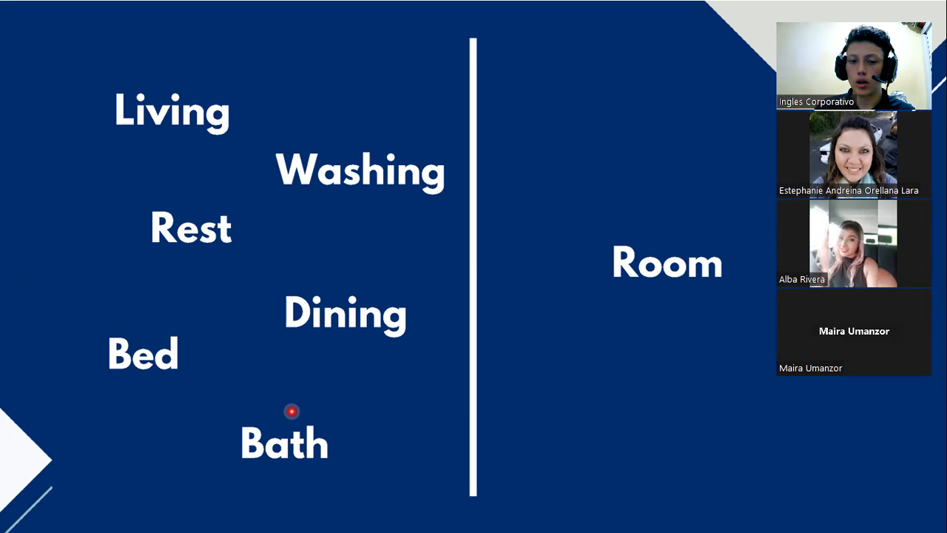
pyautogui.moveTo(709, 280)
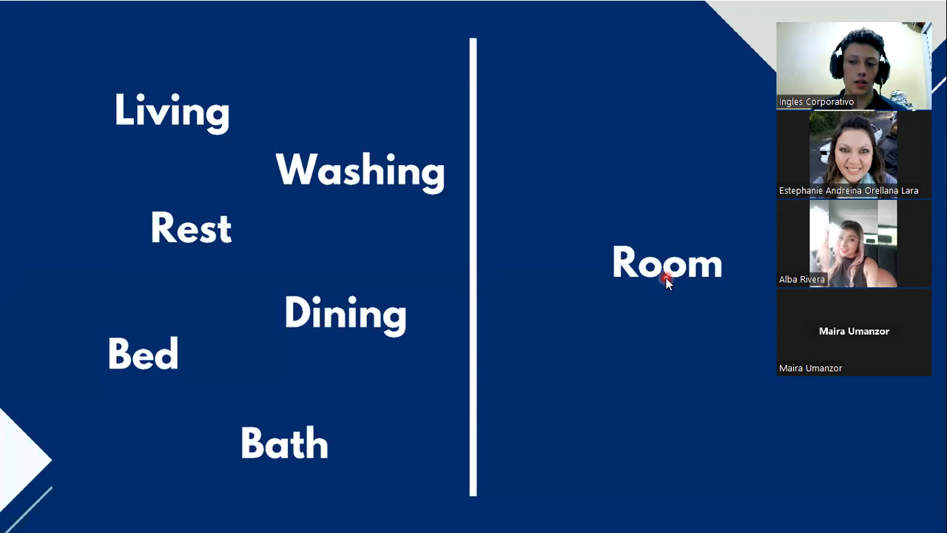
pyautogui.moveTo(66, 370)
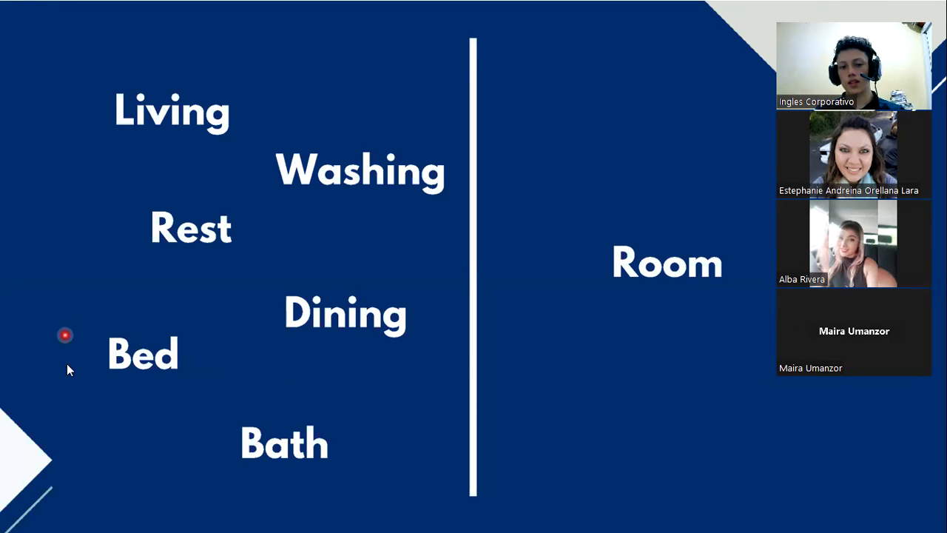
pyautogui.moveTo(91, 335)
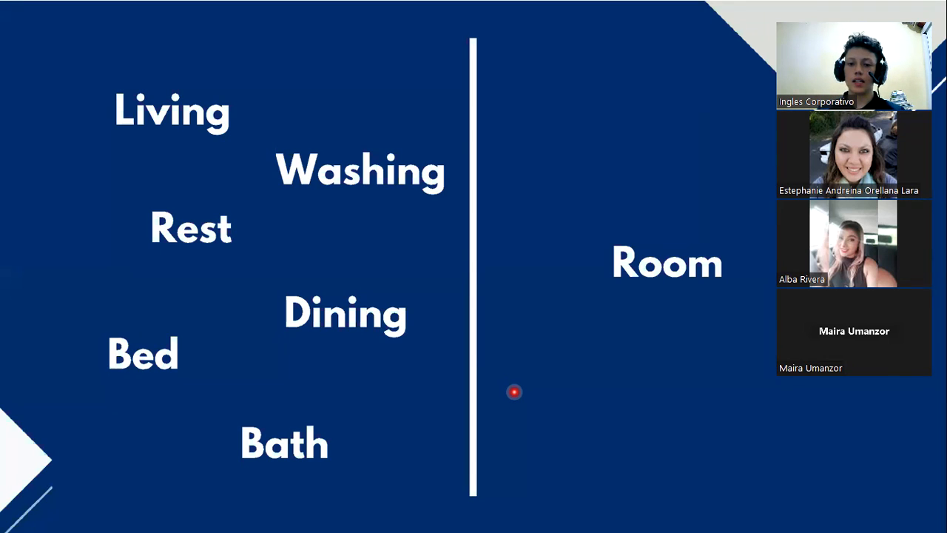
pyautogui.moveTo(432, 6)
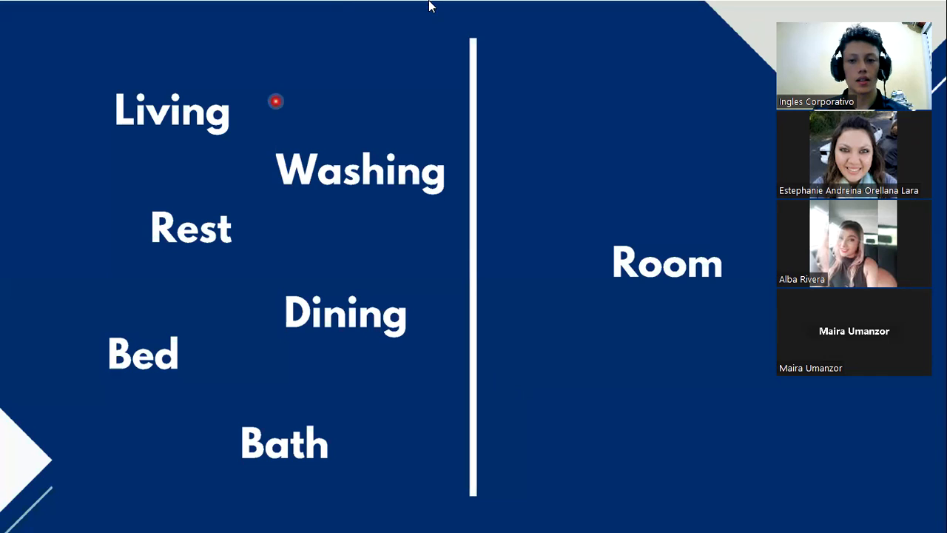
pyautogui.moveTo(417, 40)
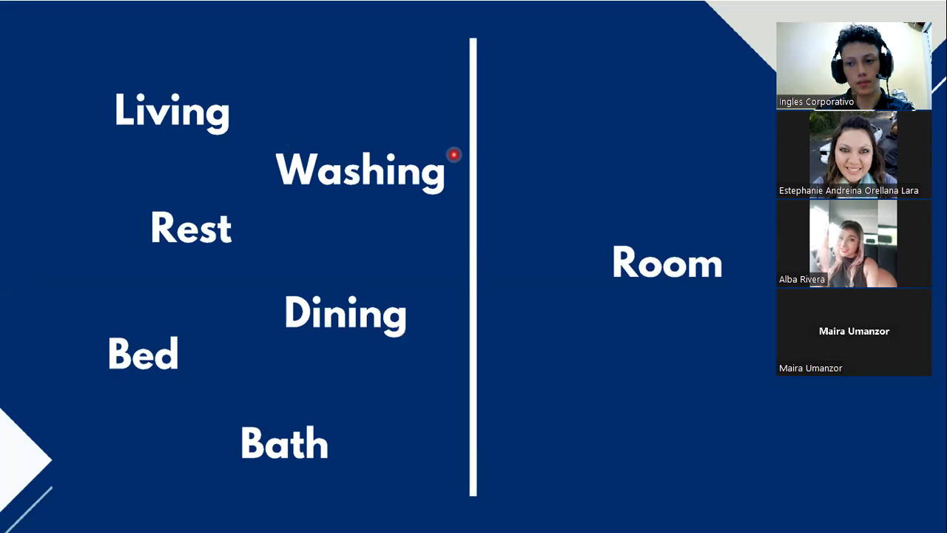
pyautogui.moveTo(527, 127)
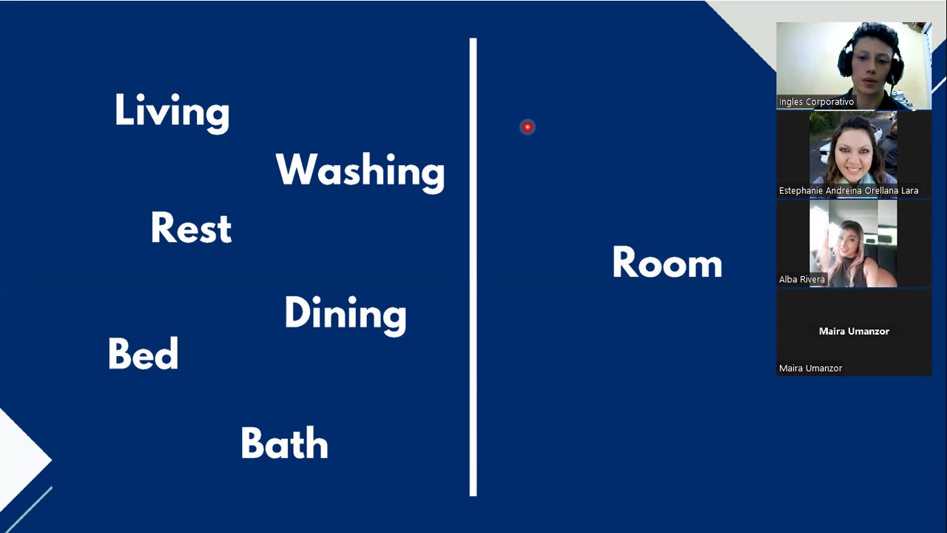
pyautogui.moveTo(450, 314)
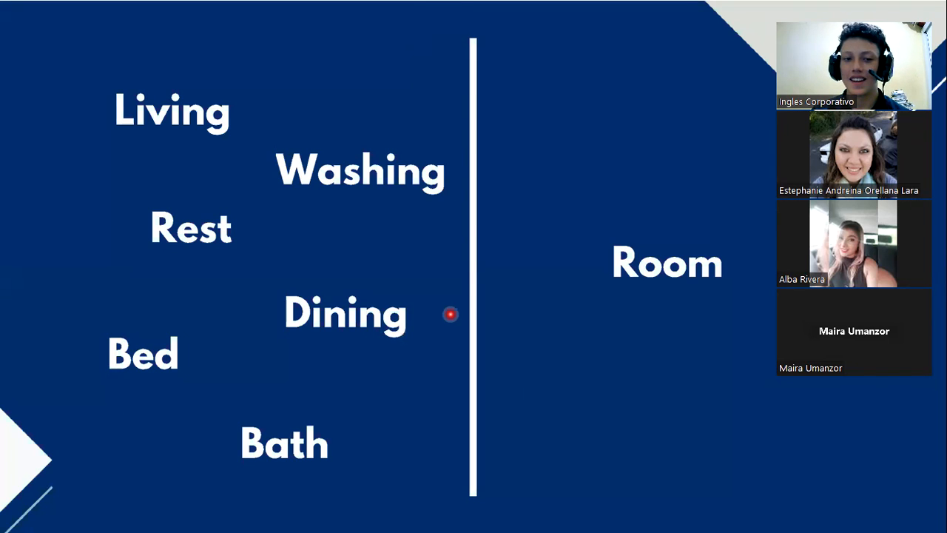